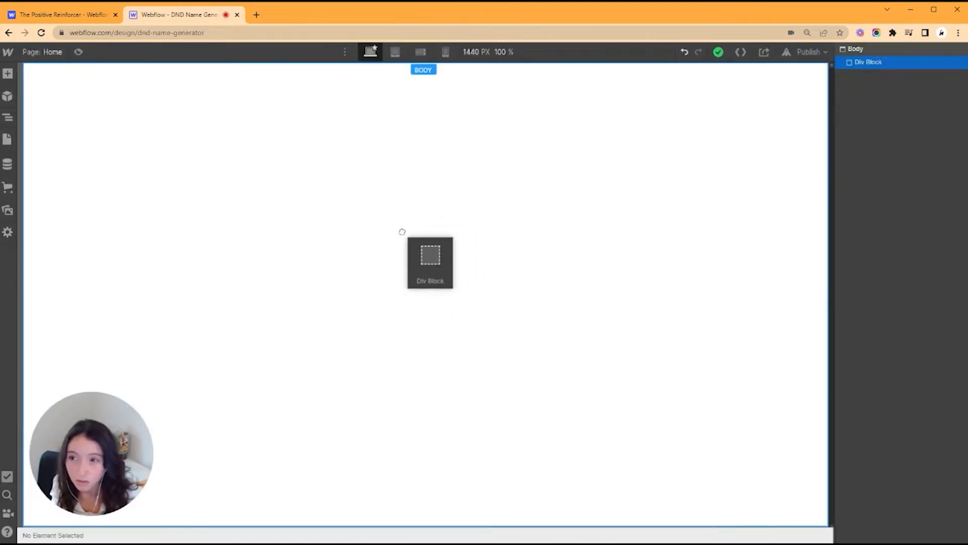
Step: Give the new div class page-wrapper with 100VH height and flex display
left_click(852, 51)
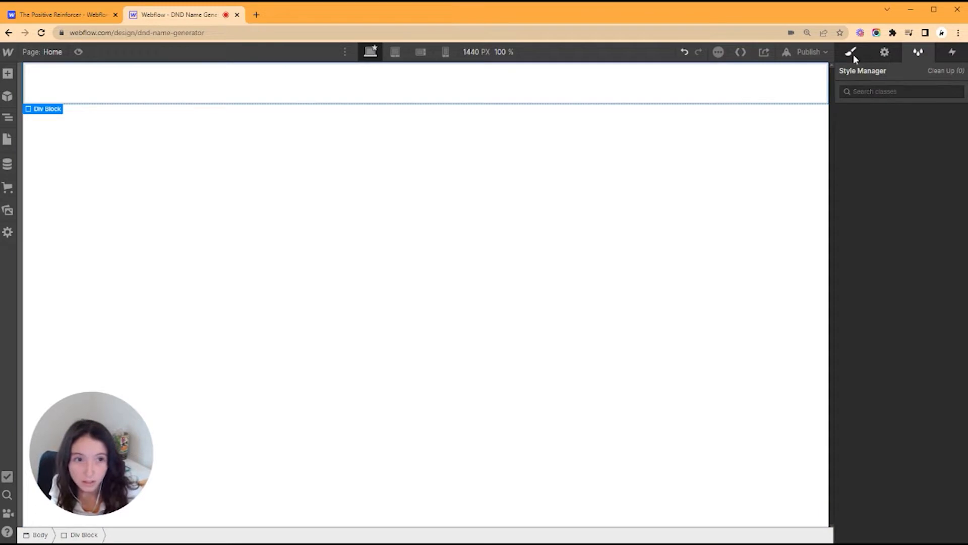
left_click(852, 52)
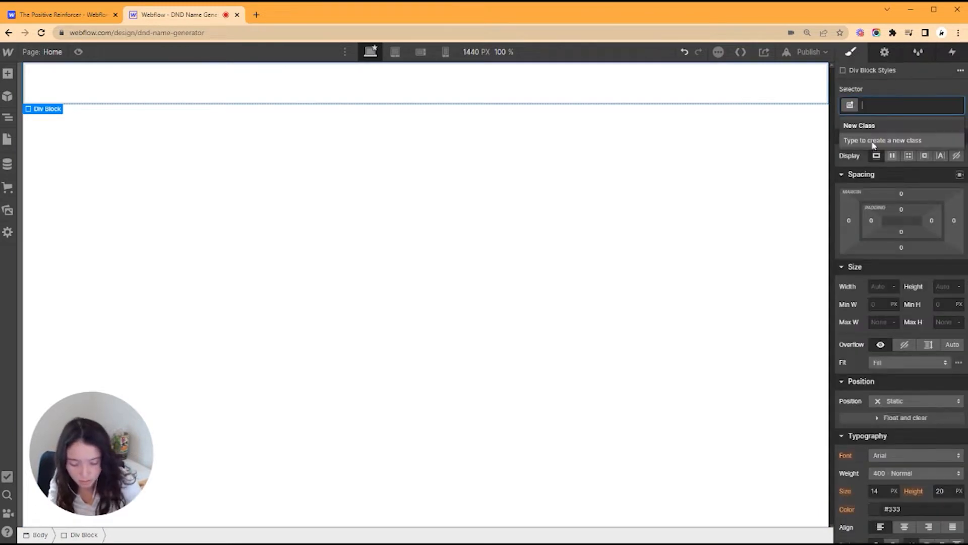
type("page-wrapper")
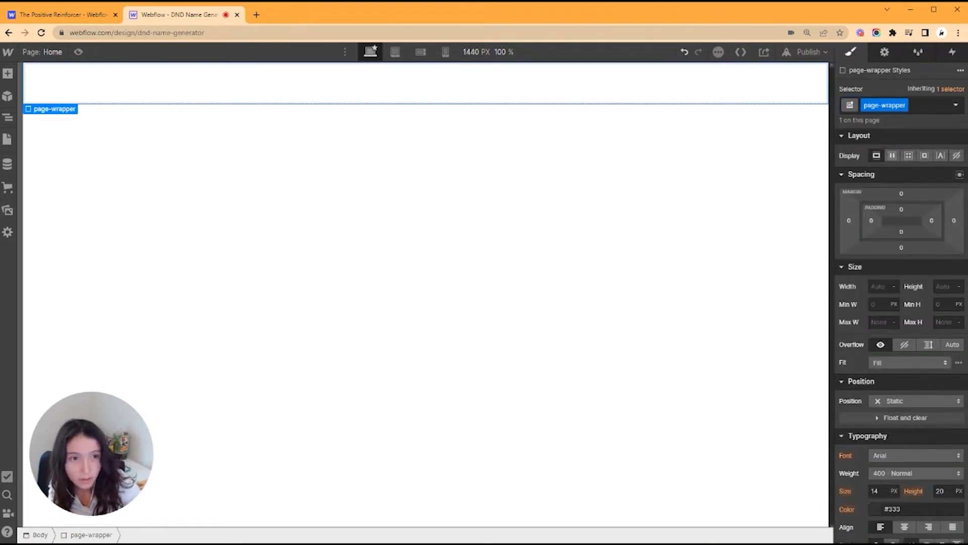
left_click(944, 286)
type("100")
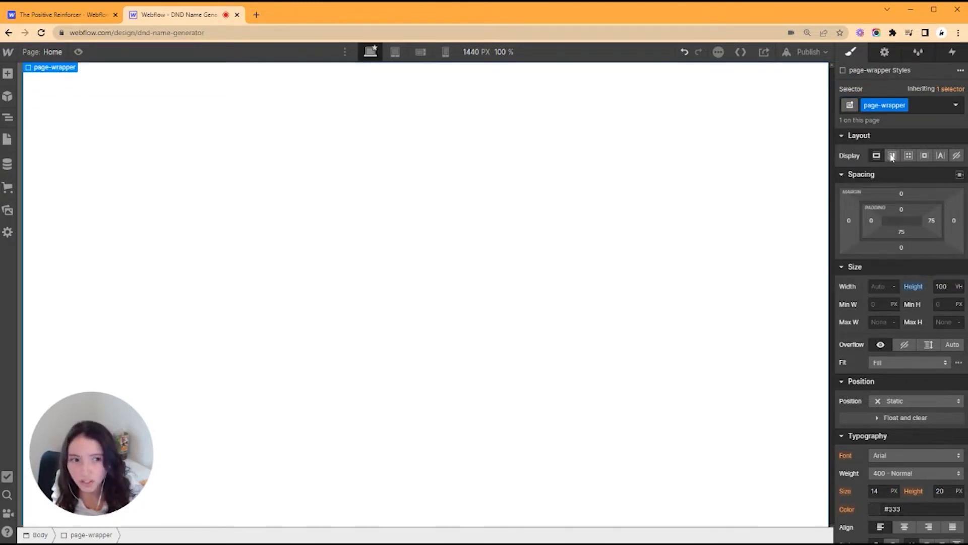
left_click(891, 155)
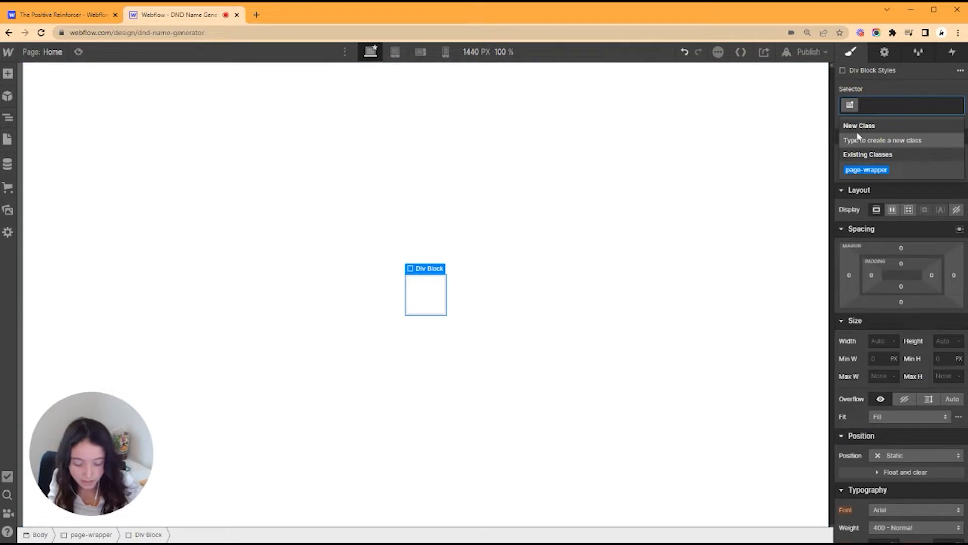
Step: Give the inner div the class generator-wrapper
left_click(902, 105)
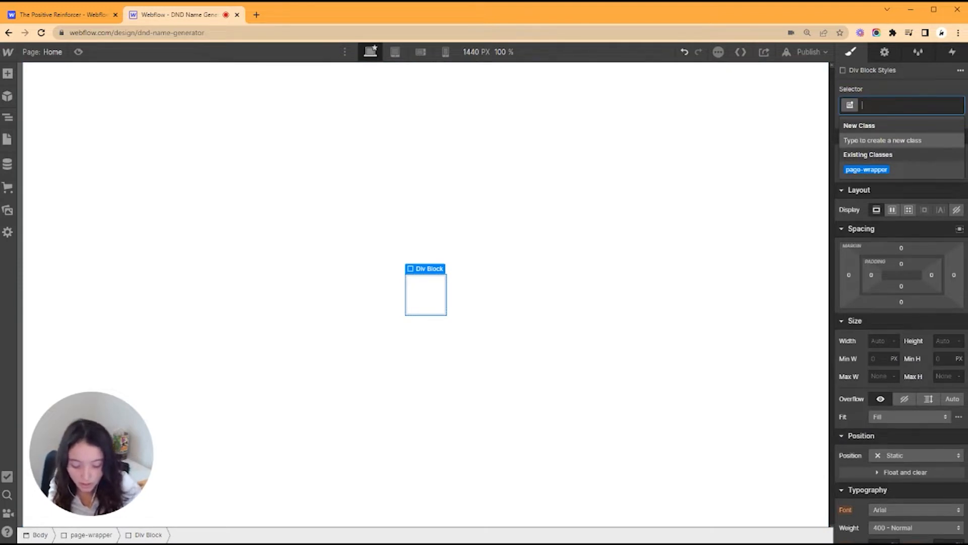
type("g")
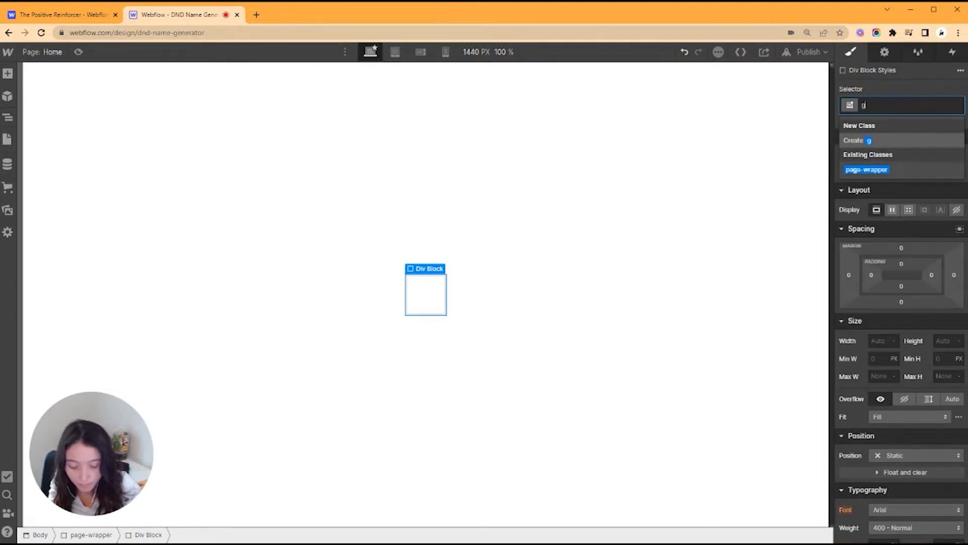
type("enerator-wrapper")
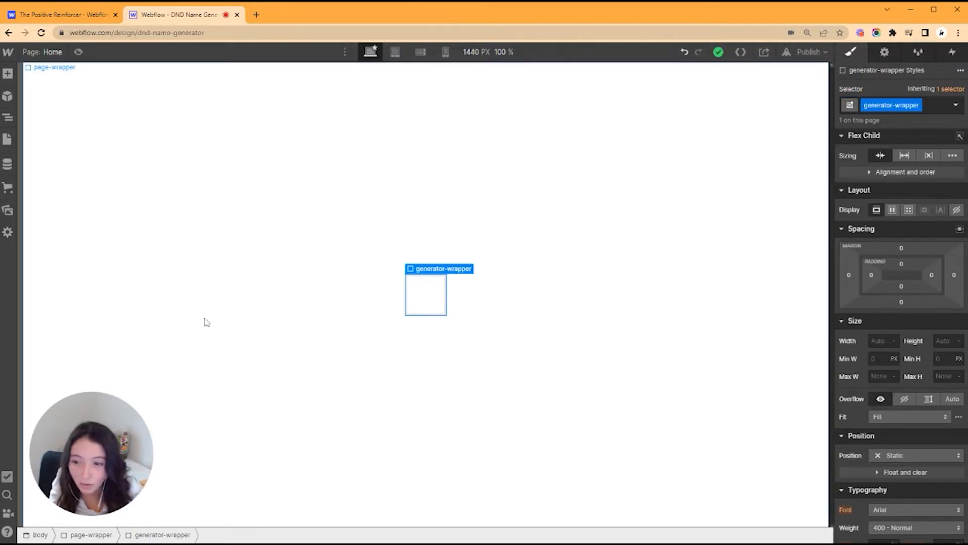
Step: Add a heading inside it reading 'Generate thy name'
left_click(8, 74)
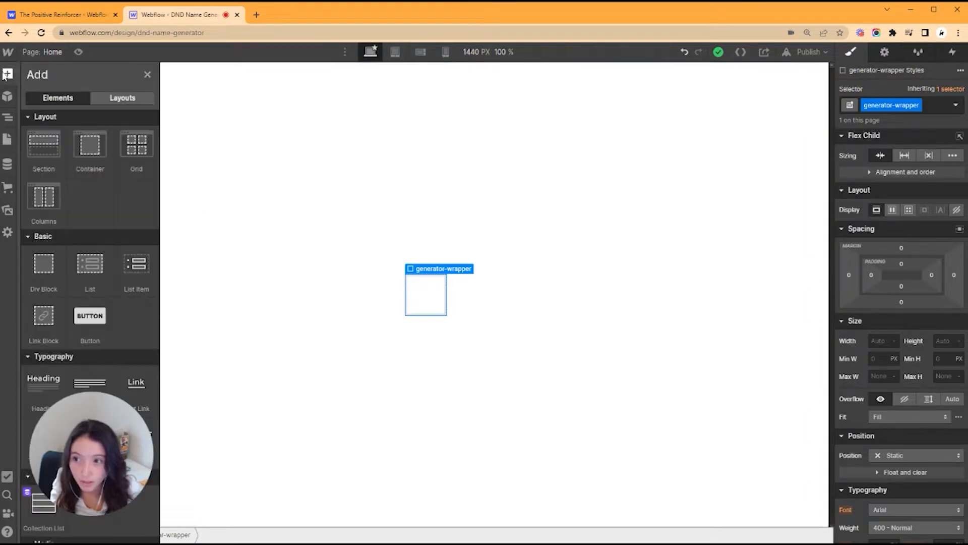
scroll("down", 3)
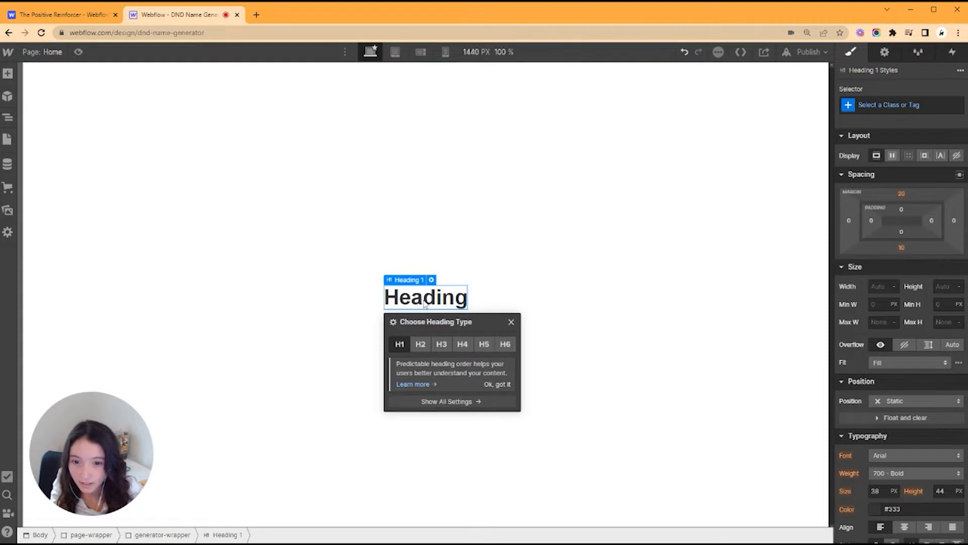
double_click(425, 297)
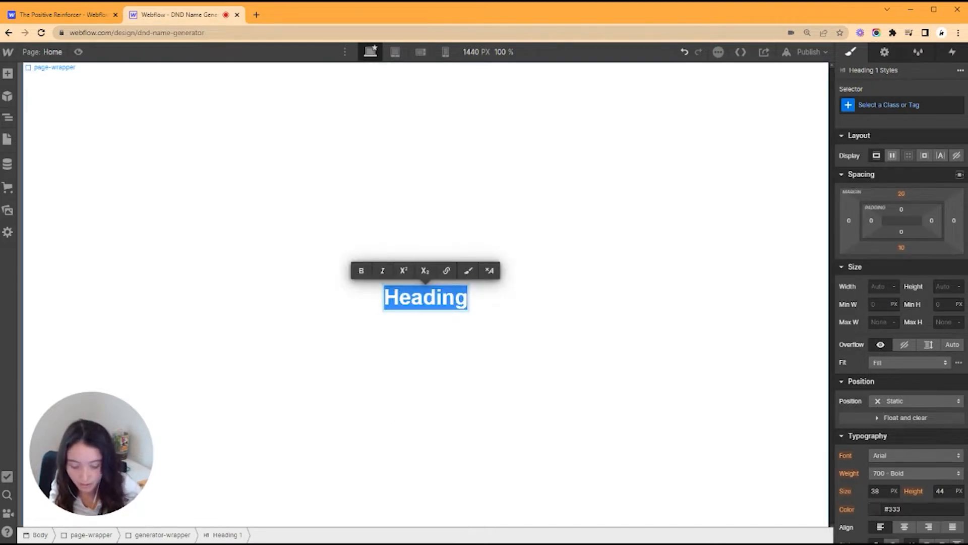
type("Gne")
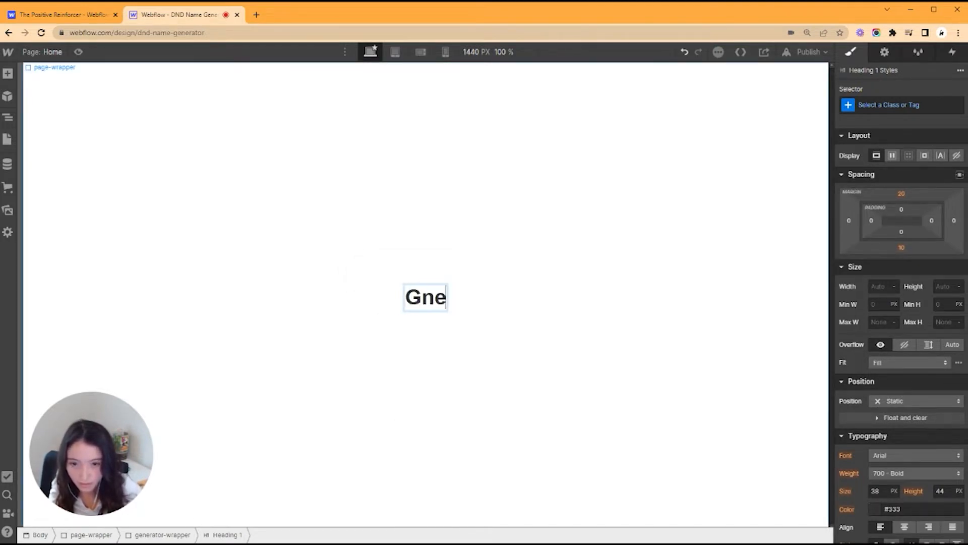
type("Generate thy name")
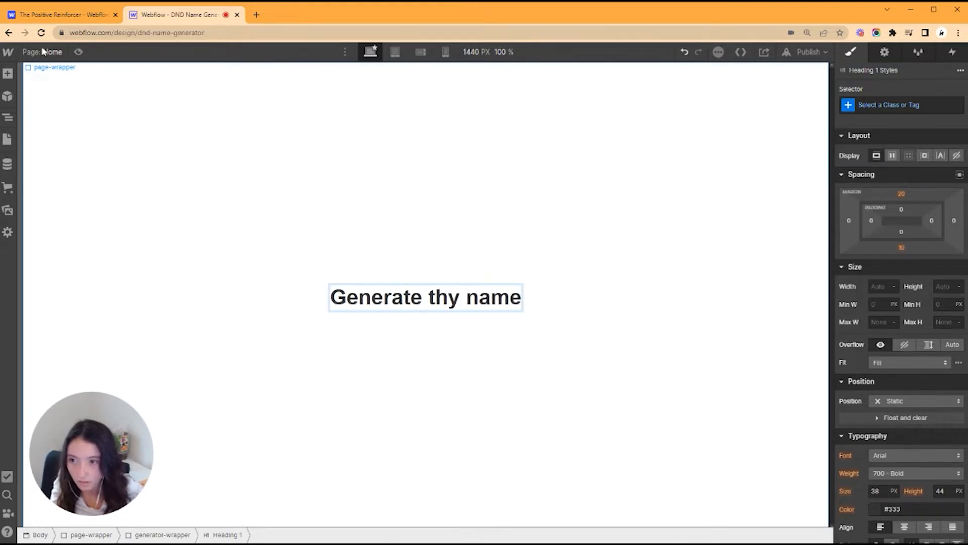
left_click(8, 72)
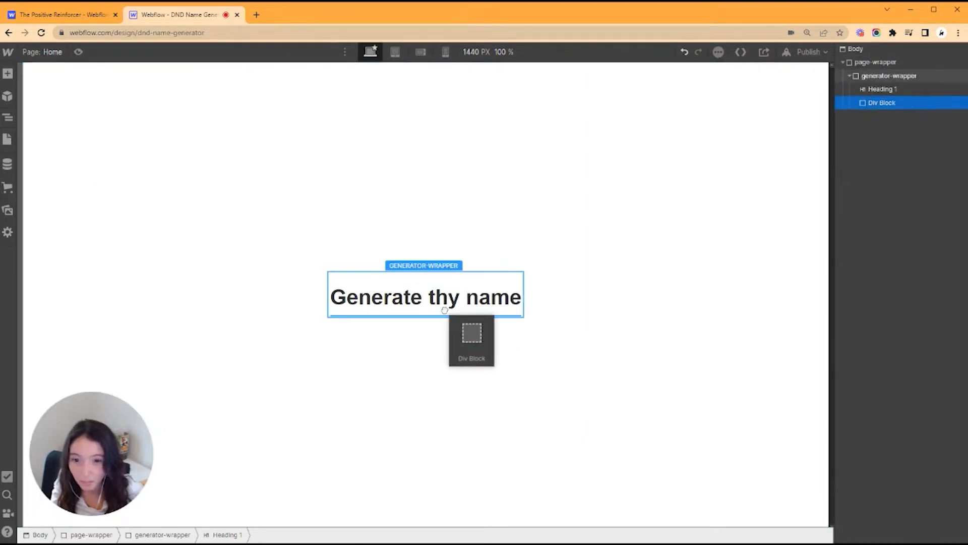
Step: Add a div with ID and class random-name, placed above the button
left_click(472, 336)
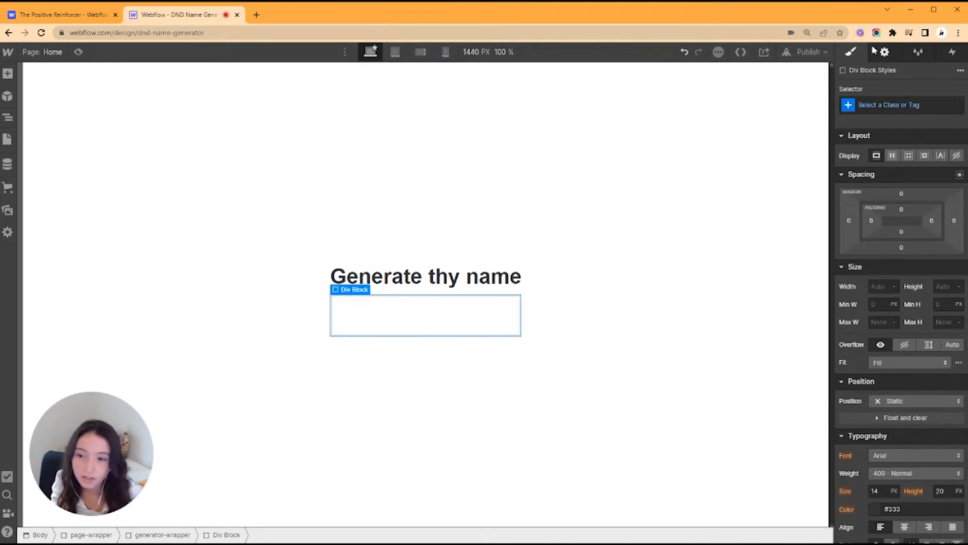
left_click(884, 52)
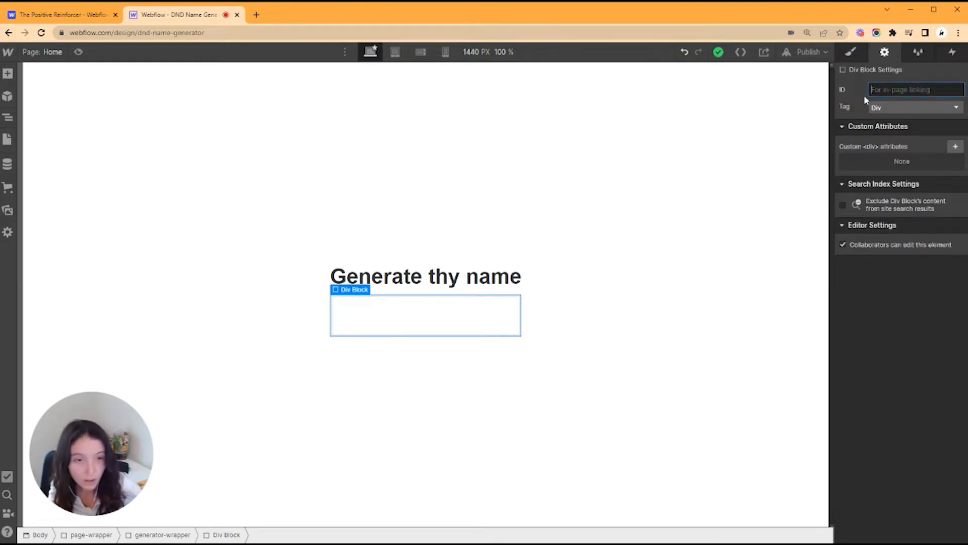
type("random-na")
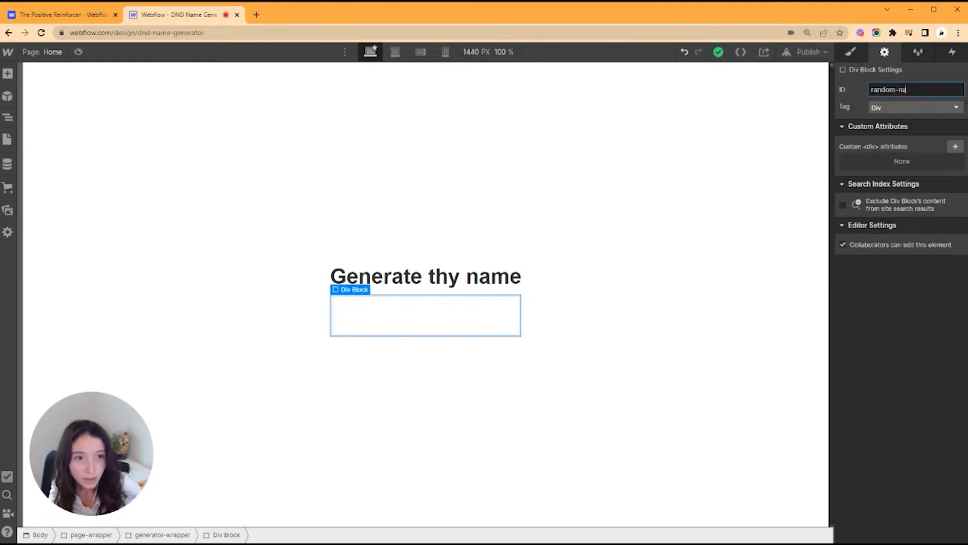
type("me")
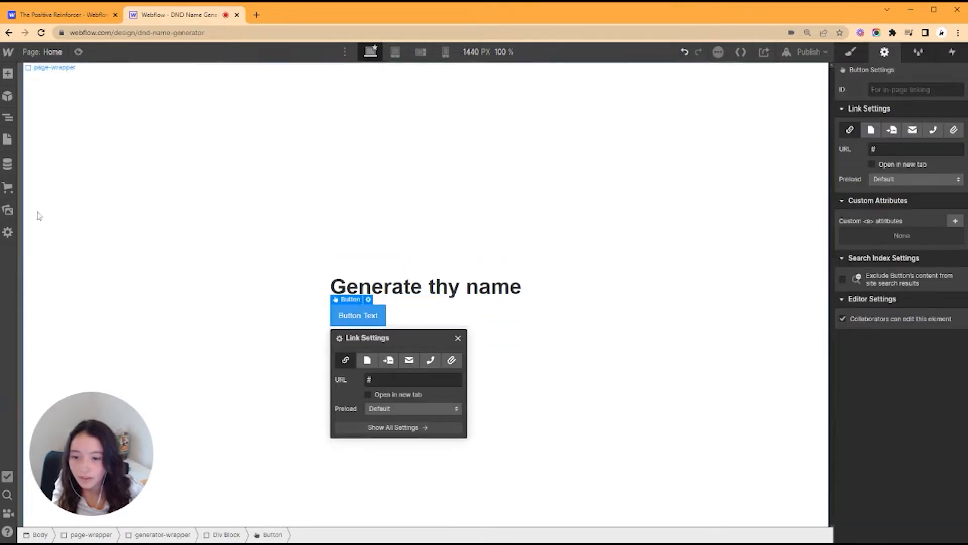
left_click(8, 139)
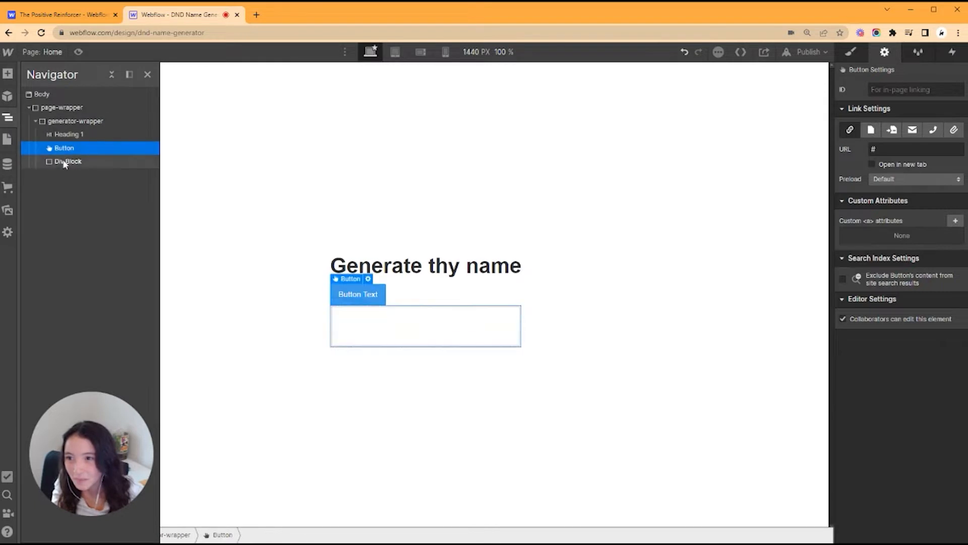
left_click(68, 161)
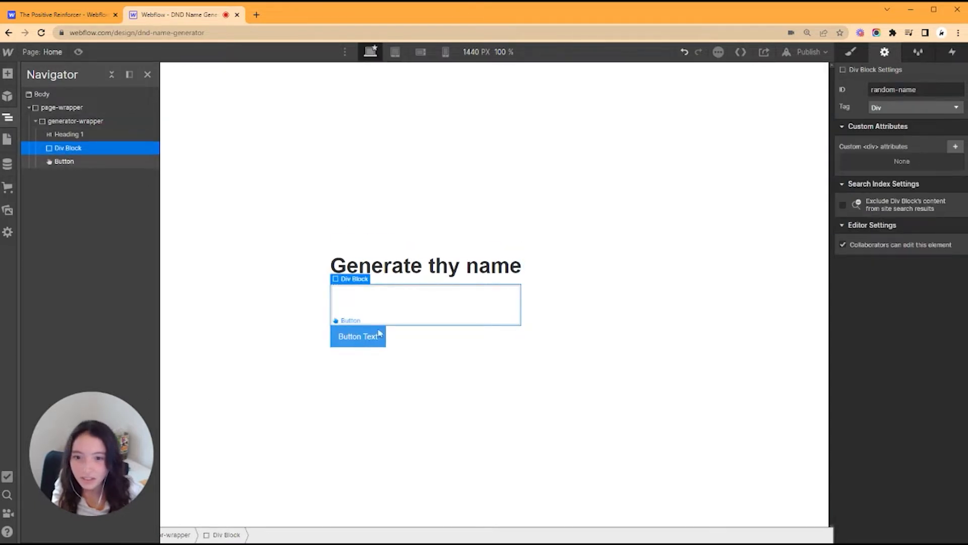
left_click(147, 74)
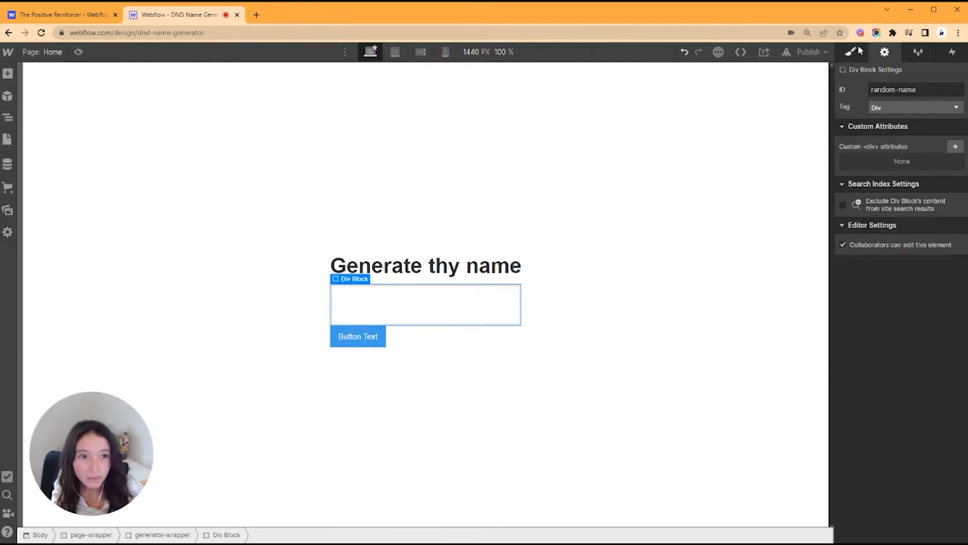
left_click(851, 52)
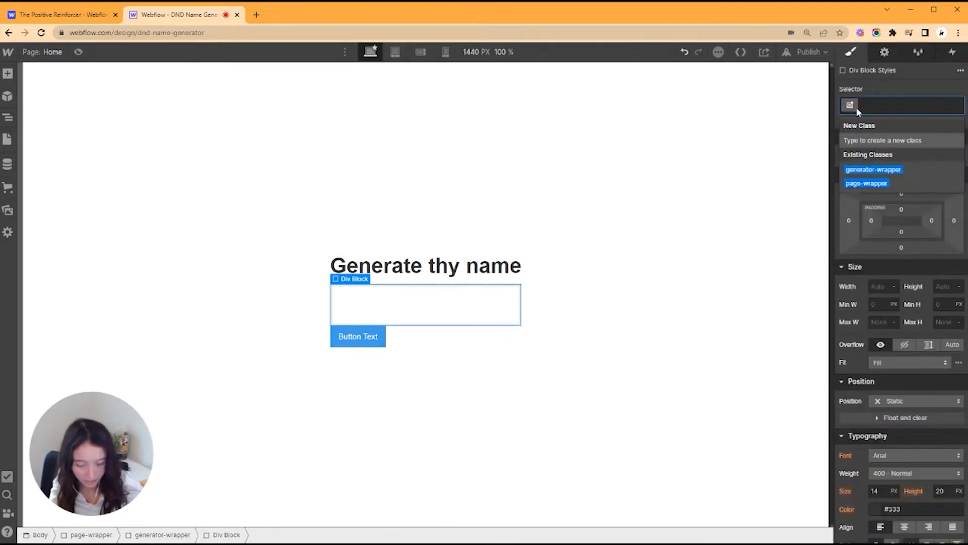
type("random-nam")
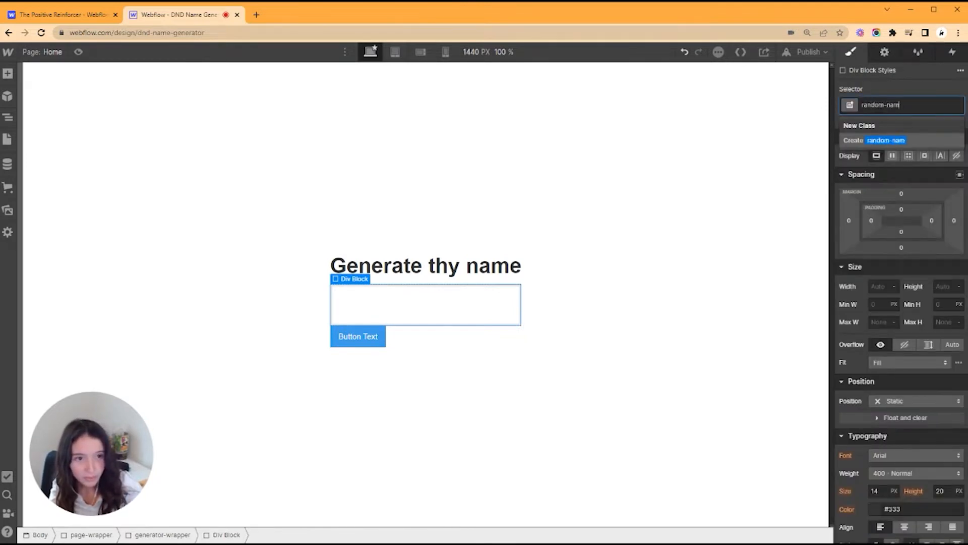
Step: Give the button ID generate and label it Generate
left_click(358, 336)
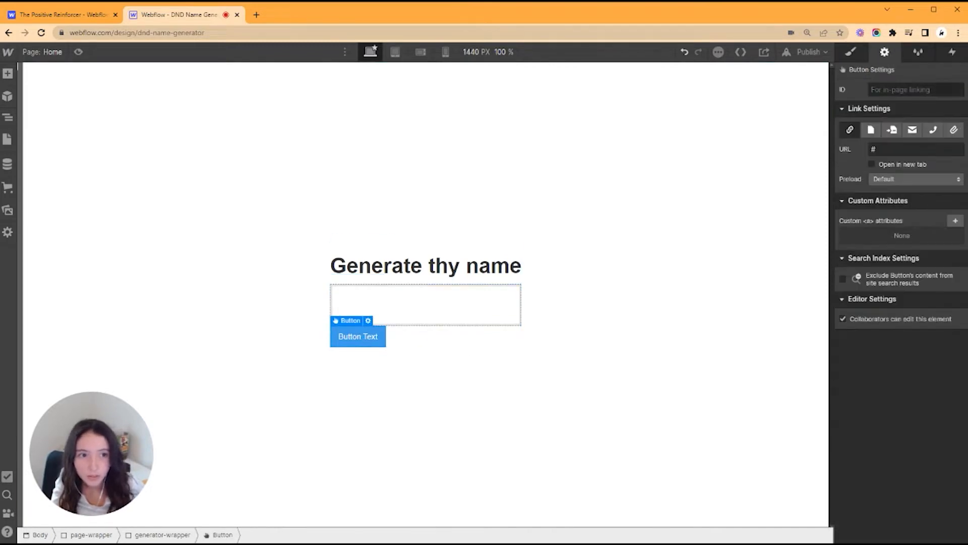
type("generate")
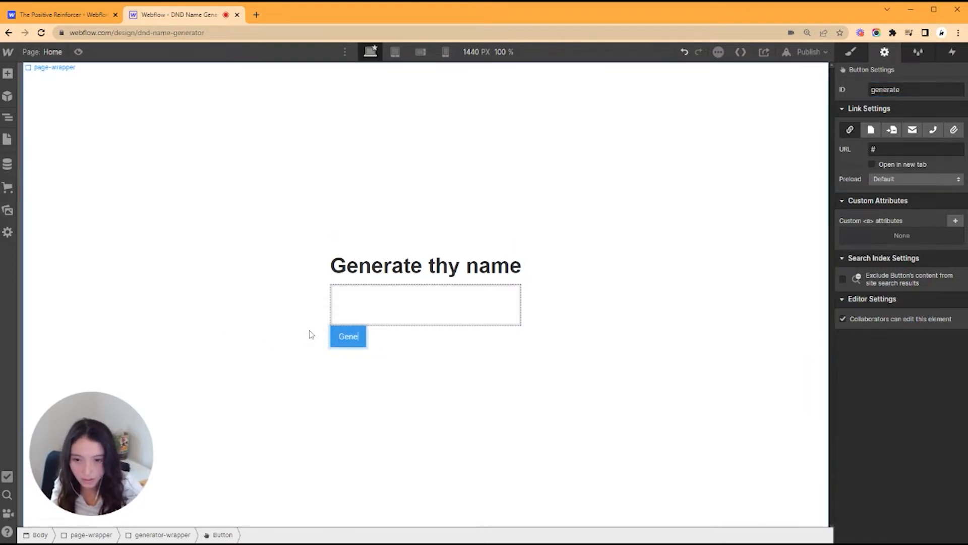
type("Generate")
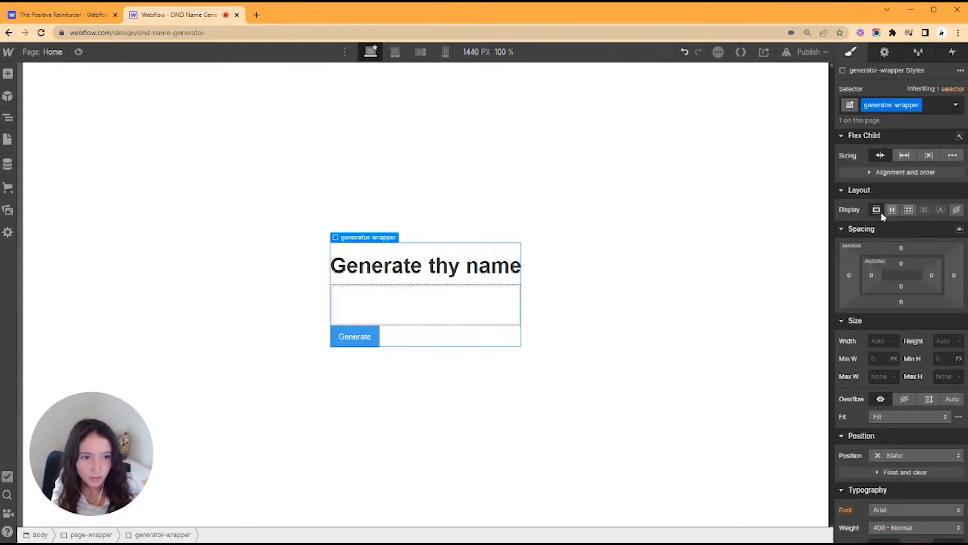
Step: Make generator-wrapper flex with 1.4rem padding, then select the name box and button
left_click(891, 210)
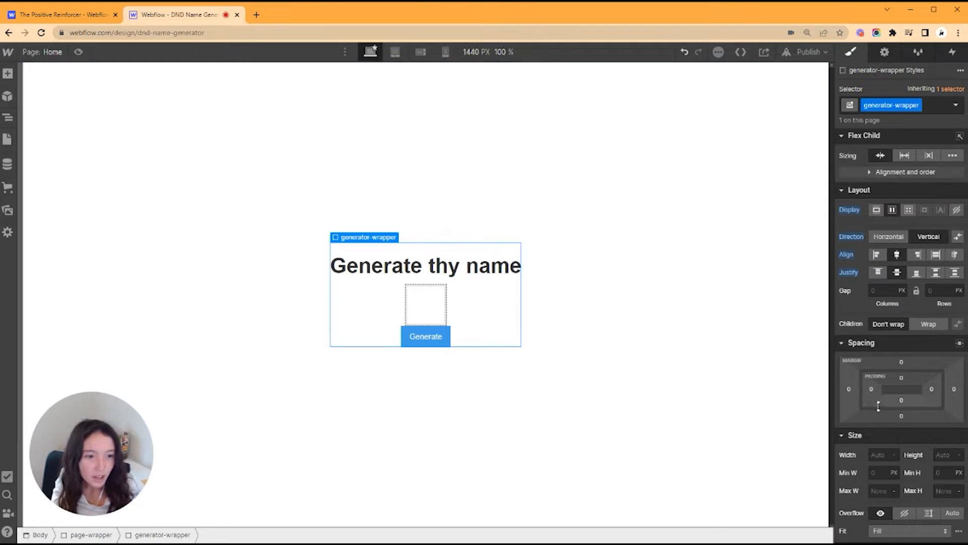
left_click(871, 388)
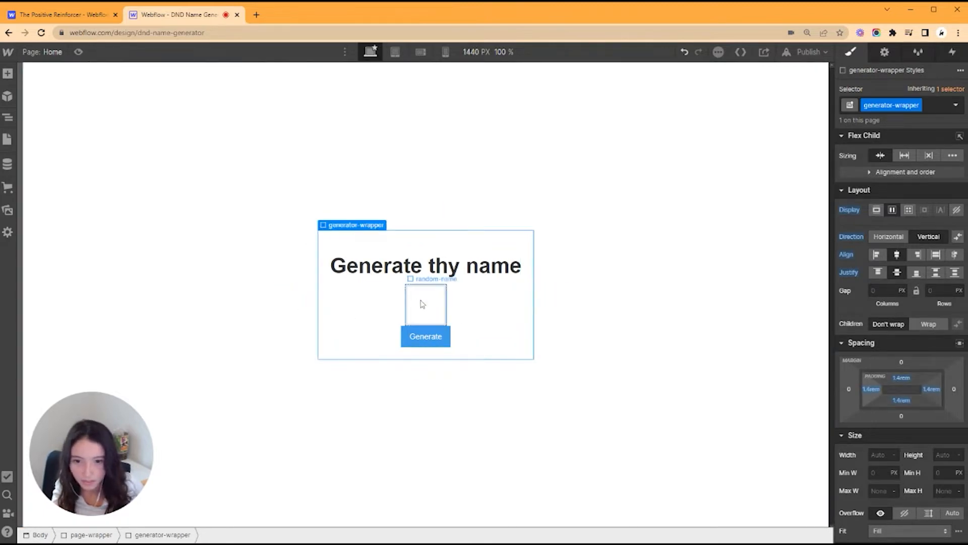
left_click(425, 303)
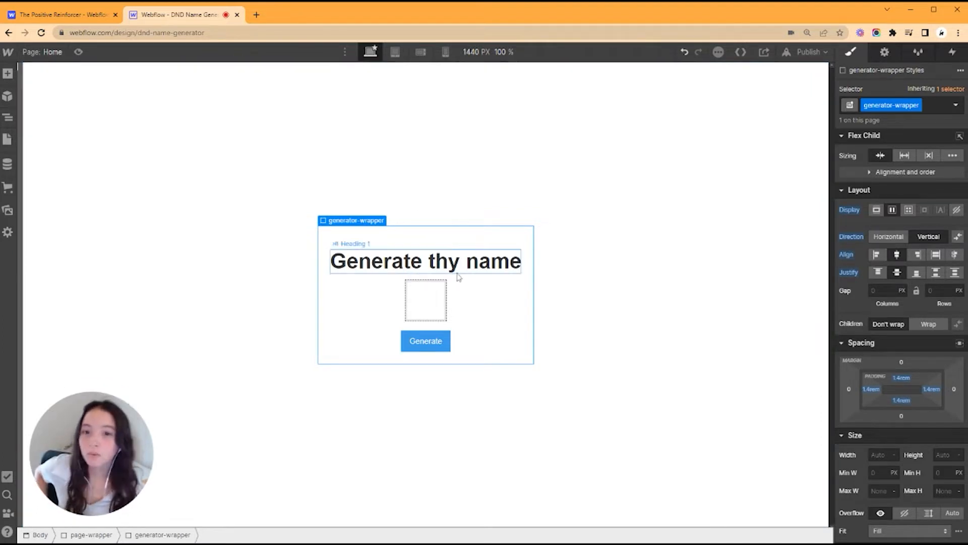
left_click(425, 299)
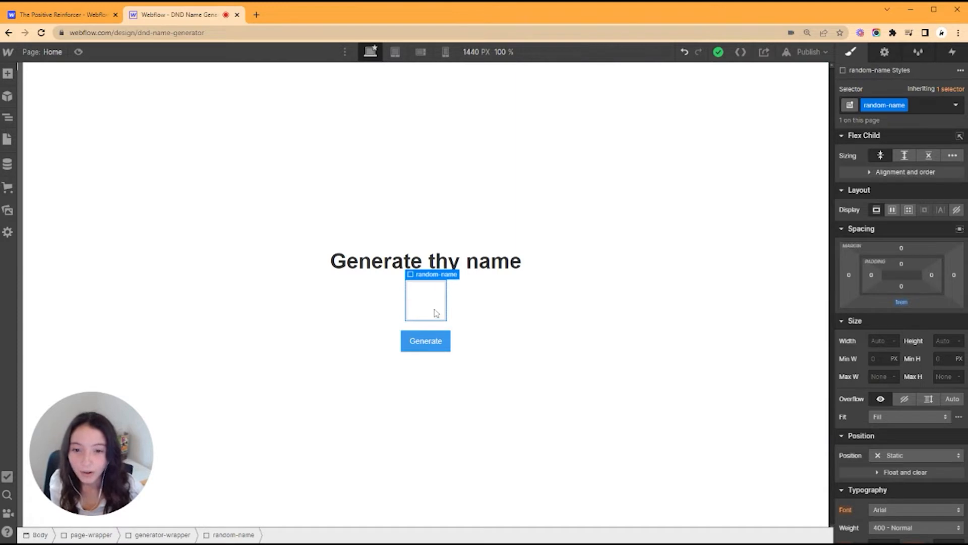
left_click(425, 340)
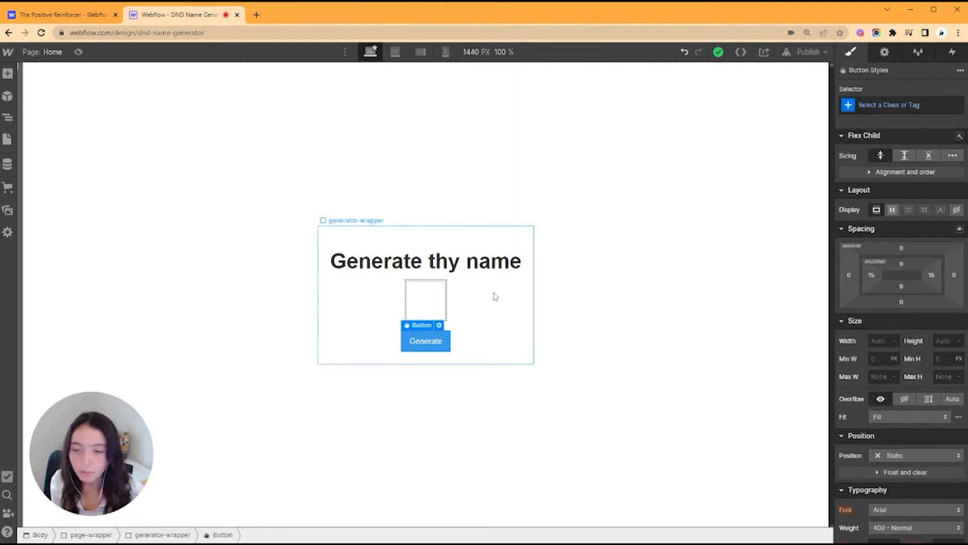
mouse_move(487, 334)
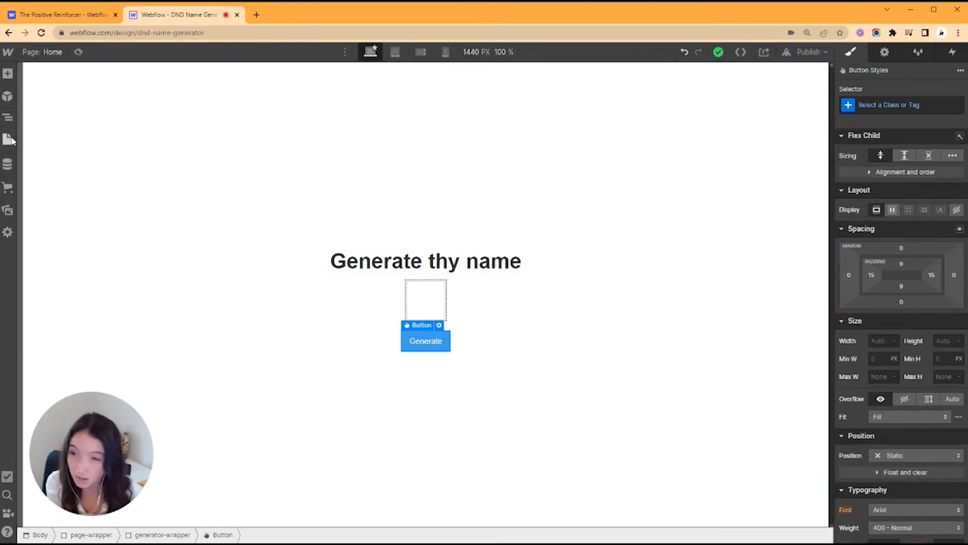
Step: Go to Home page settings and click into the before-body script block
left_click(8, 138)
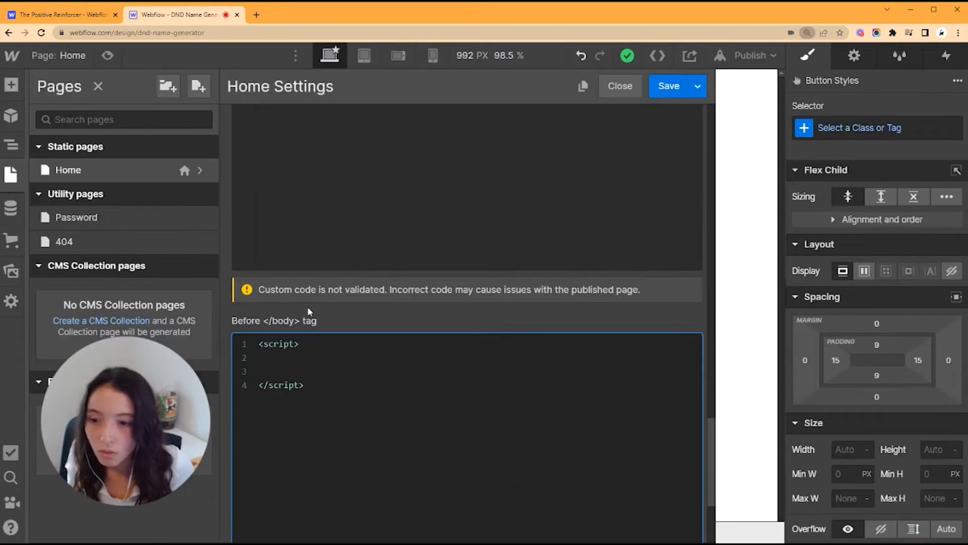
scroll("down", 3)
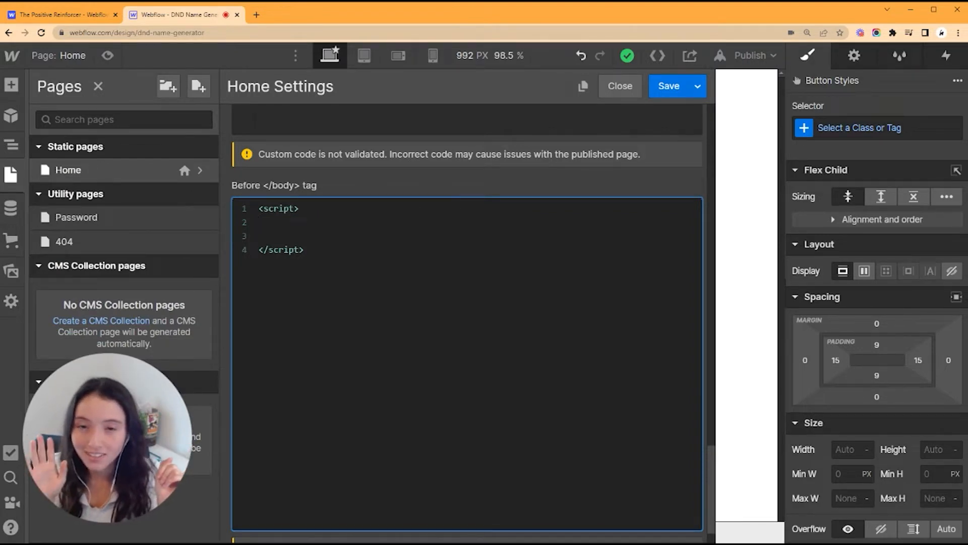
left_click(265, 222)
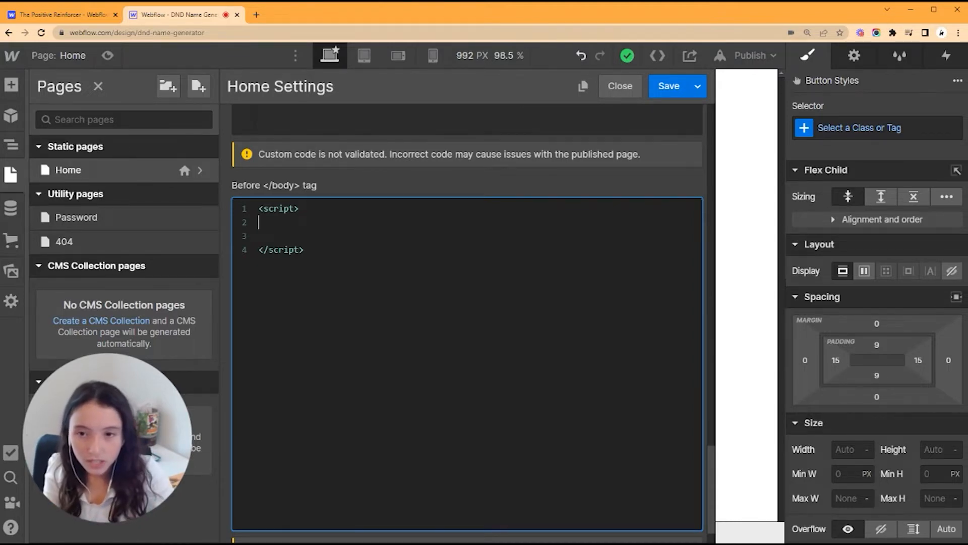
Step: Type const firstNames = [] and const lastNames = [] on separate lines
type("const")
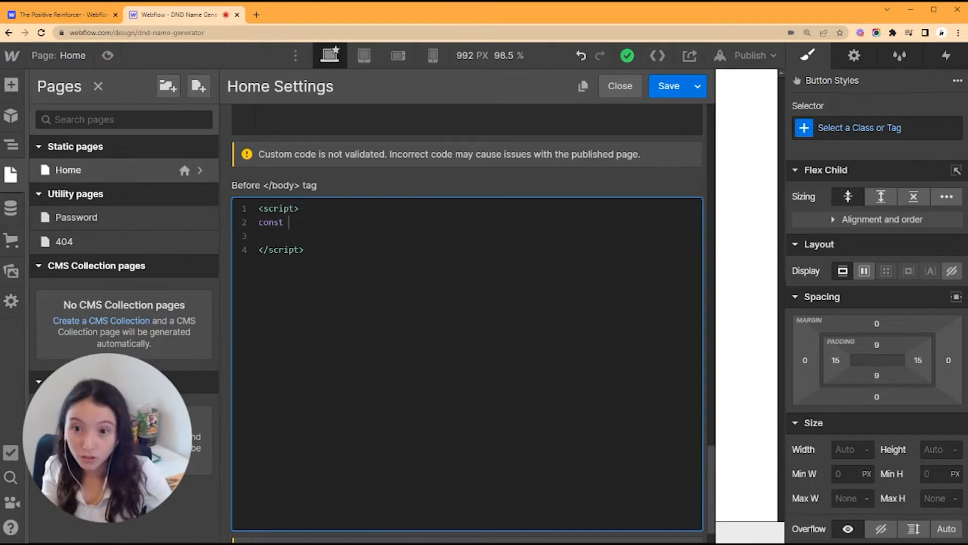
type("first")
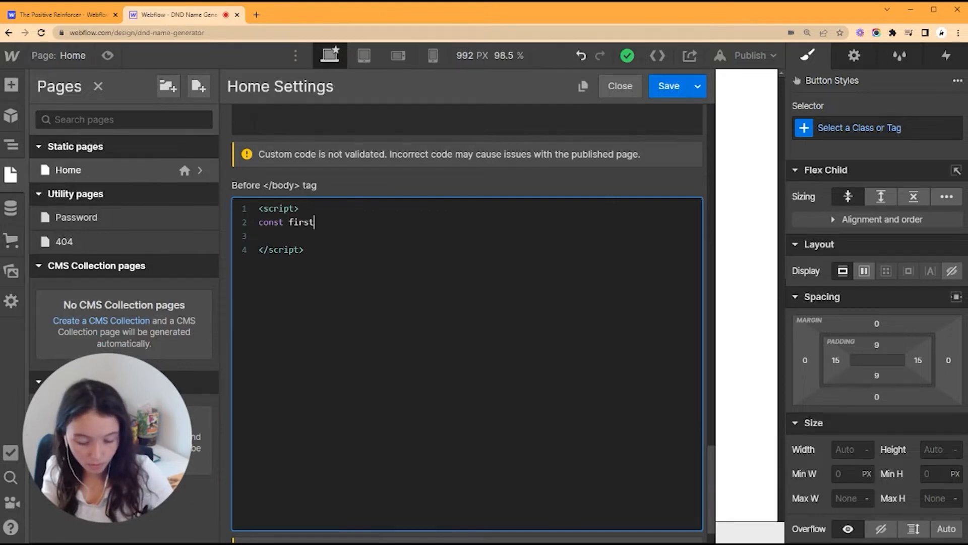
type("Names = []")
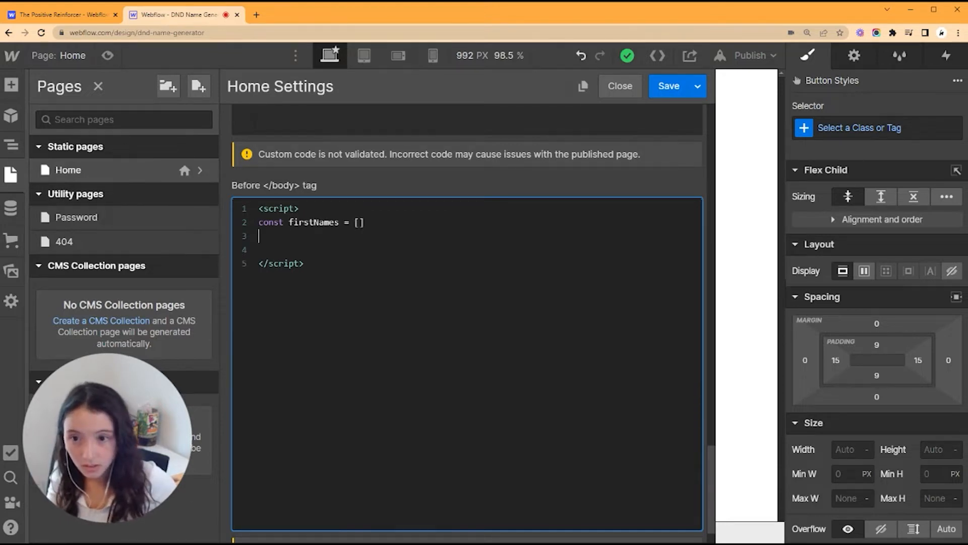
type("const")
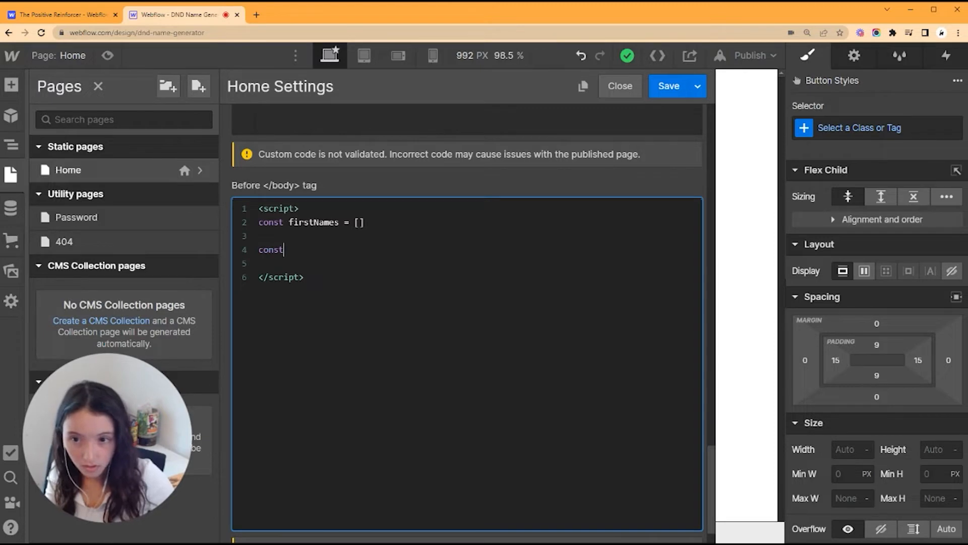
type("lastName")
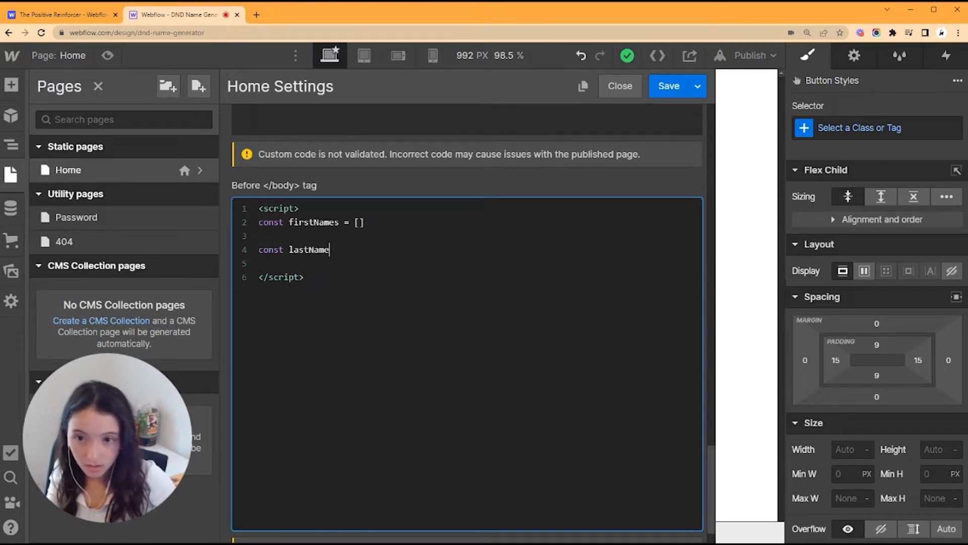
type("s =[]")
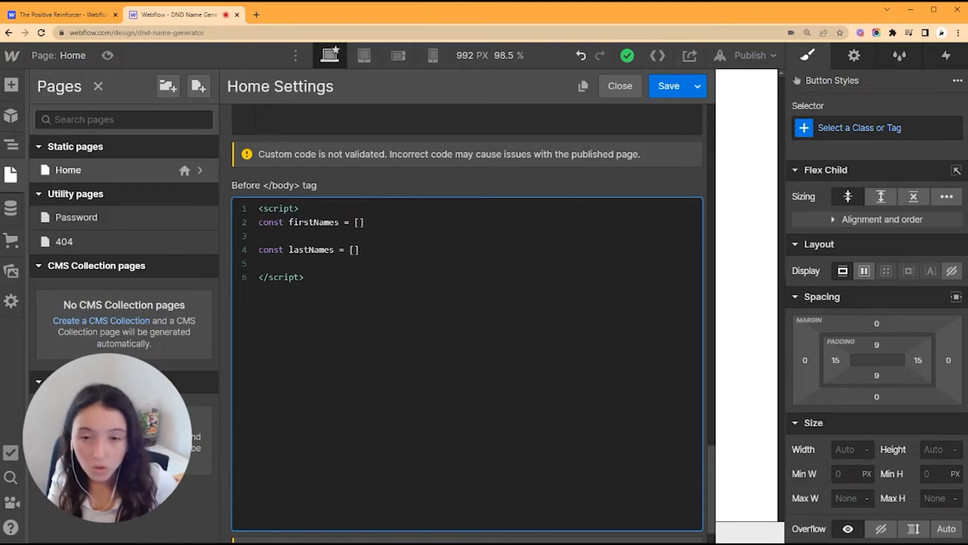
left_click(302, 14)
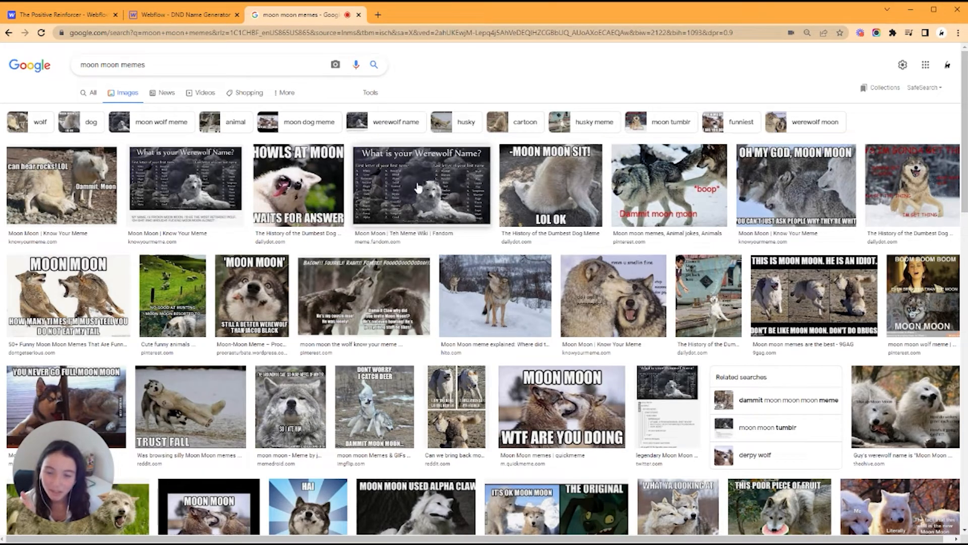
Step: Browse the werewolf-name meme article and D&D human names list for name ideas
left_click(422, 185)
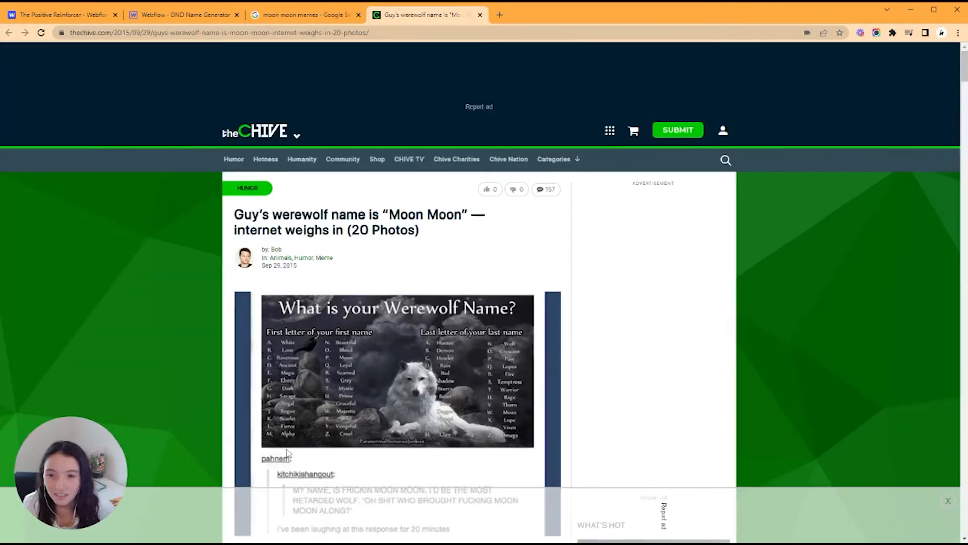
scroll("down", 3)
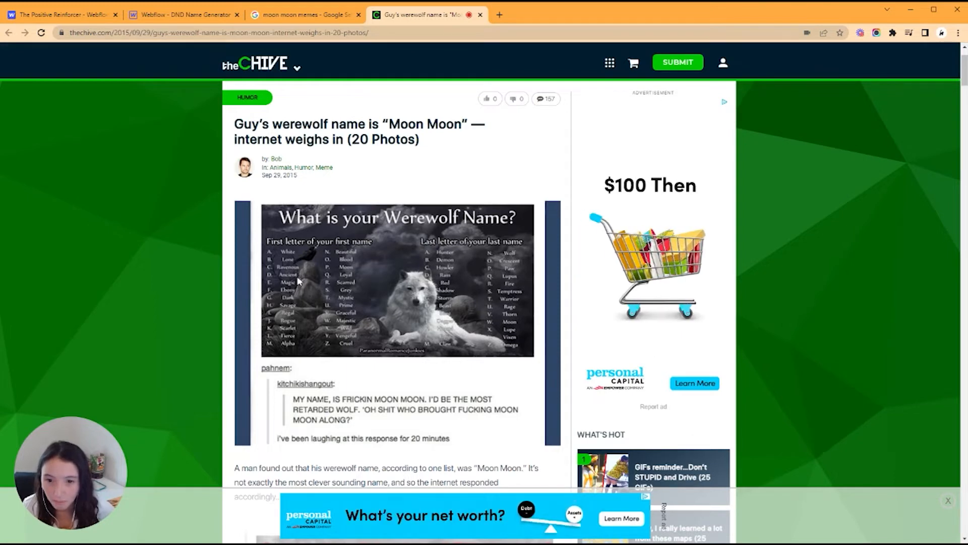
mouse_move(374, 236)
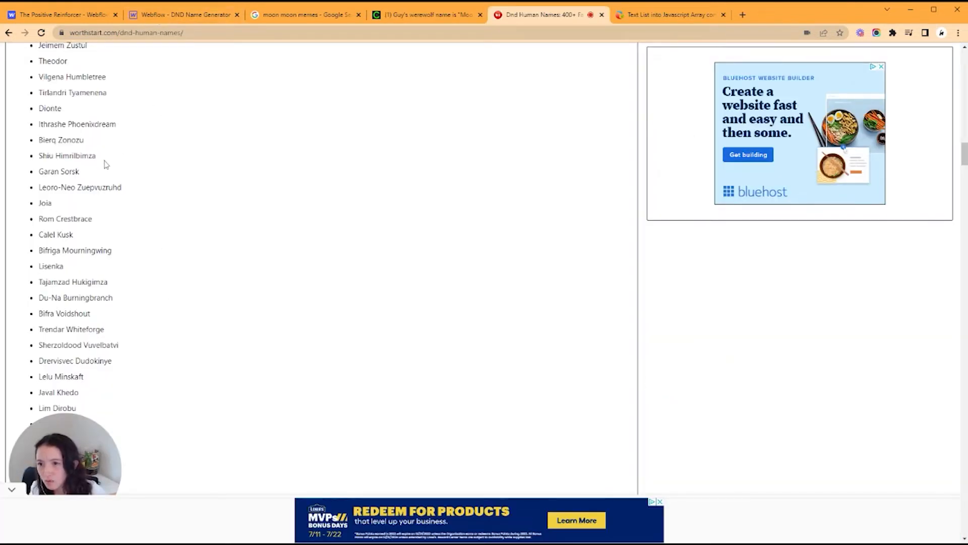
scroll("down", 3)
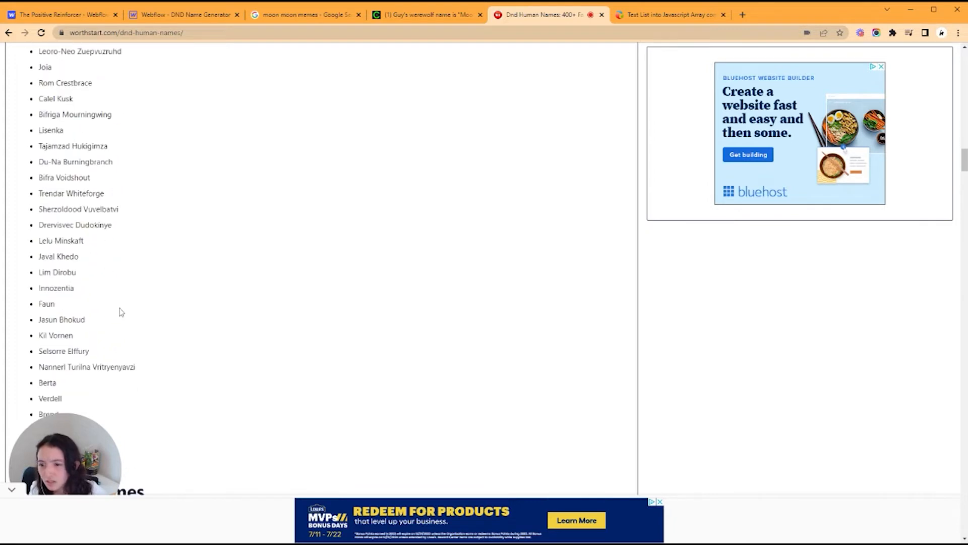
scroll("down", 3)
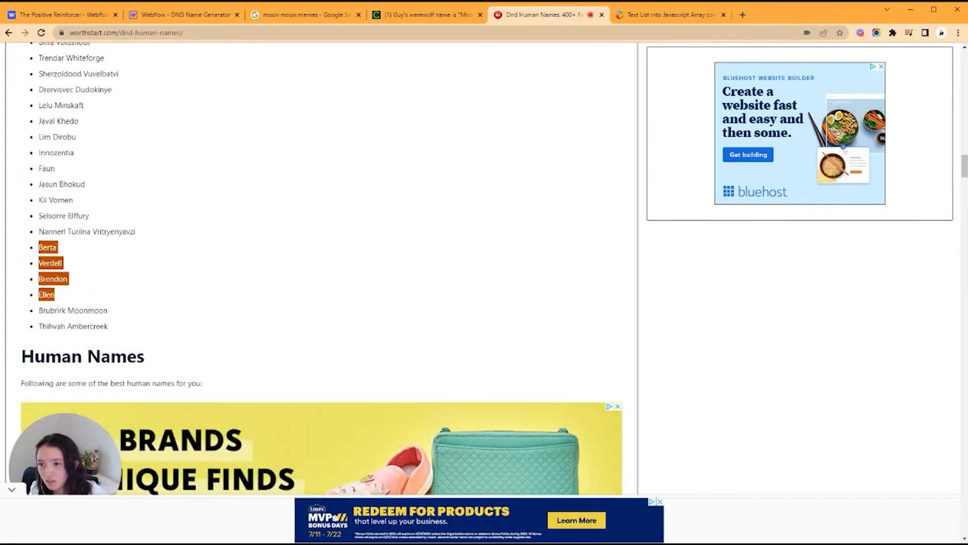
left_click(179, 15)
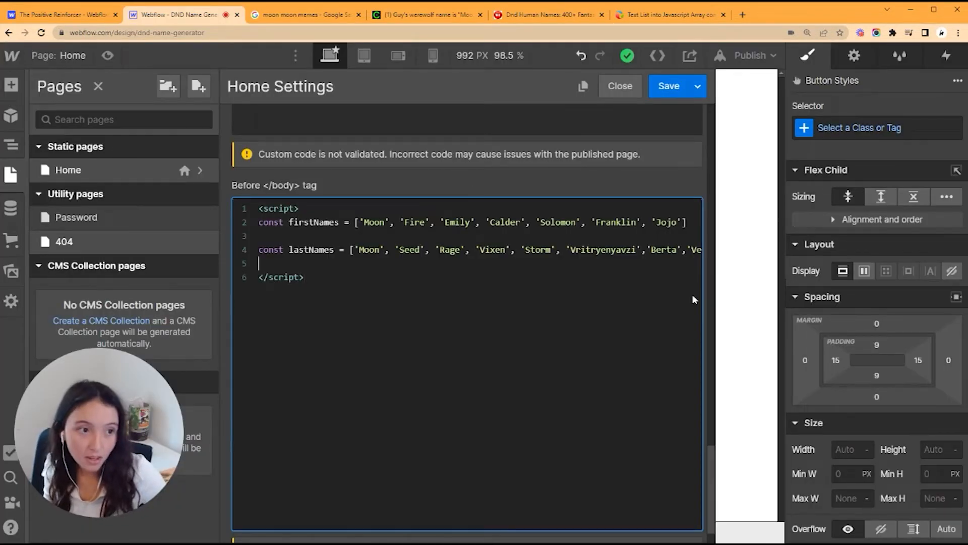
Step: Start a new const declaration in the script below the name arrays
type("cons")
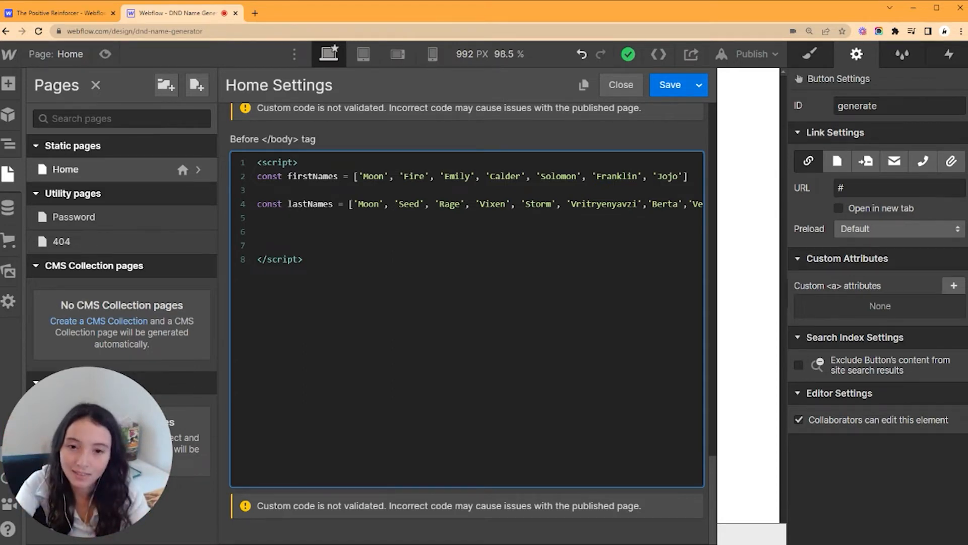
Step: Declare the getRandomNumber arrow function taking a max parameter
type("const")
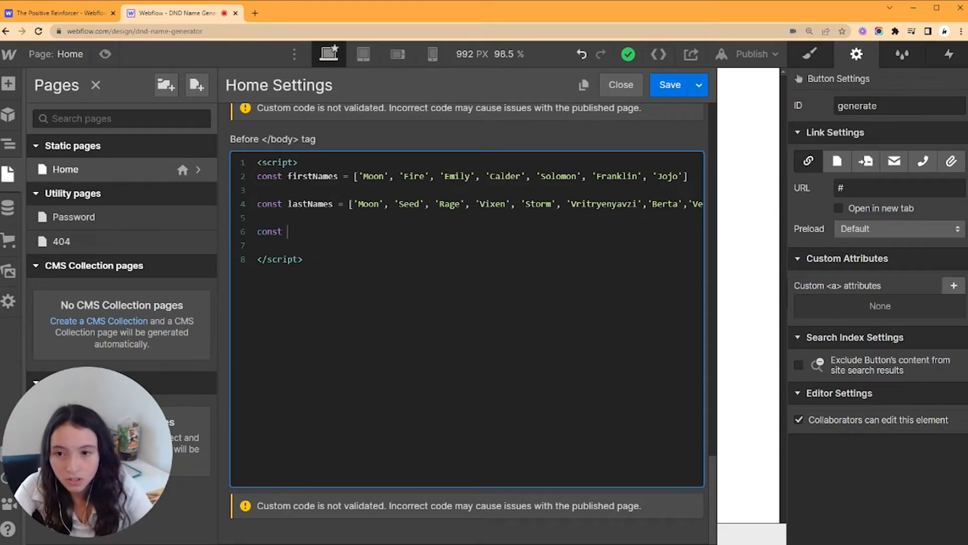
type("set")
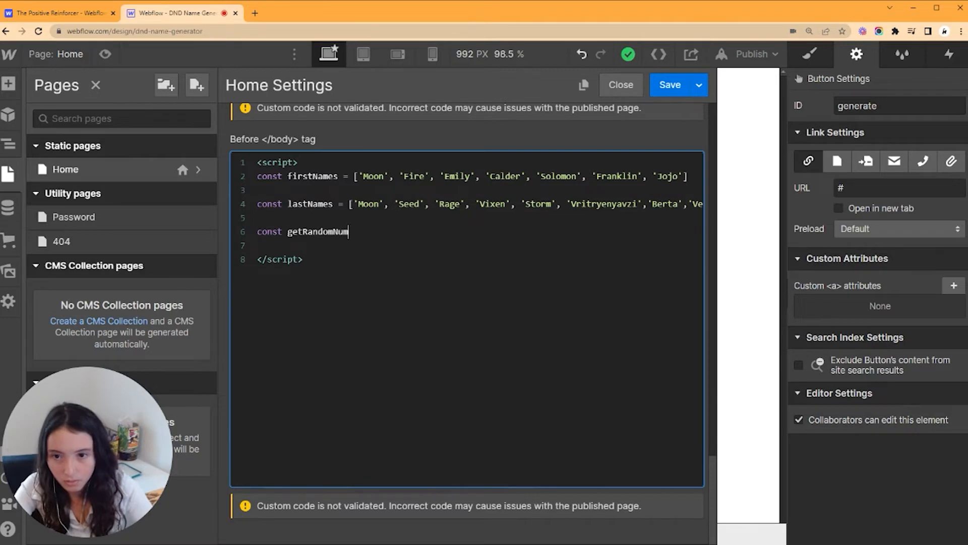
type("ber = (")
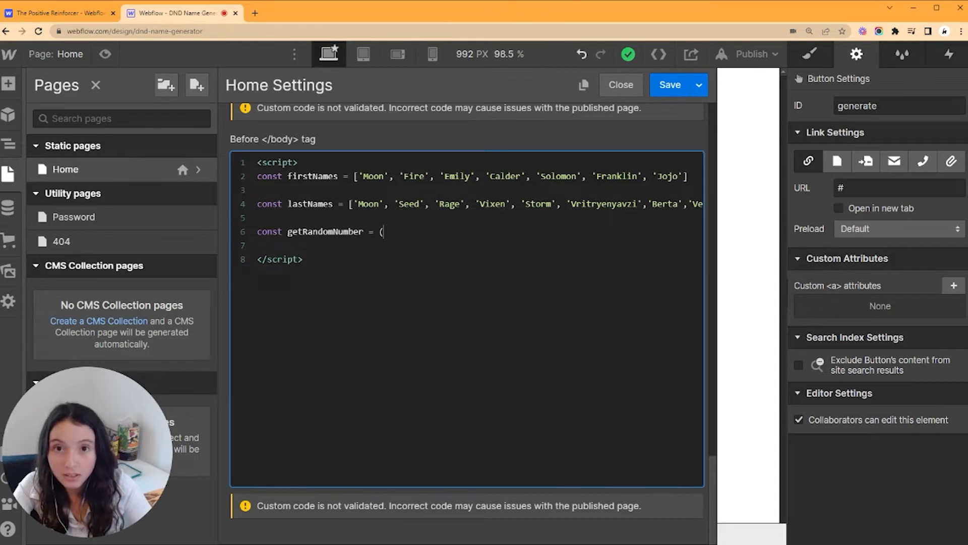
type("maxc")
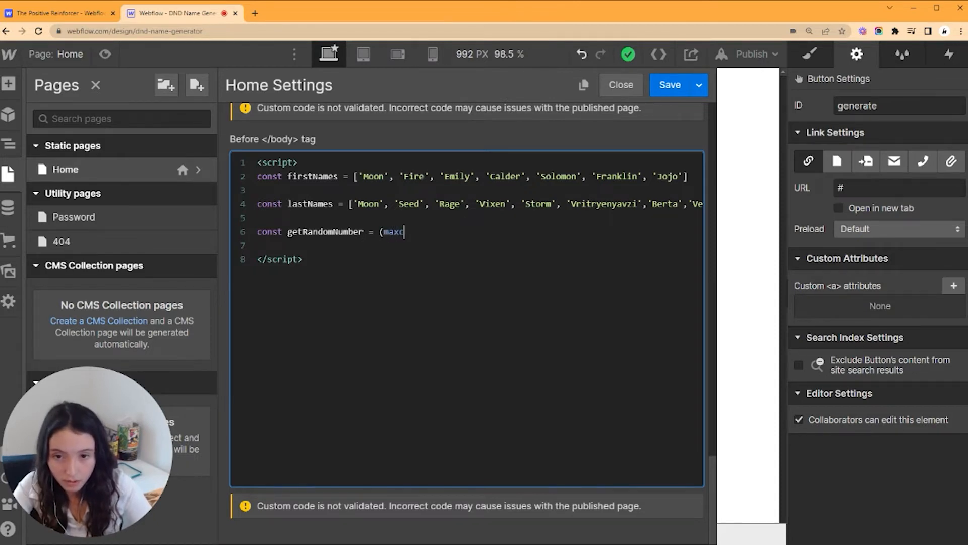
type(")")
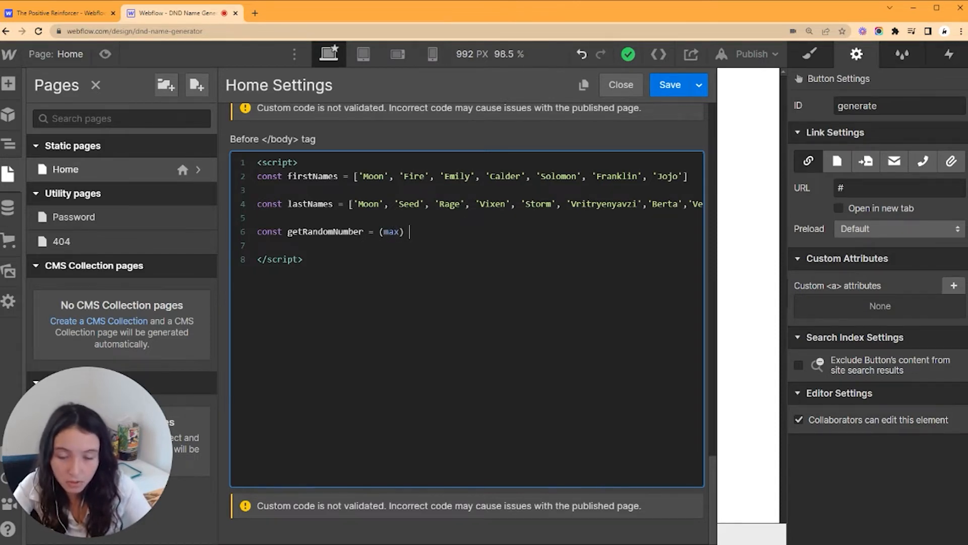
type("=")
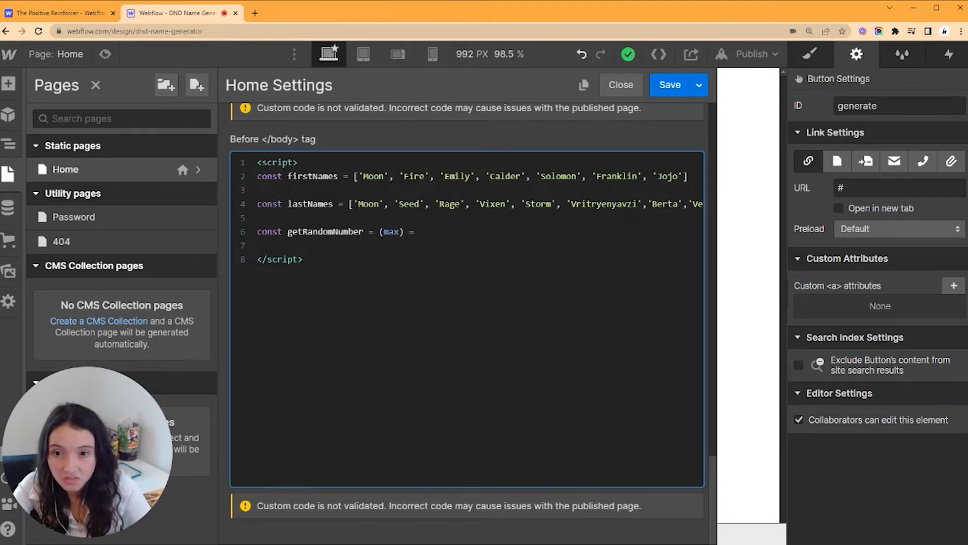
left_click(417, 231)
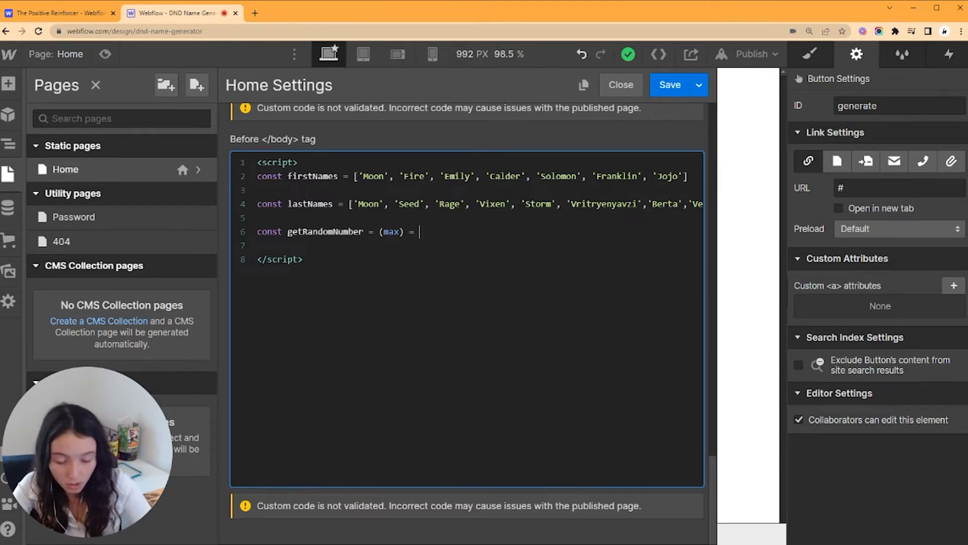
Step: Write the function body as Math.floor(Math.random * max)
type(">")
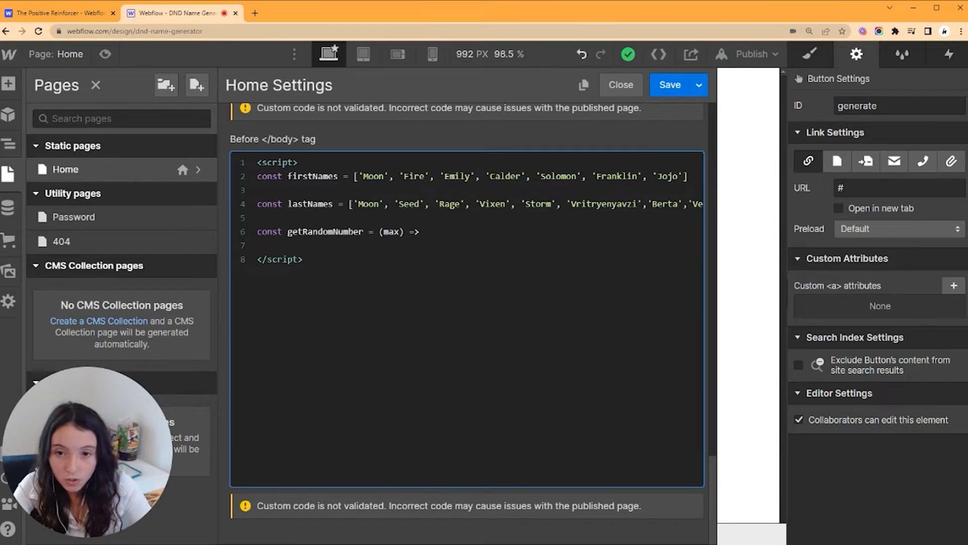
type("Math.random *")
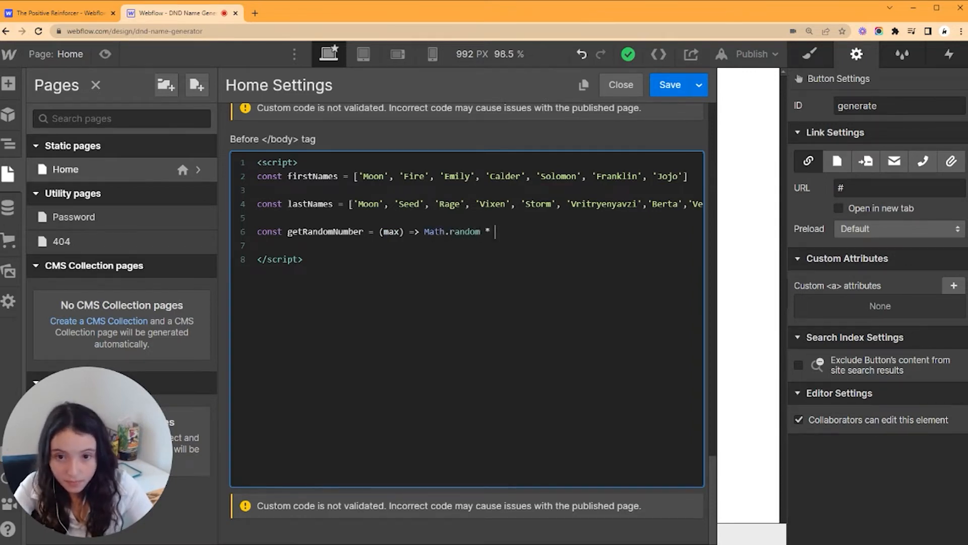
type("ma")
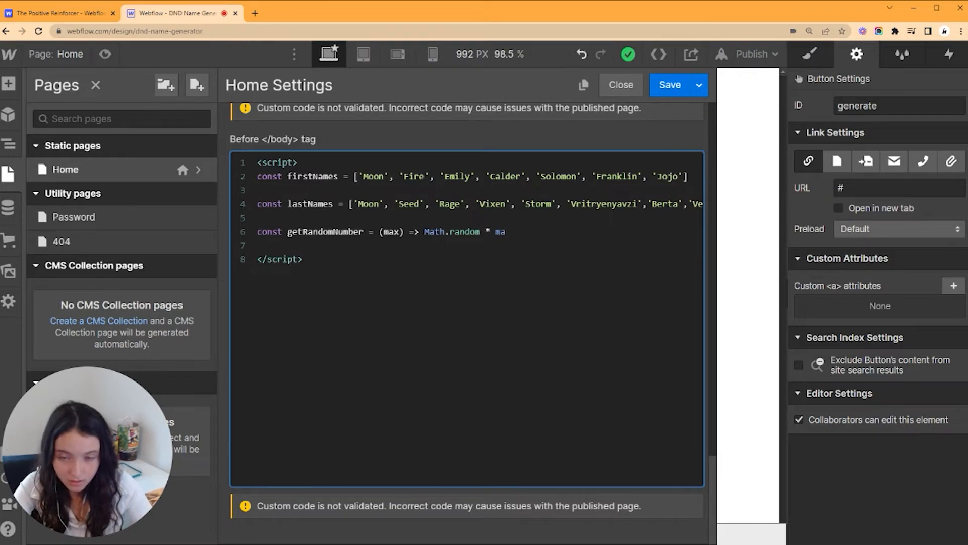
type("x")
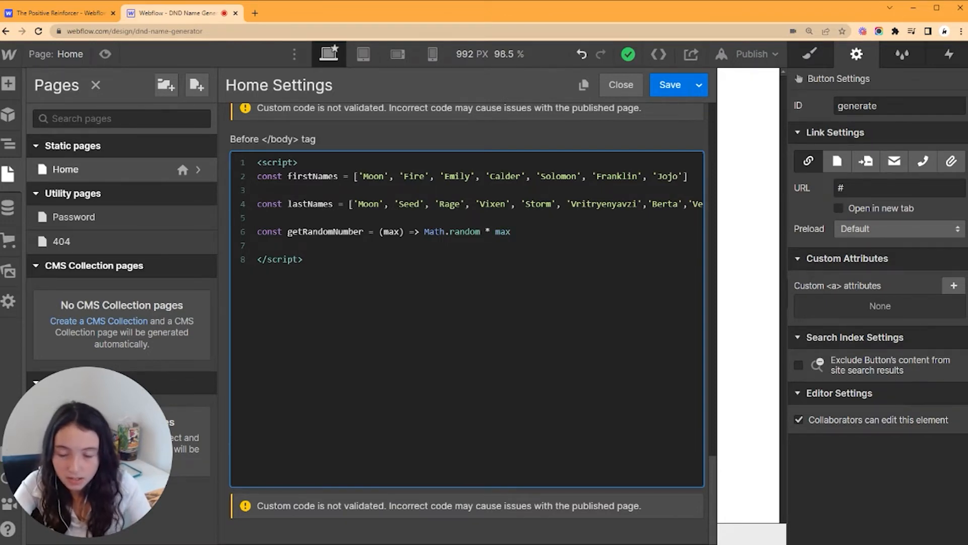
type(")")
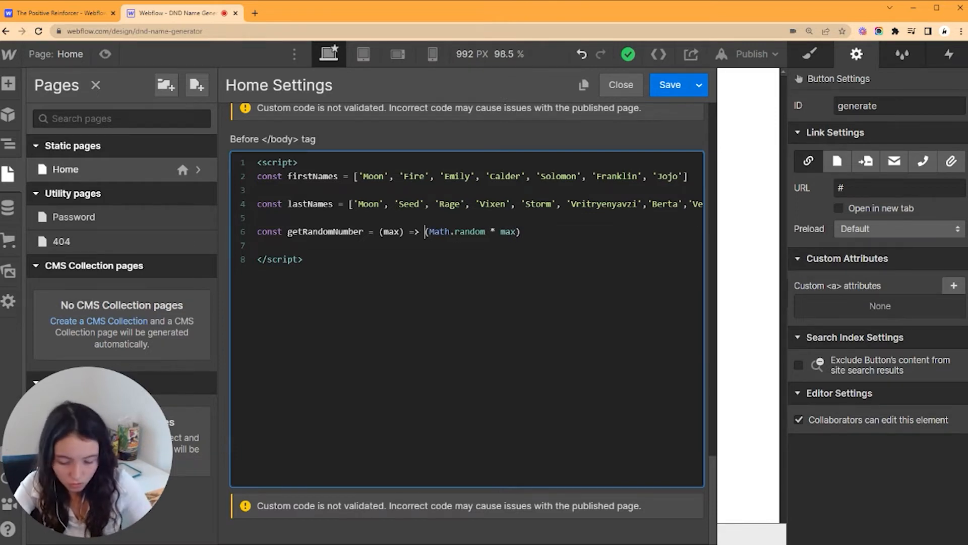
type("Math.floor")
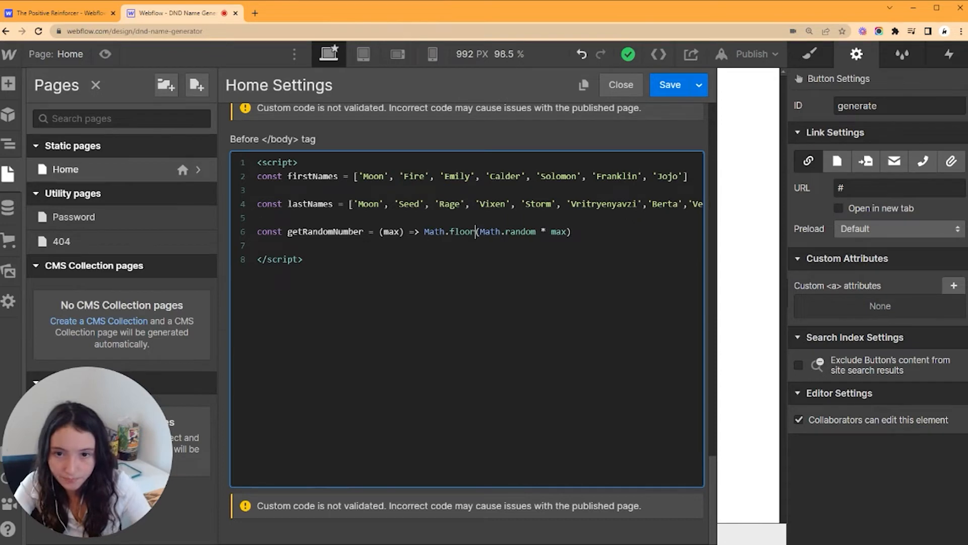
Step: Declare const getNames = () as an arrow function below getRandomNumber
key("Enter")
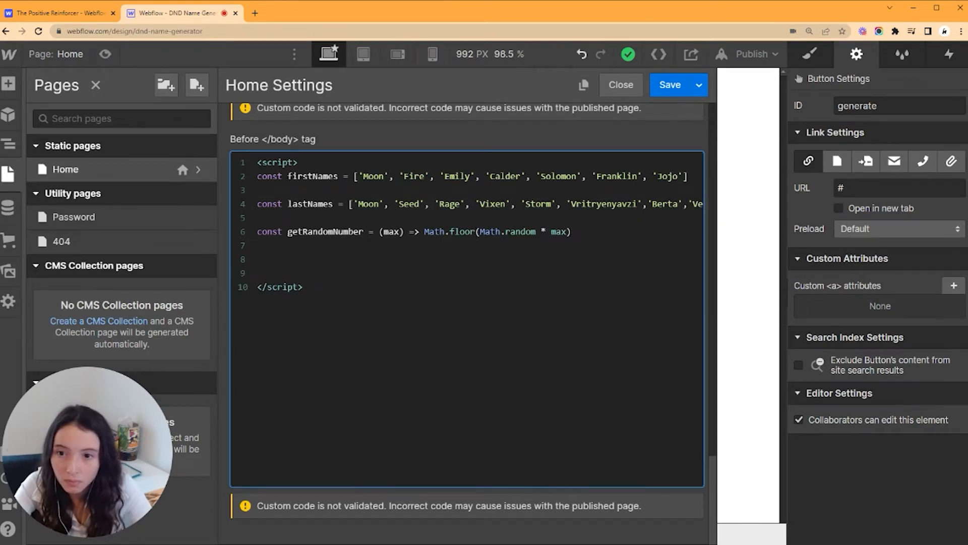
type("const ge")
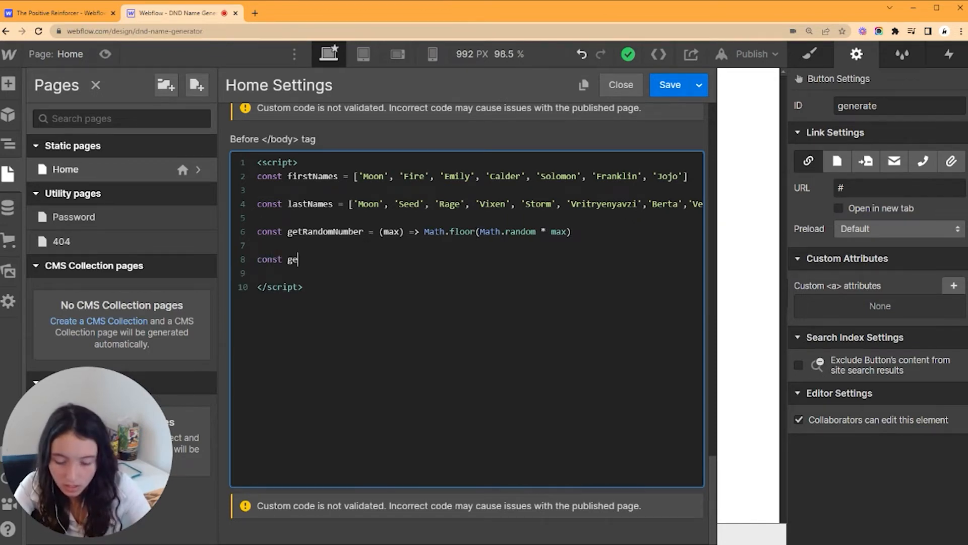
type("tNames =")
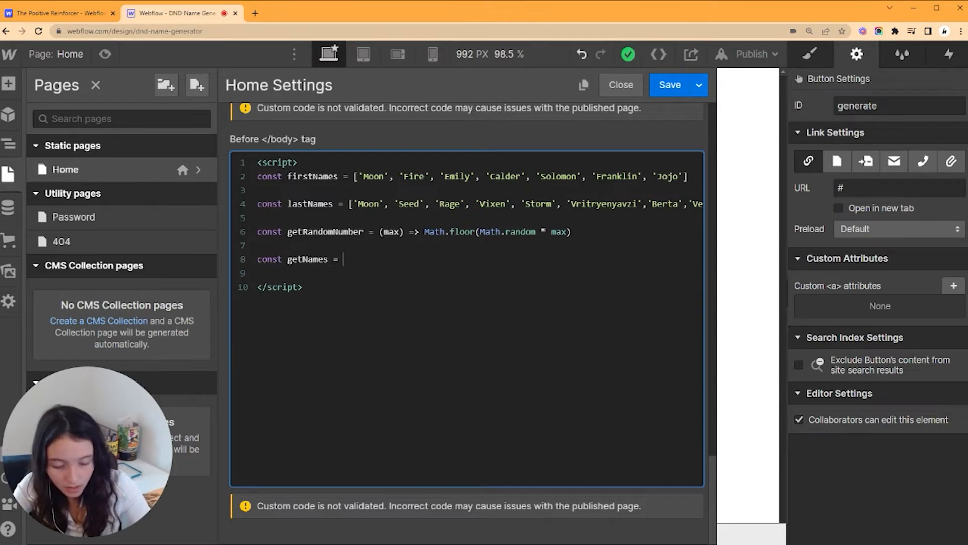
type("() =>")
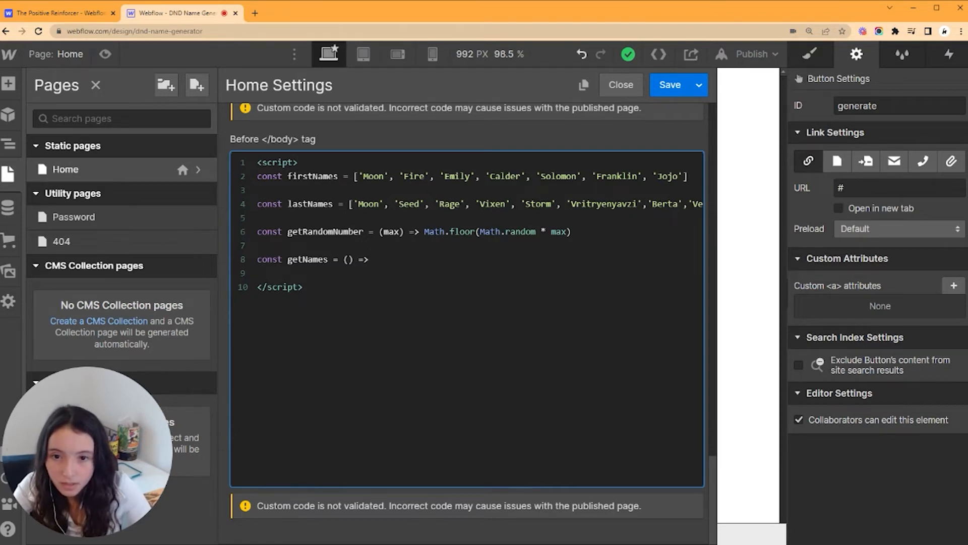
left_click(374, 259)
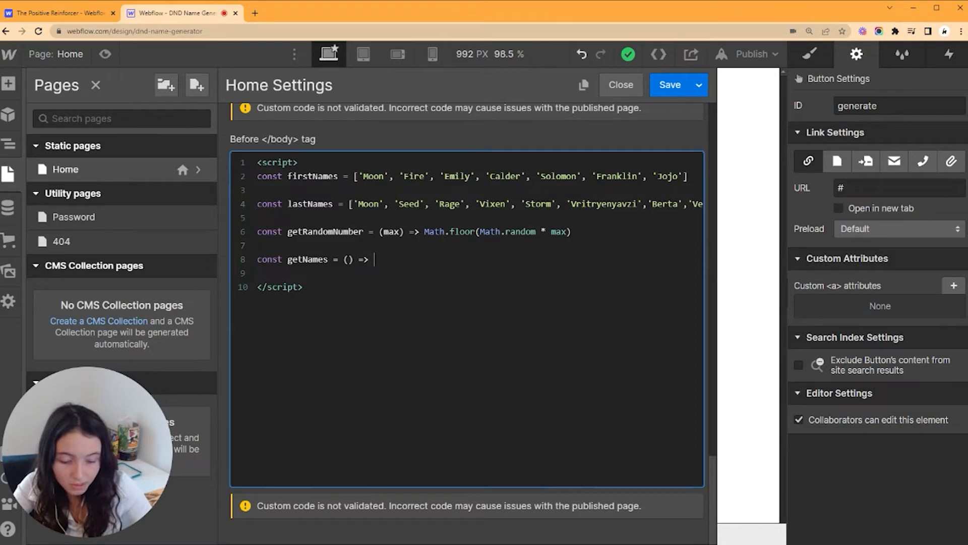
Step: Return a template string with firstNames[getRandomNumber(firstNames.length)], then the lastNames lookup
type("''")
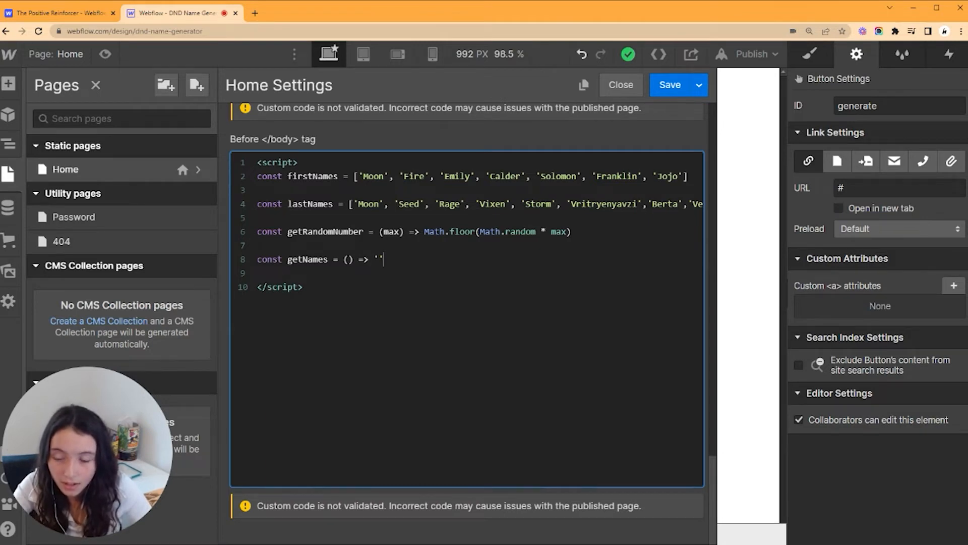
key("Backspace")
type("${firstNames[] ")
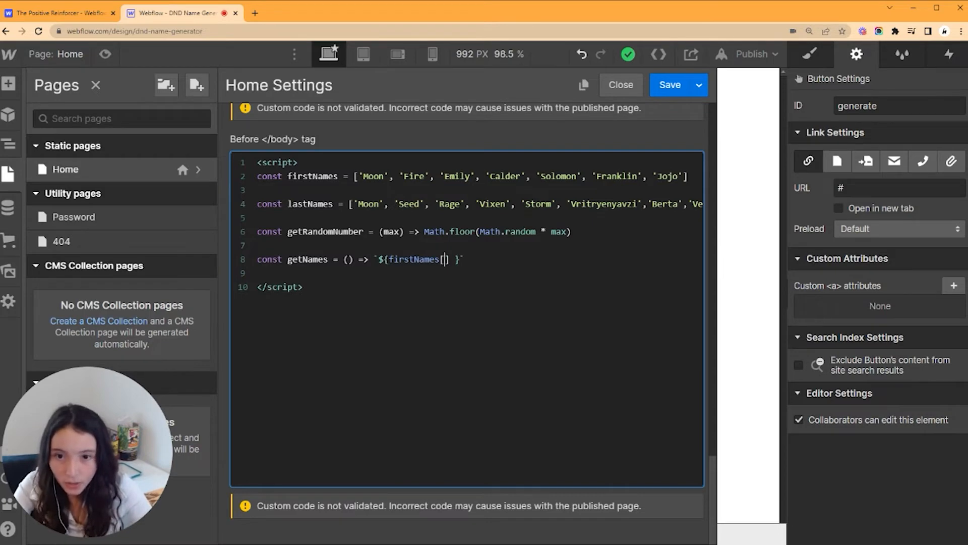
type("getRandomNumbe")
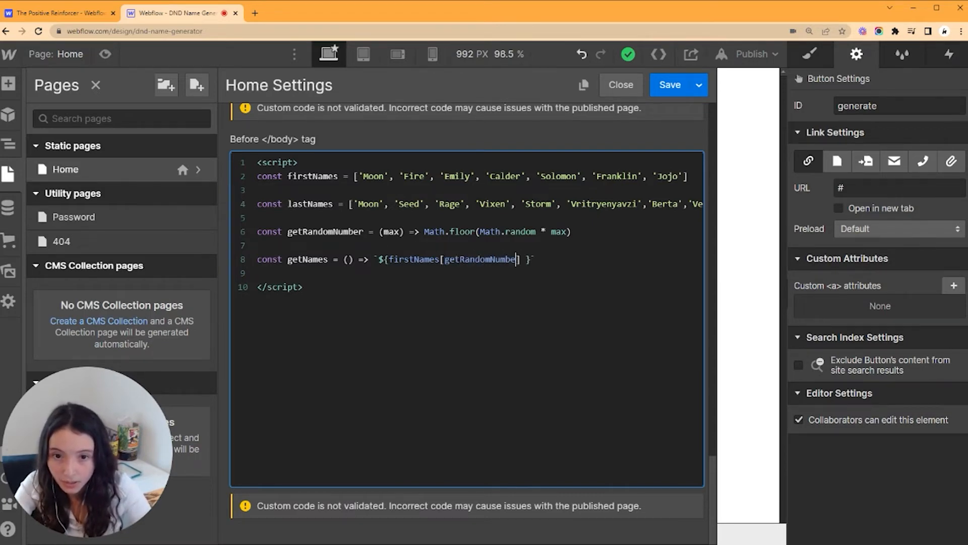
type("r()")
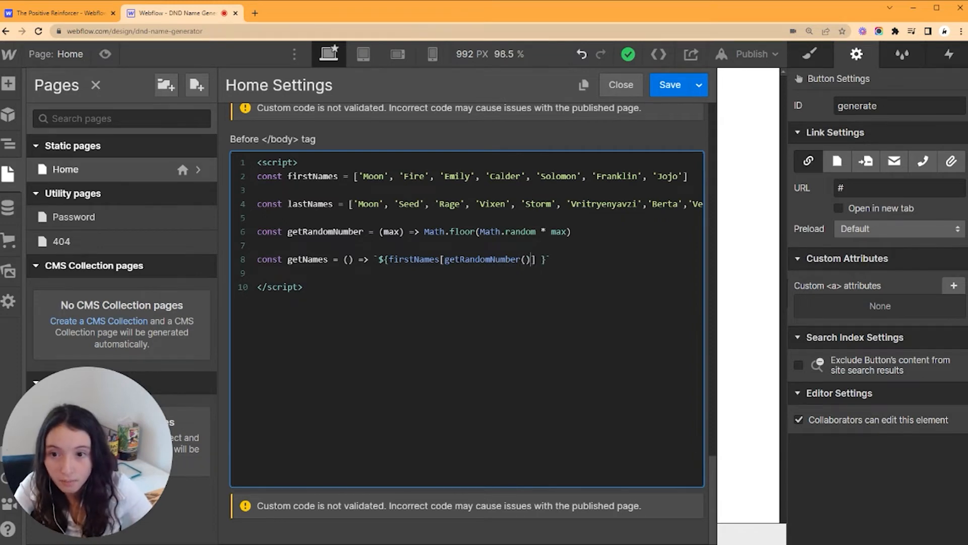
type("firstNames.length")
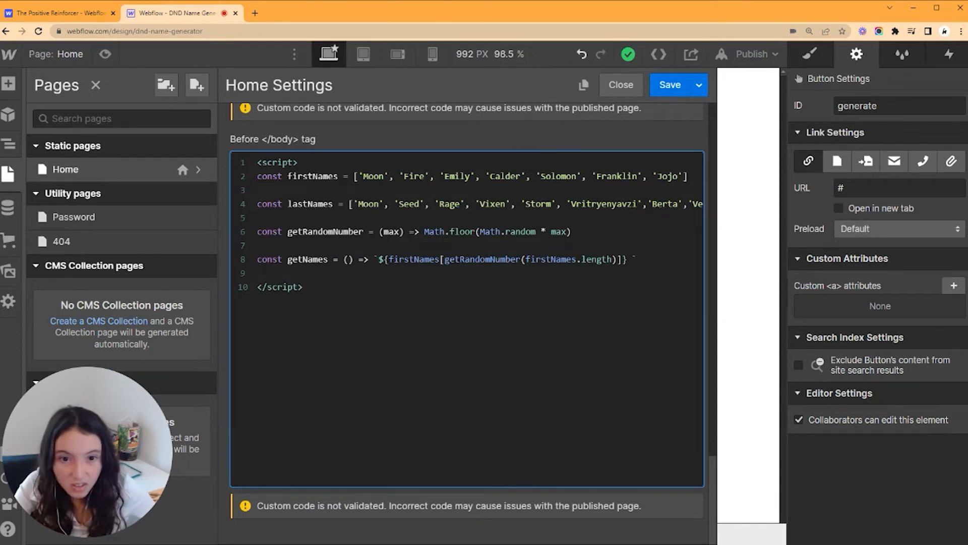
double_click(504, 259)
type("${lastNames[ge")
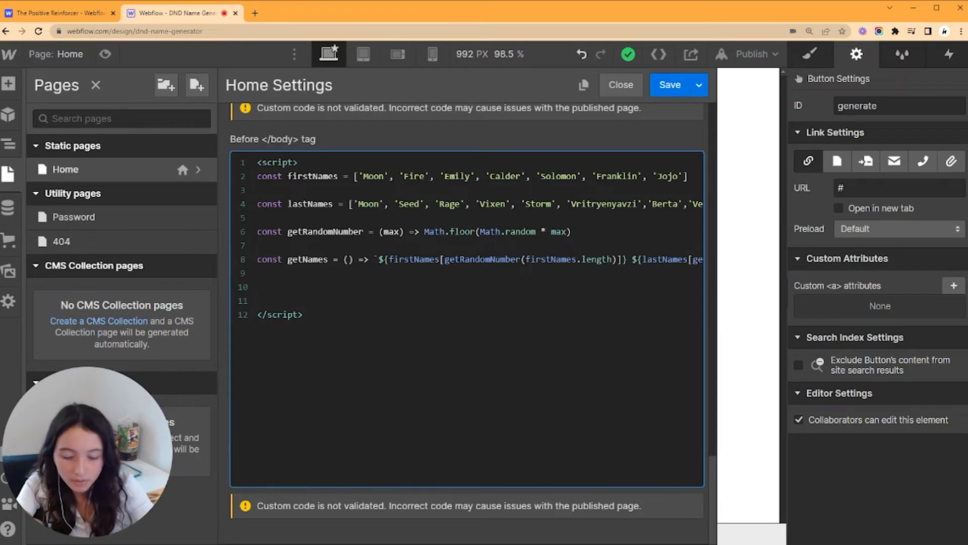
Step: Write setNames so it sets the 'random-name' element's innerText to getNames()
type("const set")
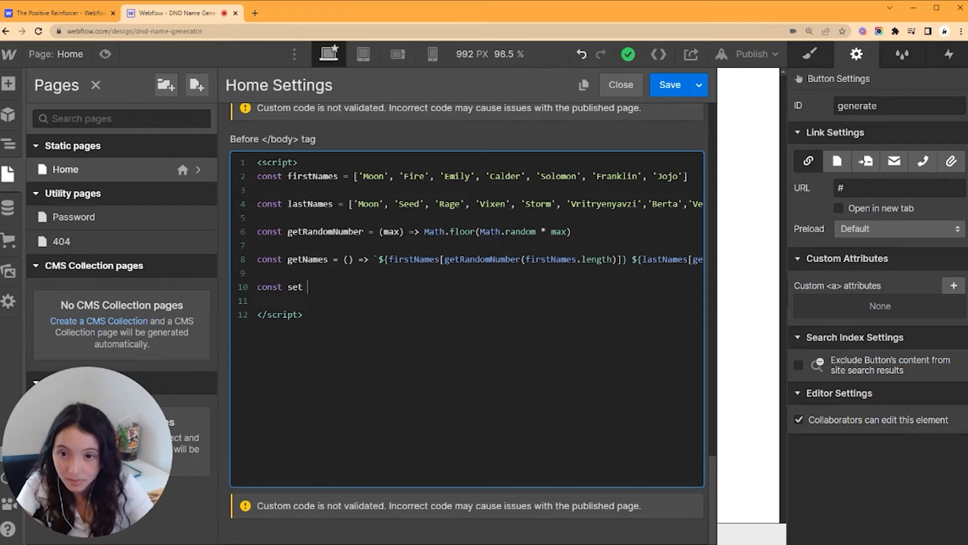
type("Names = () => {")
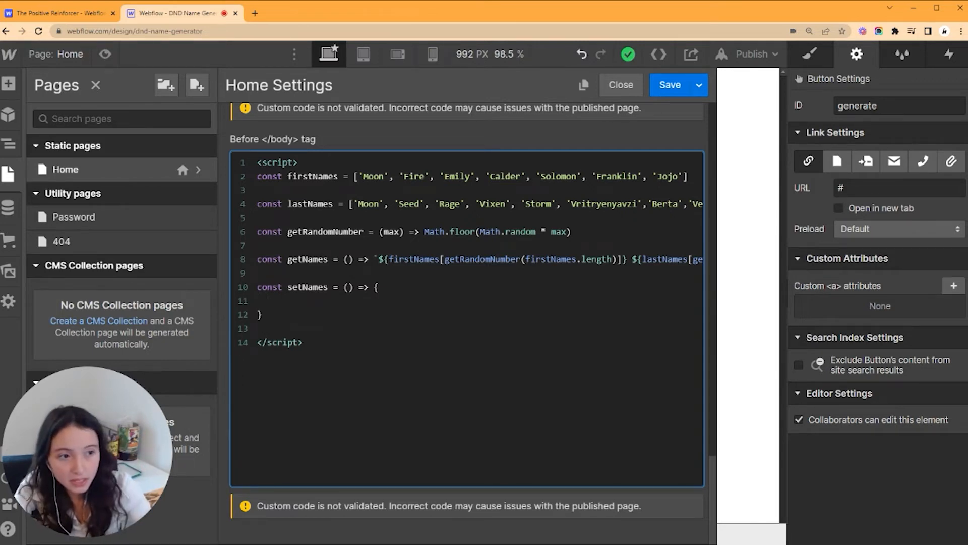
type("document.")
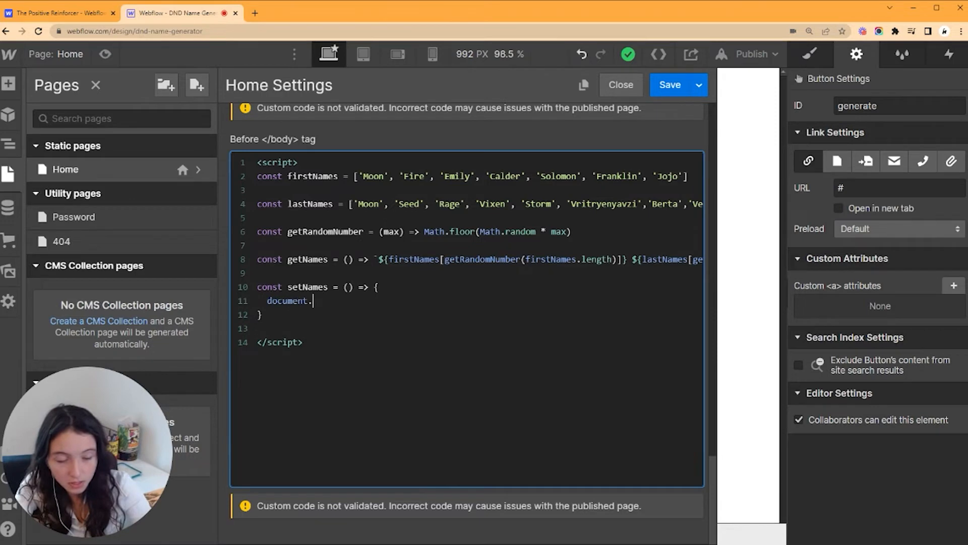
type("getElement")
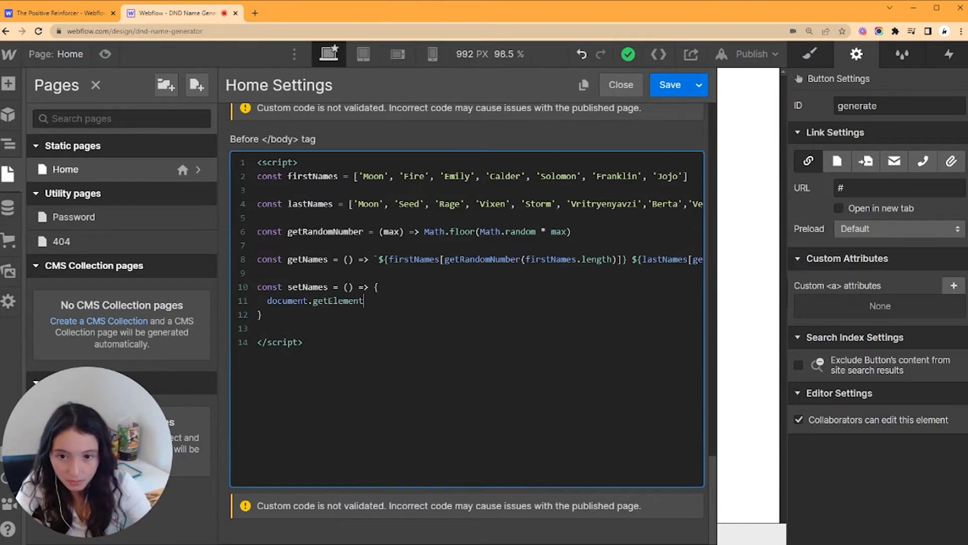
type("By")
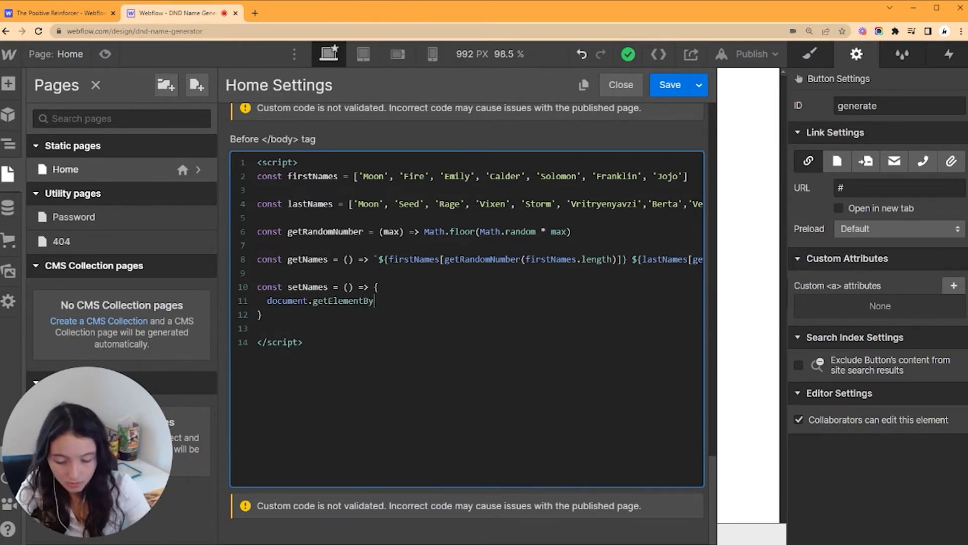
type("d")
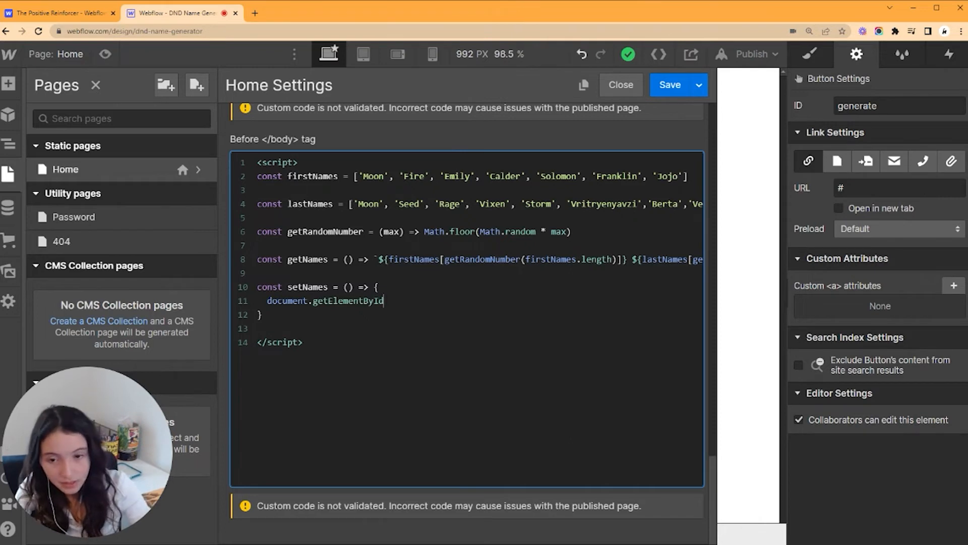
type("()")
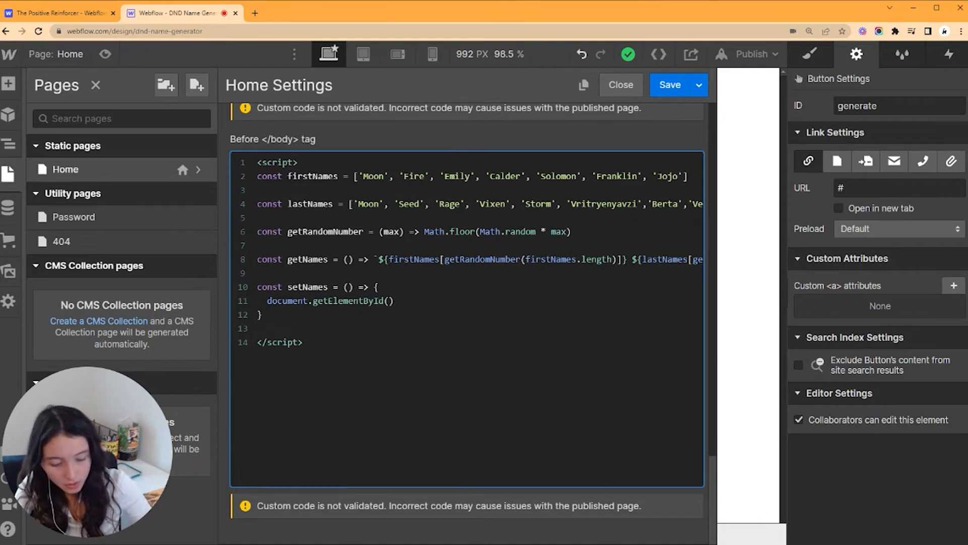
type("'rand'")
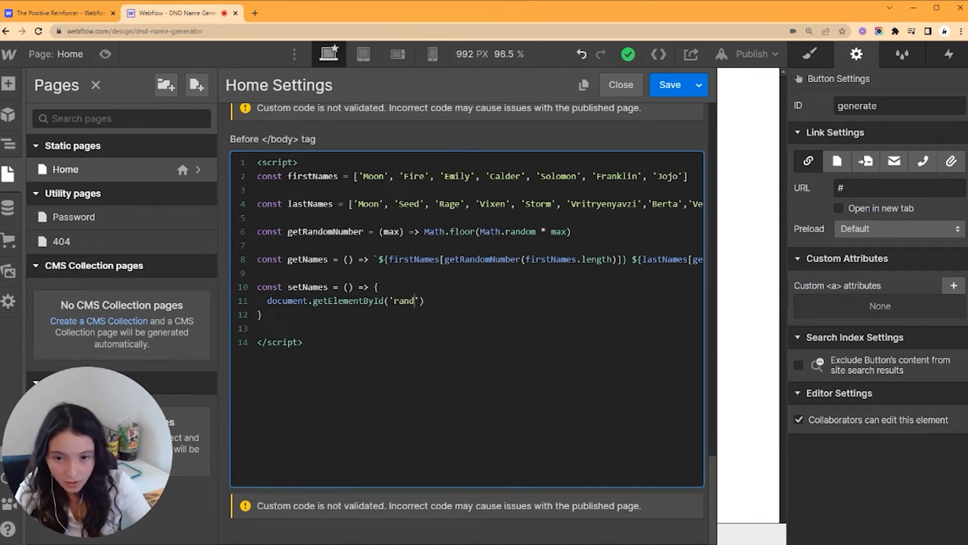
type("om-name")
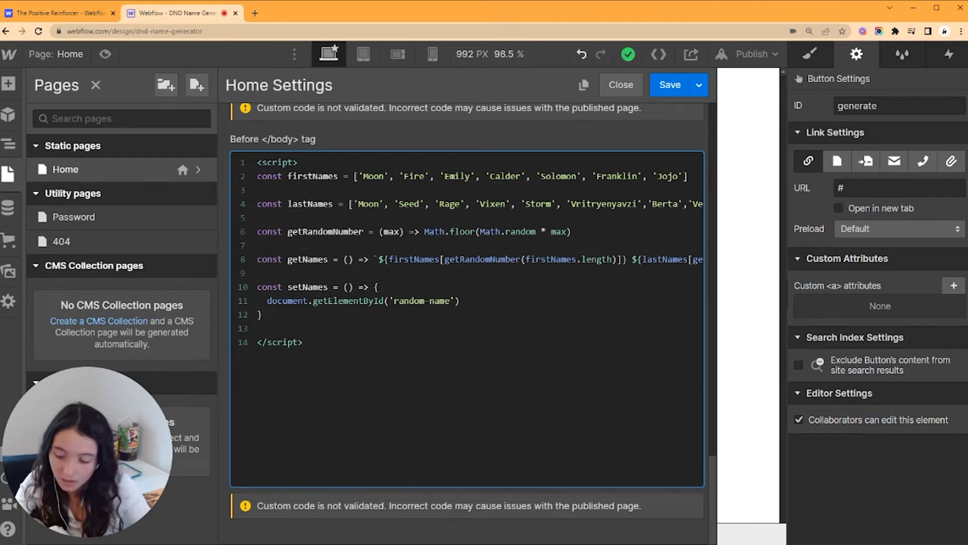
type(".innerT")
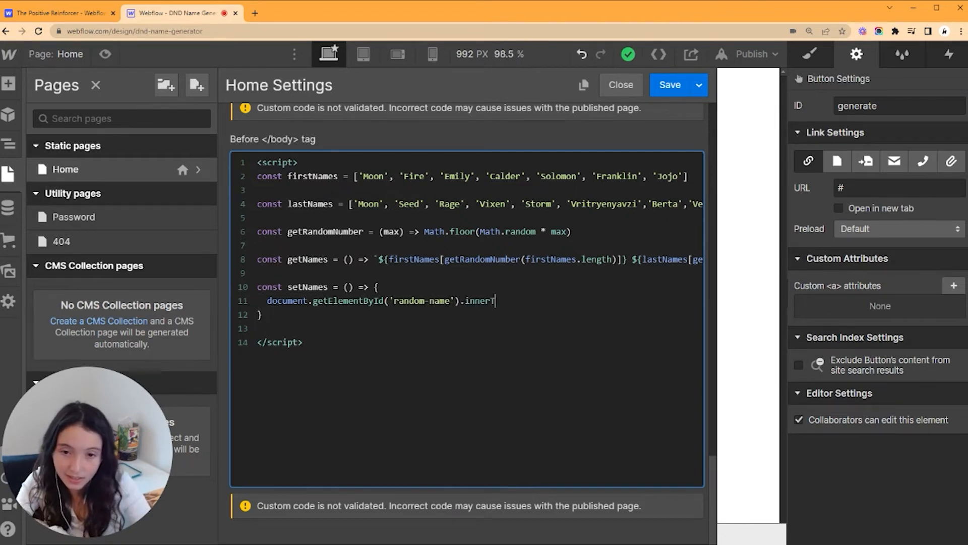
type("ext =")
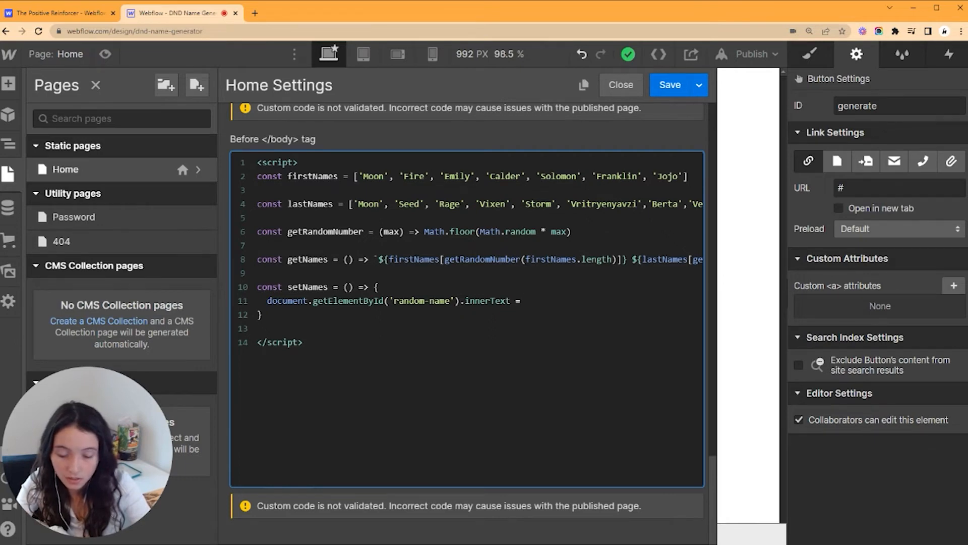
type("getName")
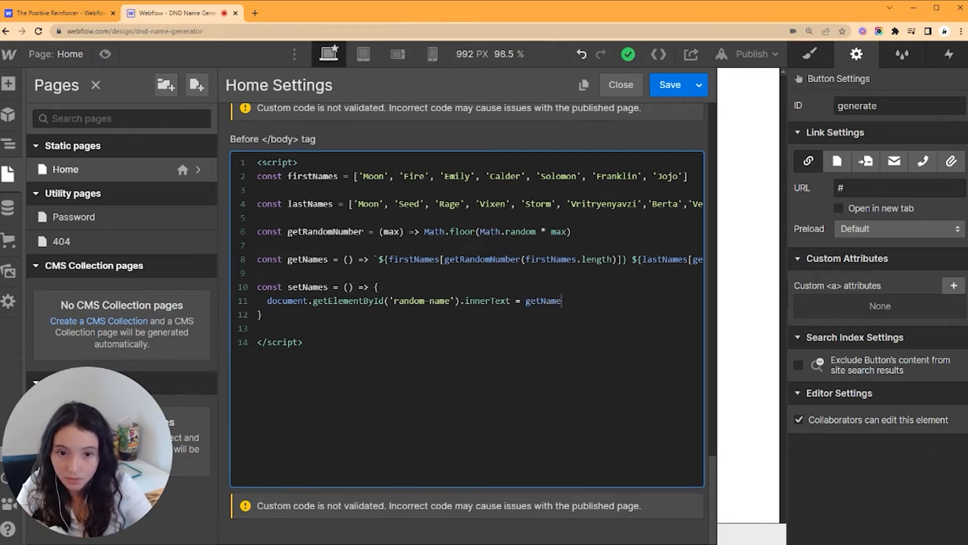
type("s()")
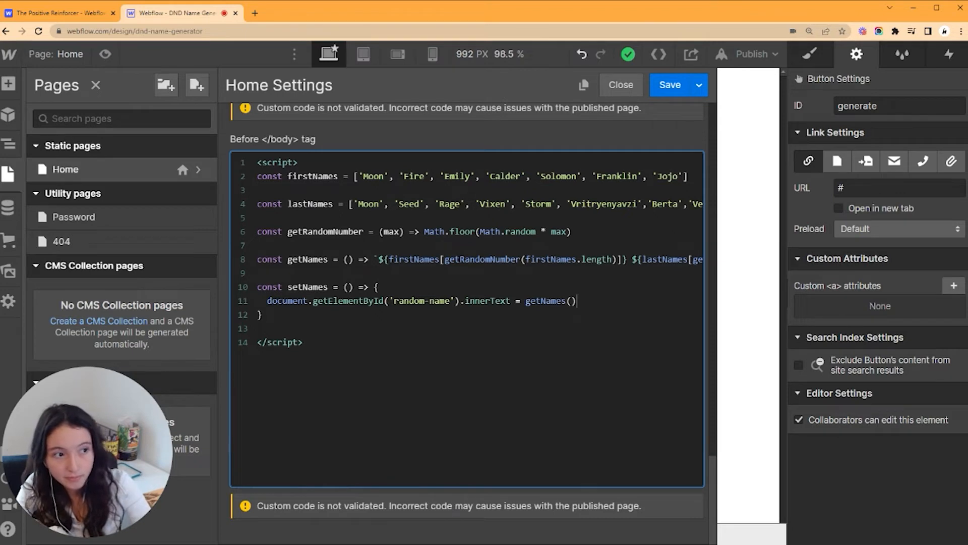
type(";")
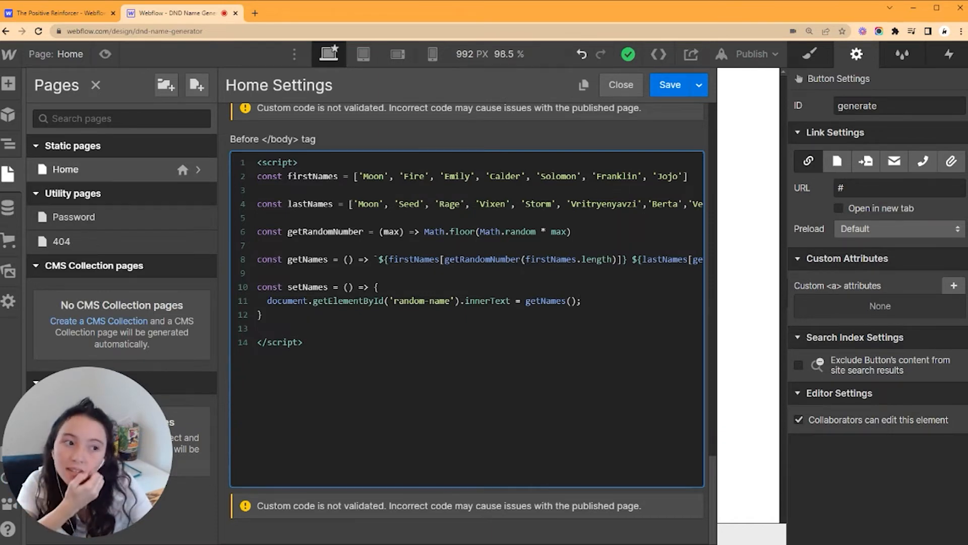
Step: Add two blank lines below the setNames function
key("Enter")
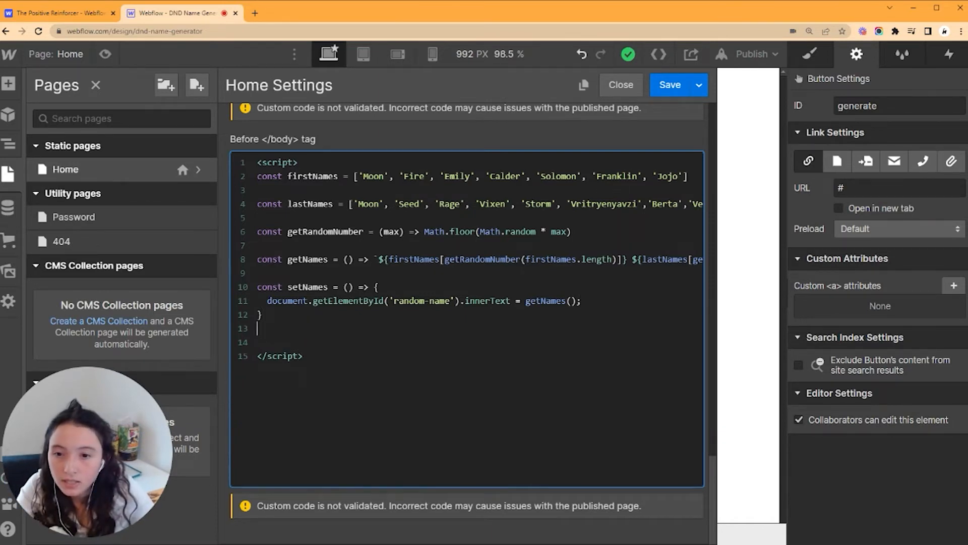
key("Enter")
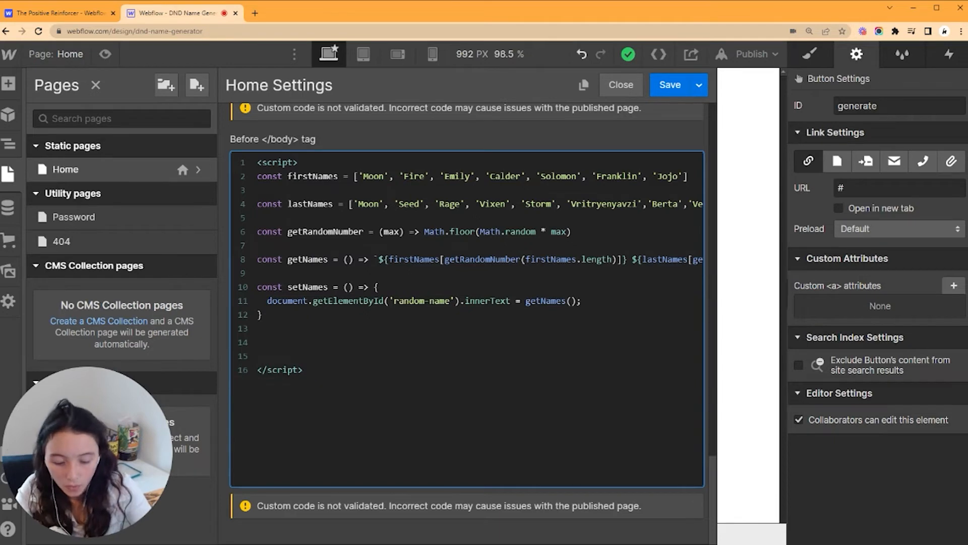
type("Docume")
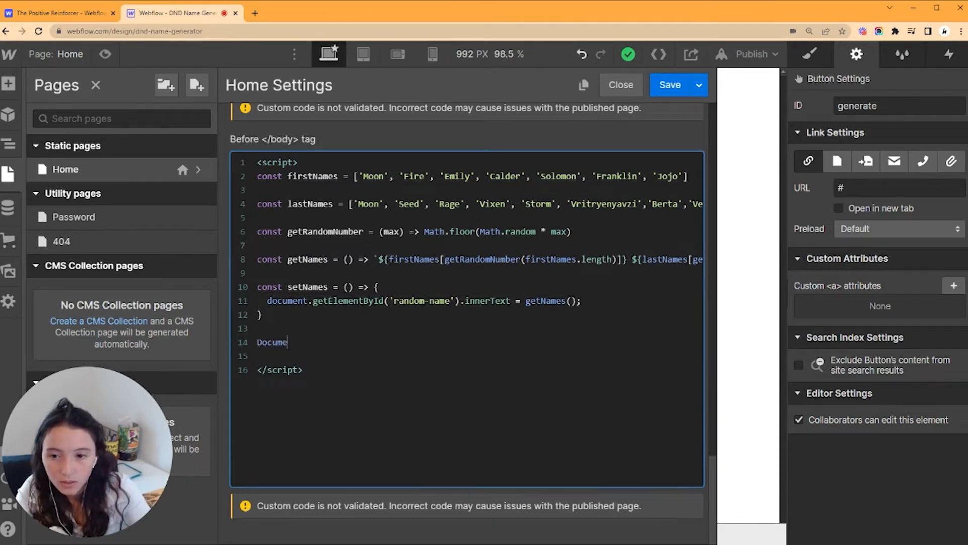
key("Backspace")
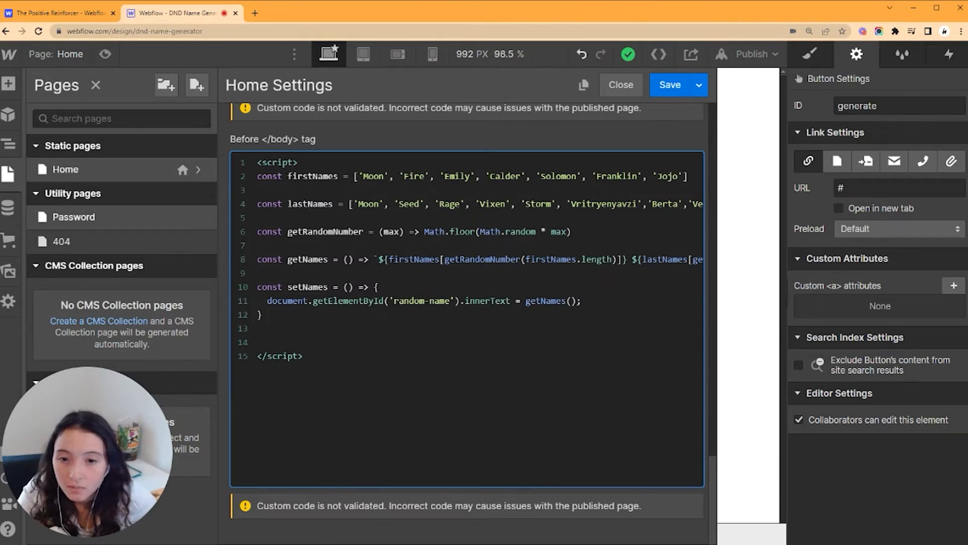
Step: Reuse the getElementById line on a new line, changing the id to 'generate'
double_click(361, 301)
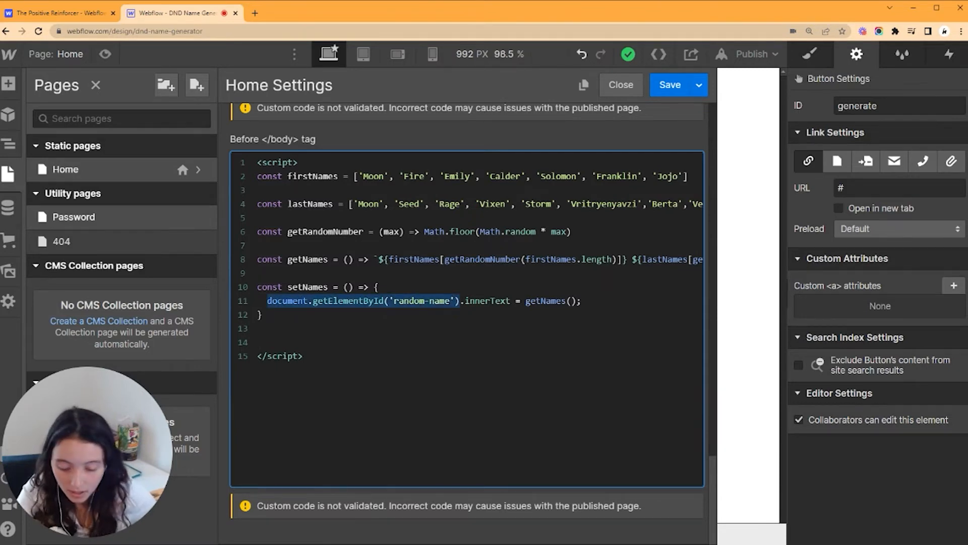
key("enter")
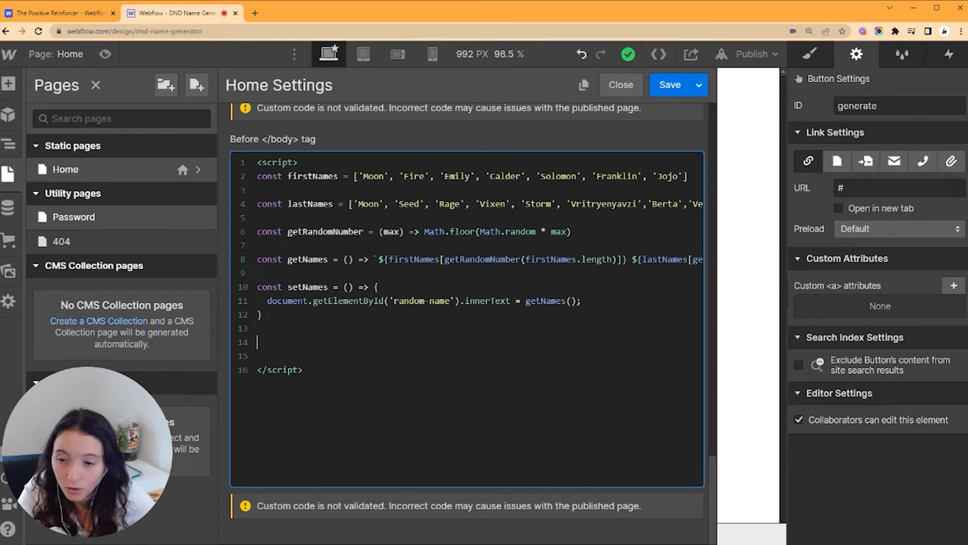
type("document.getElementById('random-name')")
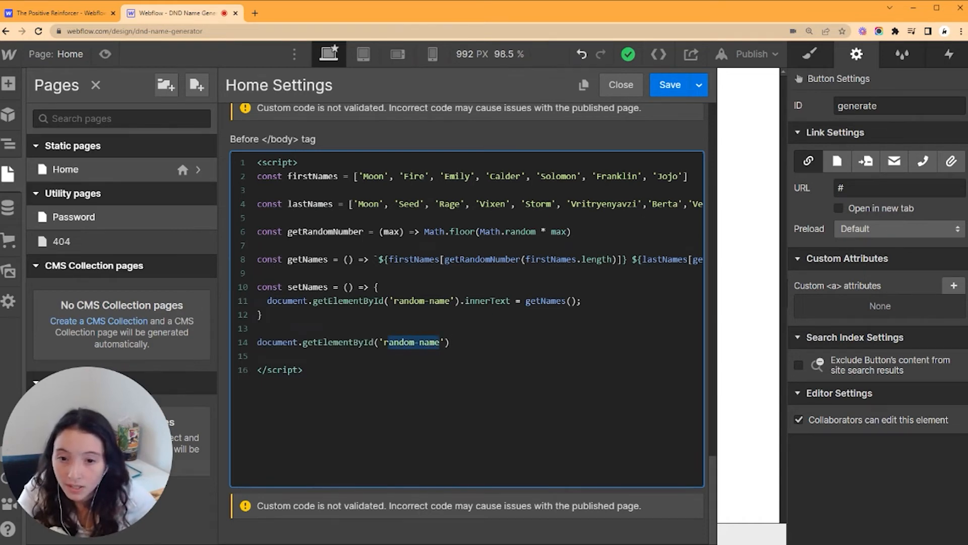
type("gem")
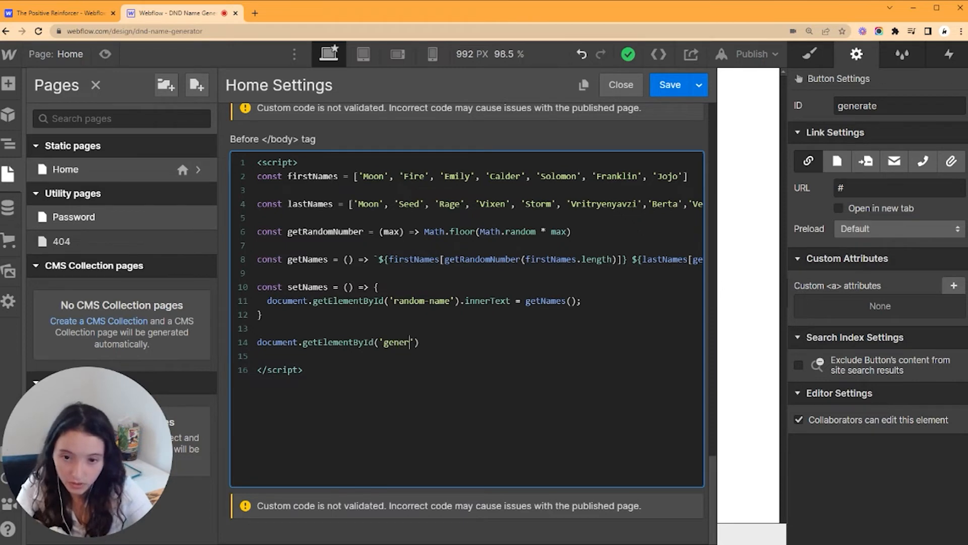
type("ate")
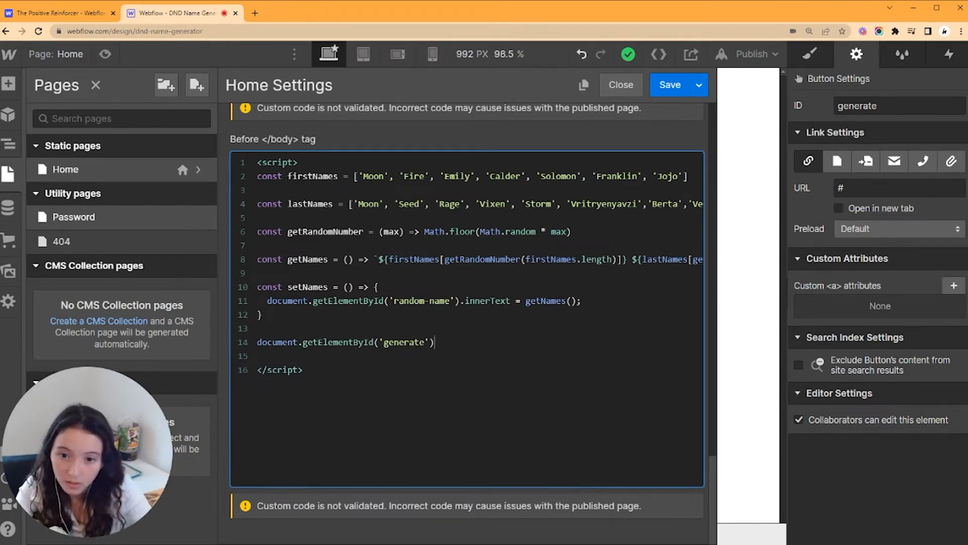
Step: Append .addEventListener('click', setNames); and save the custom code
type(".ad")
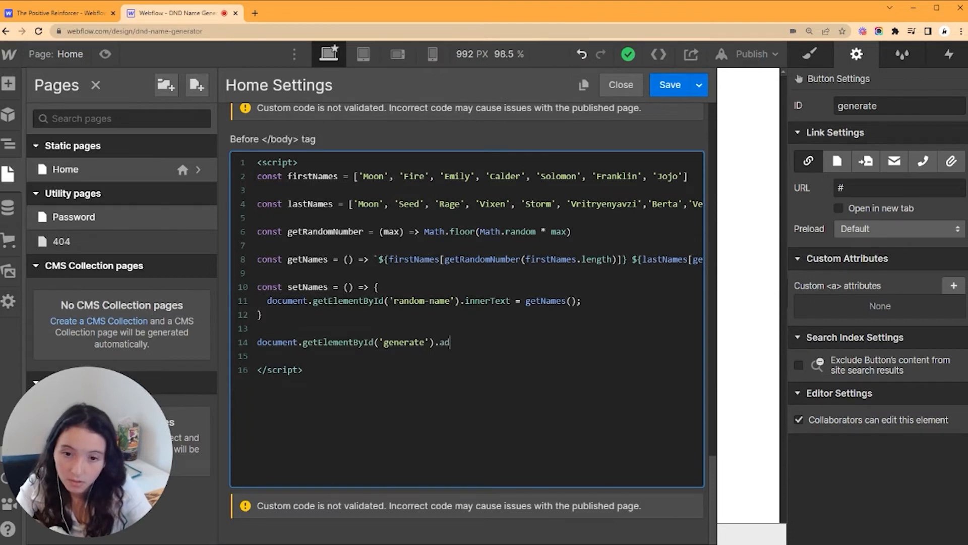
type("dEvent")
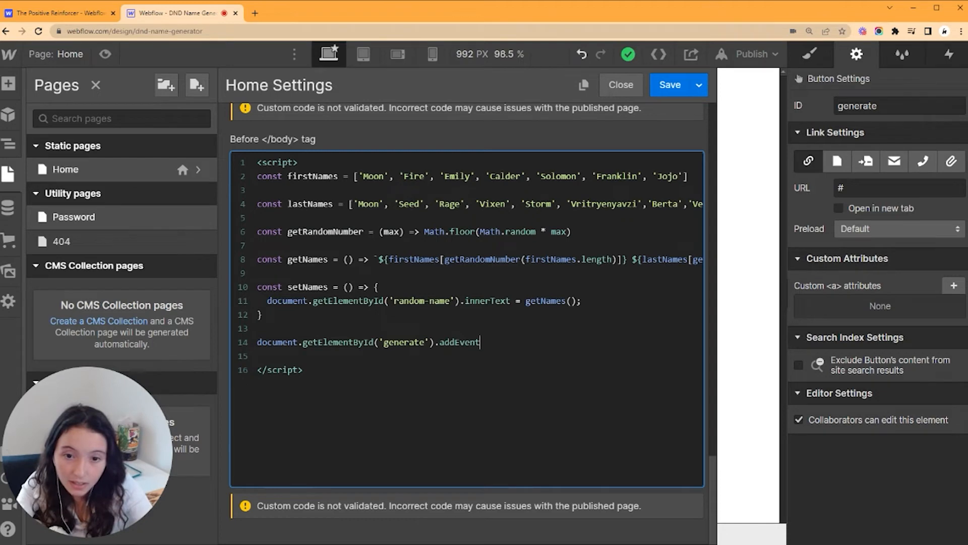
type("Listene")
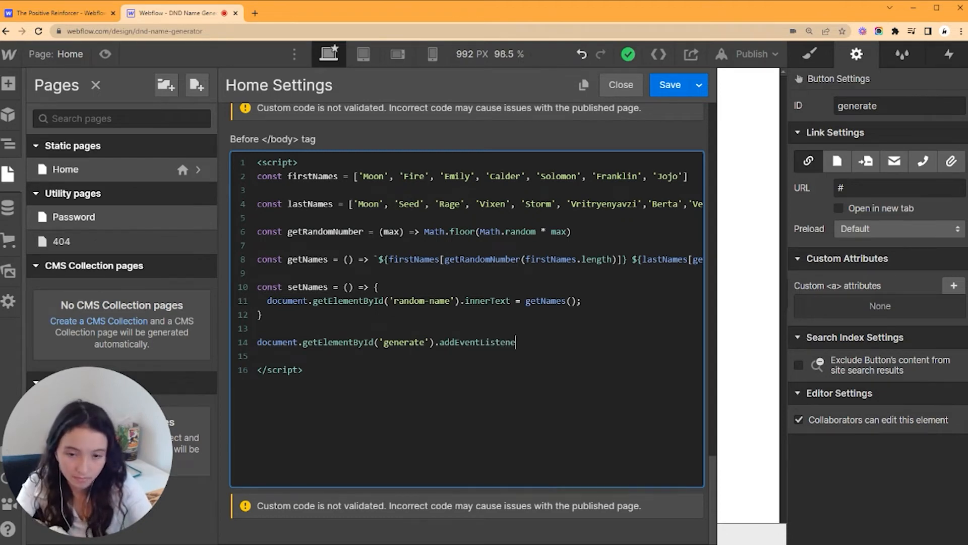
type("()")
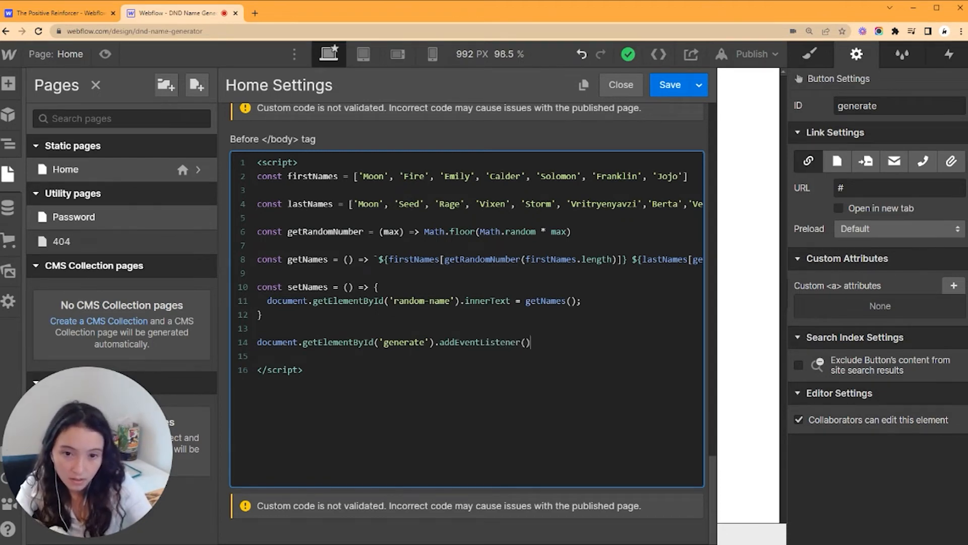
type("'")
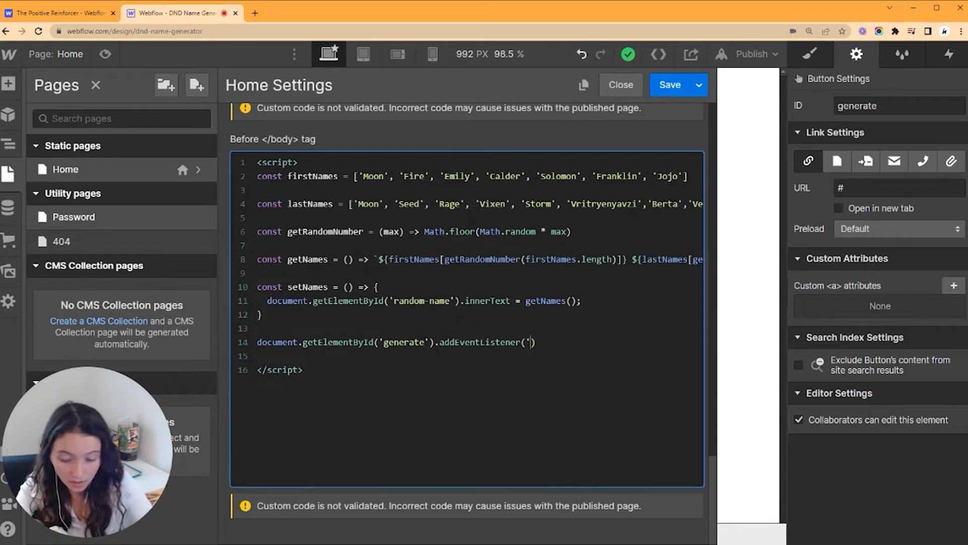
type("click")
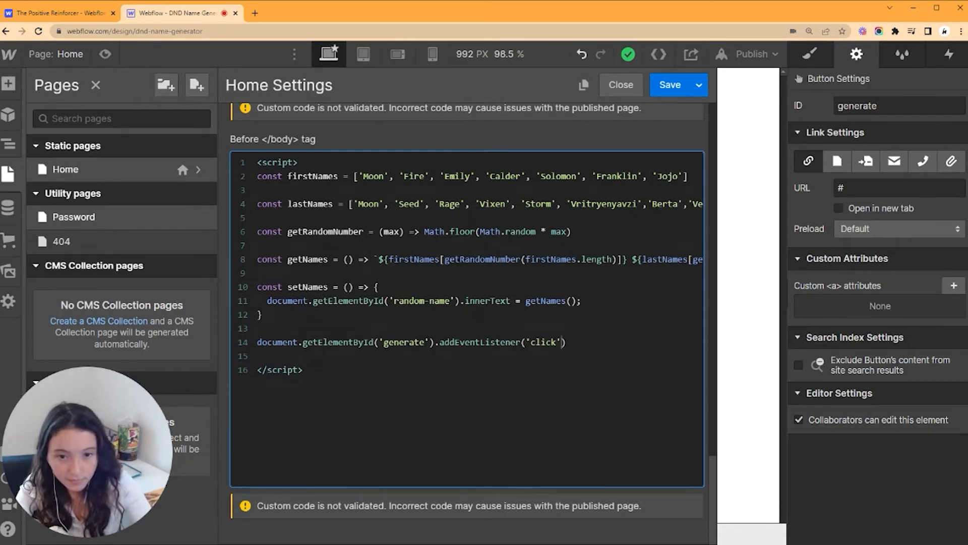
type(",")
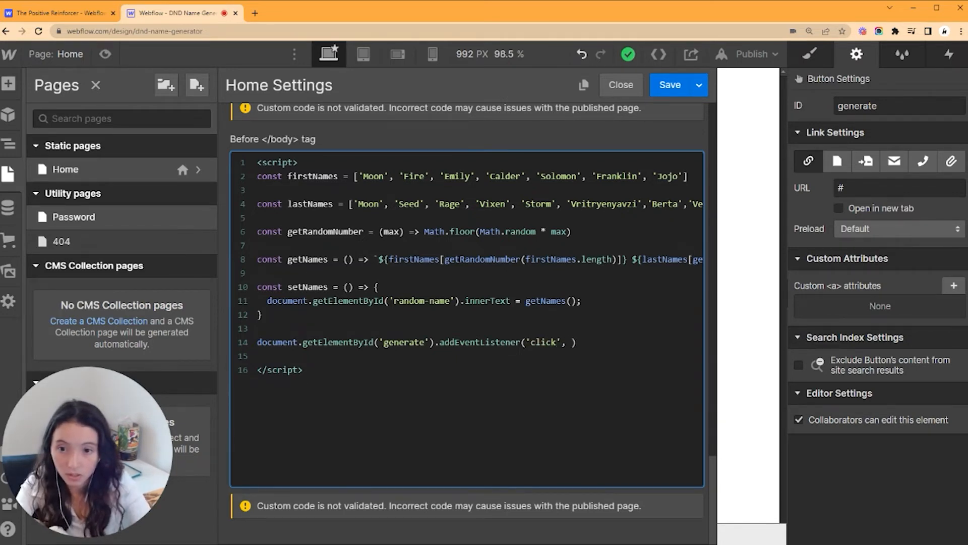
type("setNames")
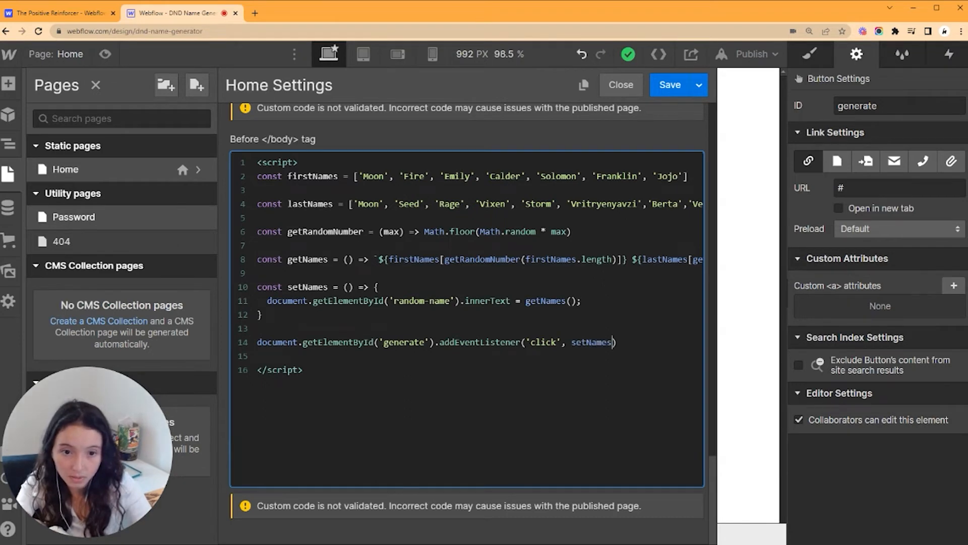
type(");")
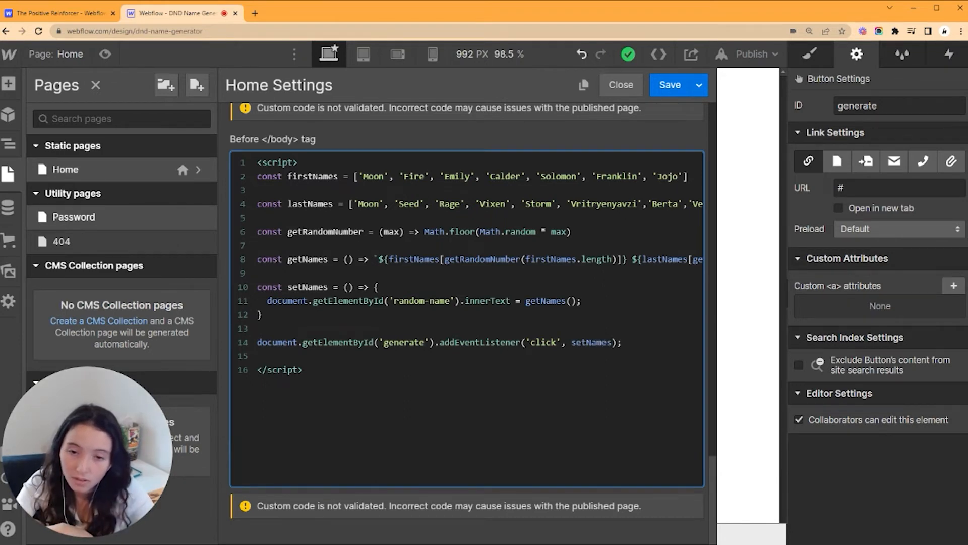
left_click(624, 342)
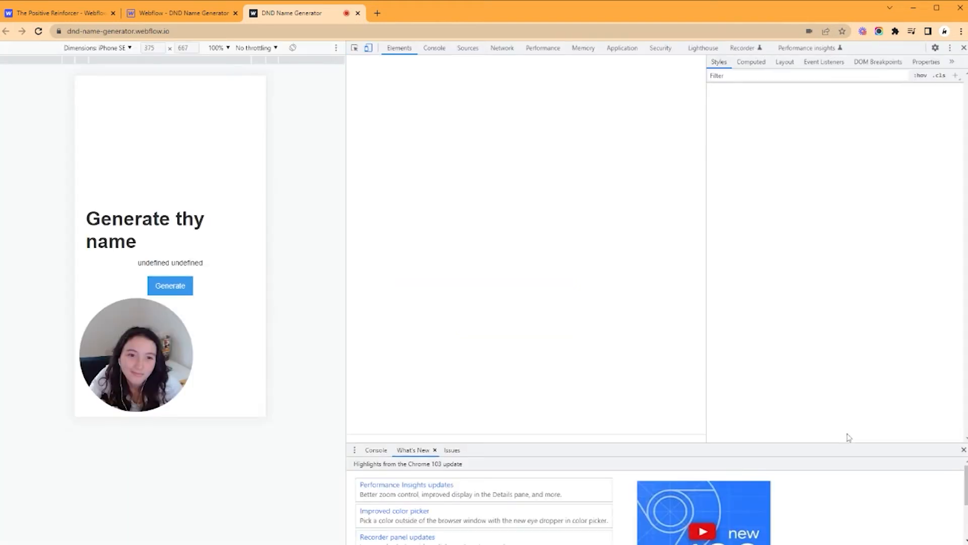
Step: Inspect the 'undefined undefined' random-name element and check the Console for errors
left_click(399, 48)
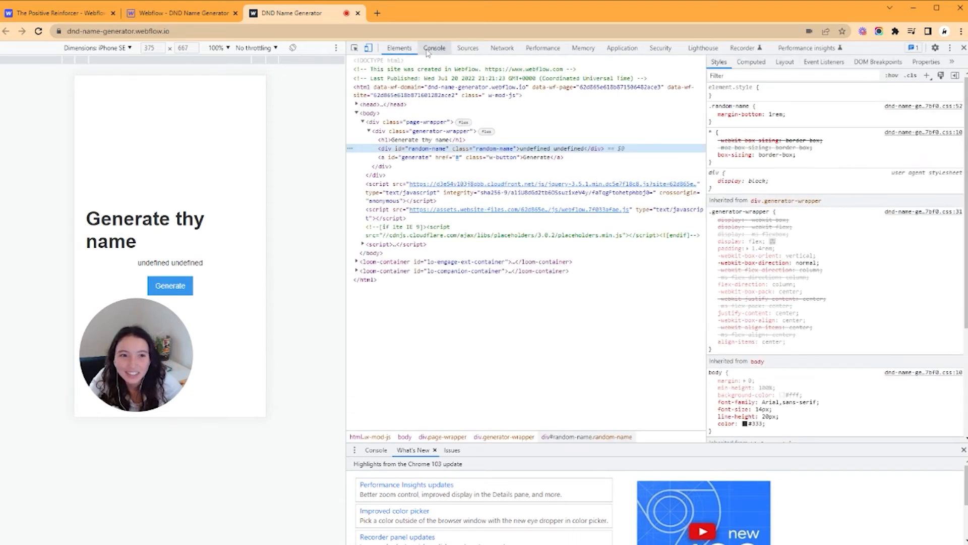
left_click(179, 12)
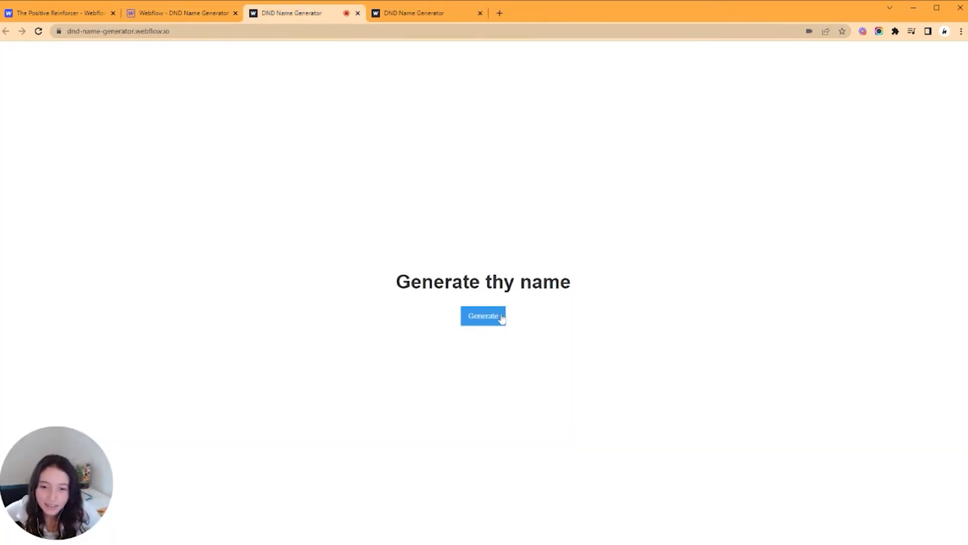
Step: Click Generate six times on the live site, then go back to the Webflow Designer
left_click(483, 316)
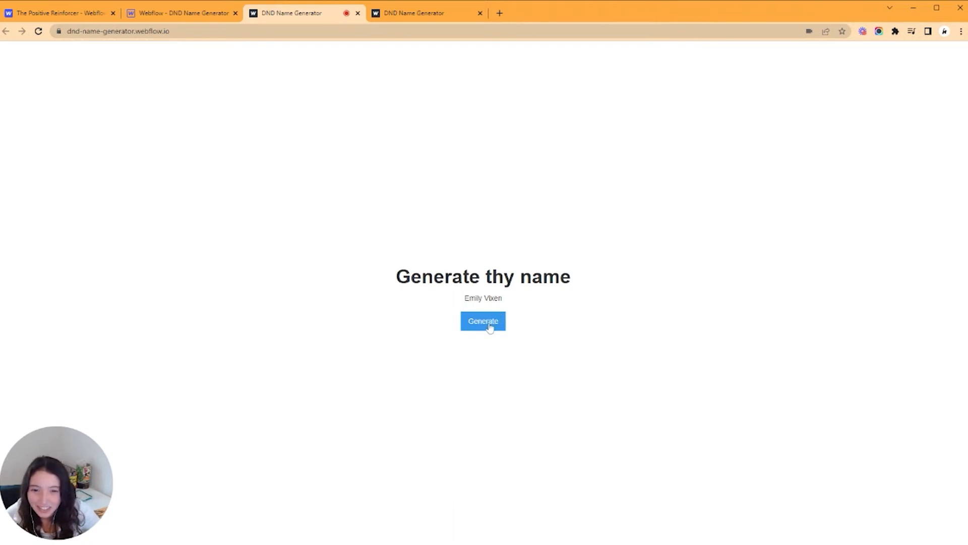
left_click(483, 320)
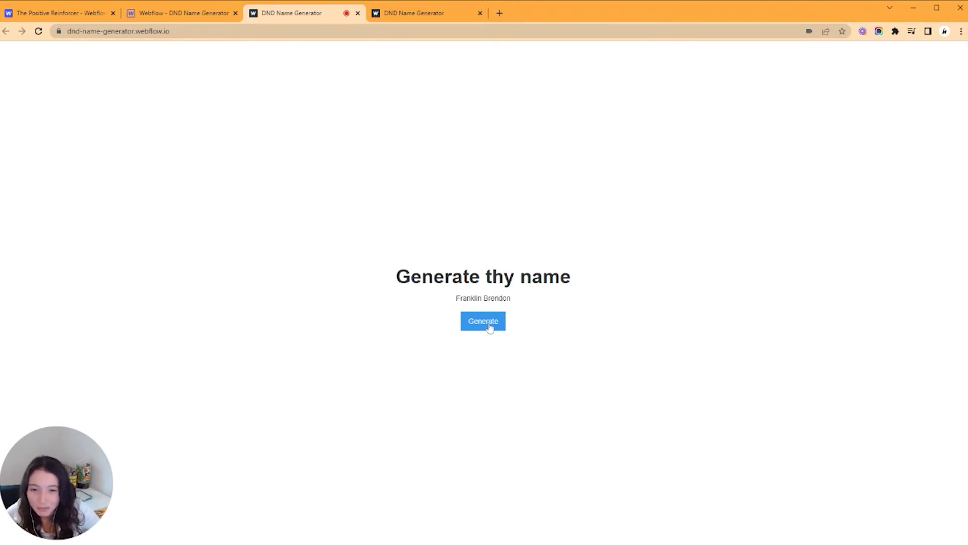
left_click(483, 320)
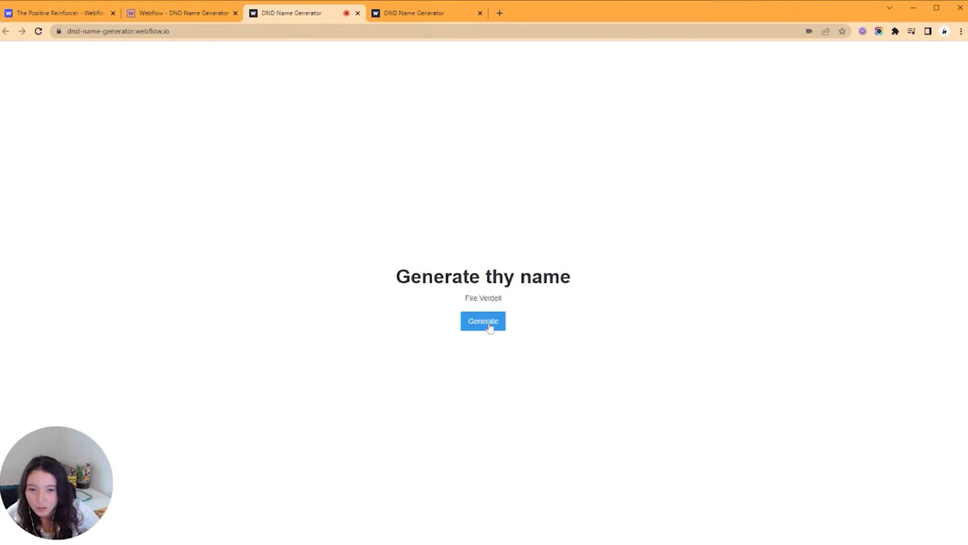
left_click(483, 321)
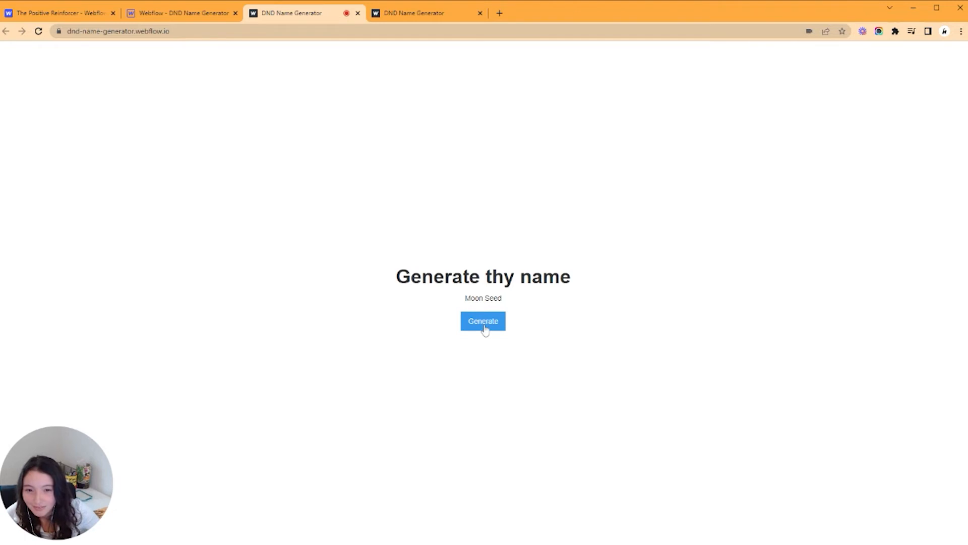
left_click(483, 321)
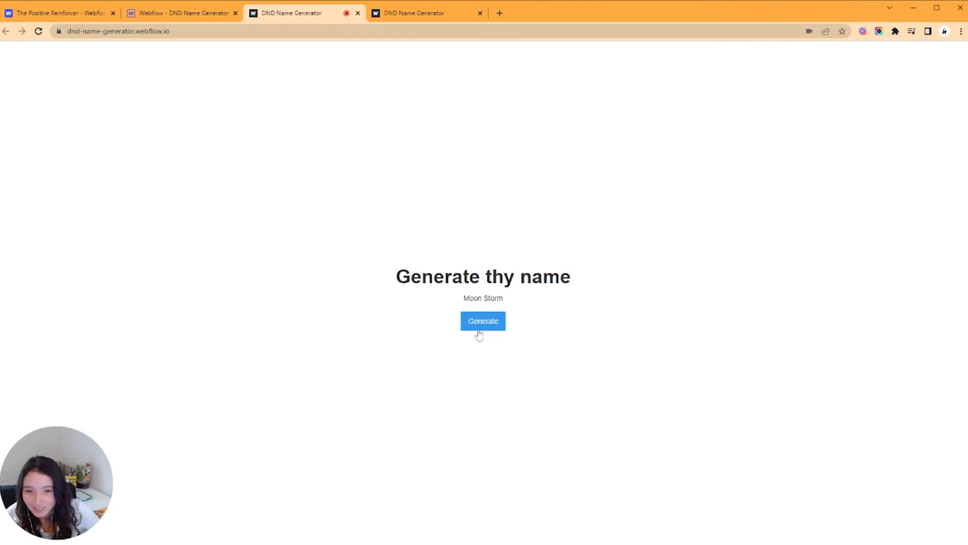
left_click(483, 321)
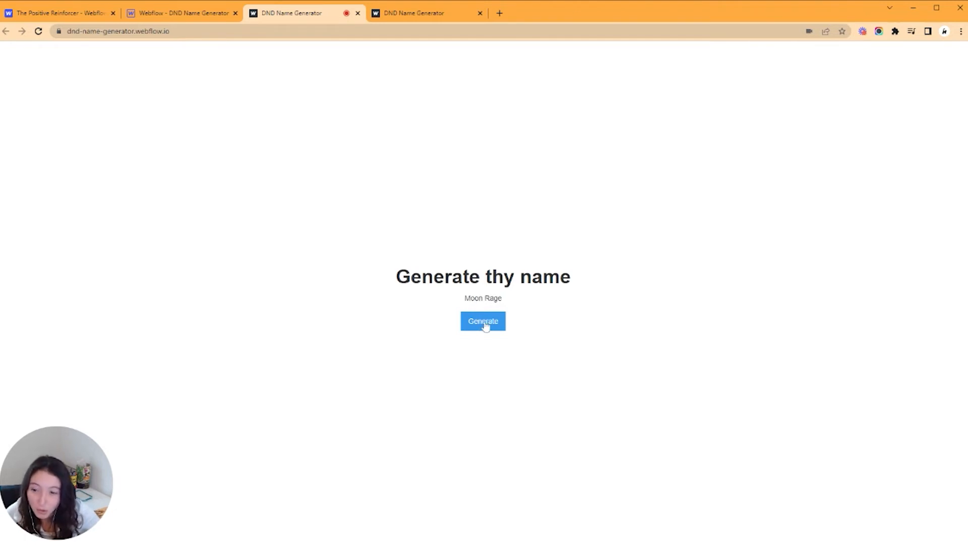
mouse_move(500, 194)
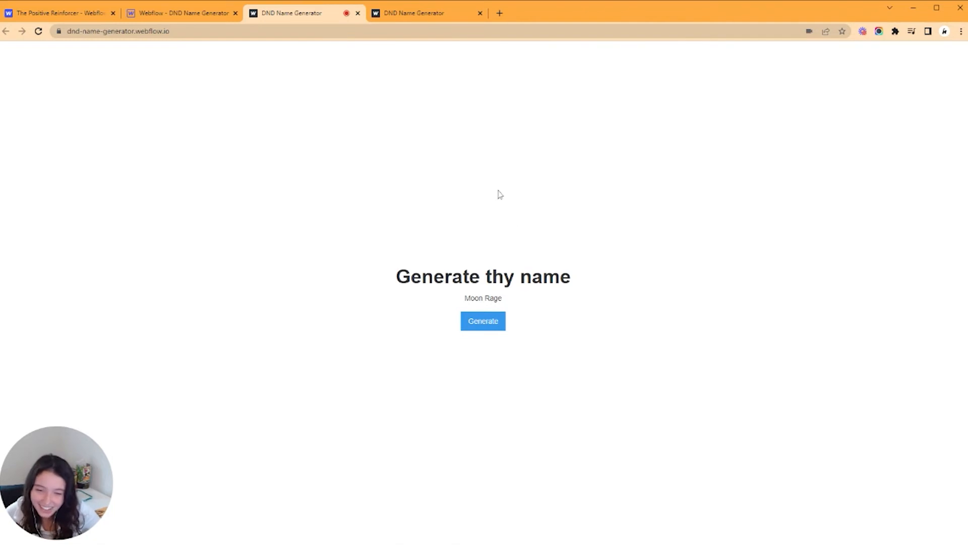
left_click(181, 12)
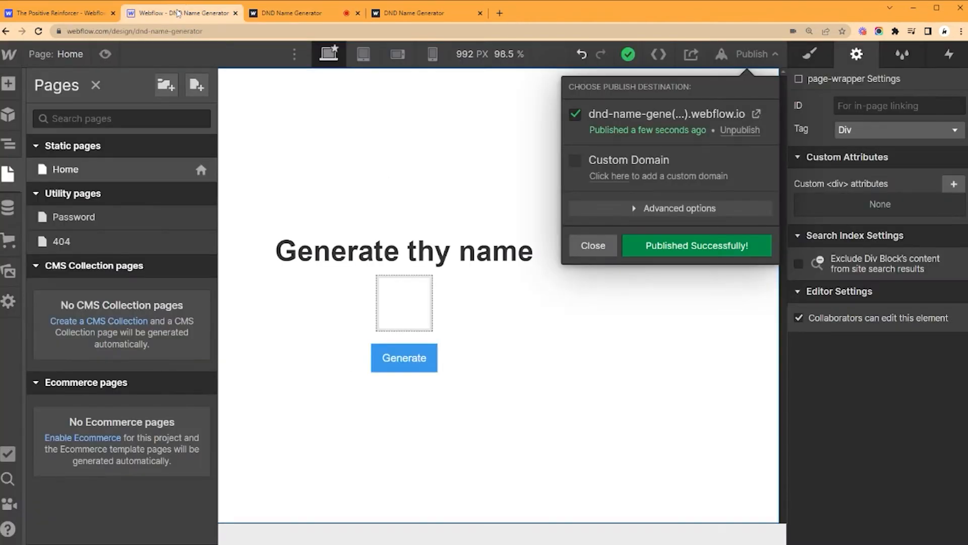
Step: Add the castle background image to page-wrapper and give generator-wrapper a rgba(255,255,255,0.59) fill
left_click(591, 245)
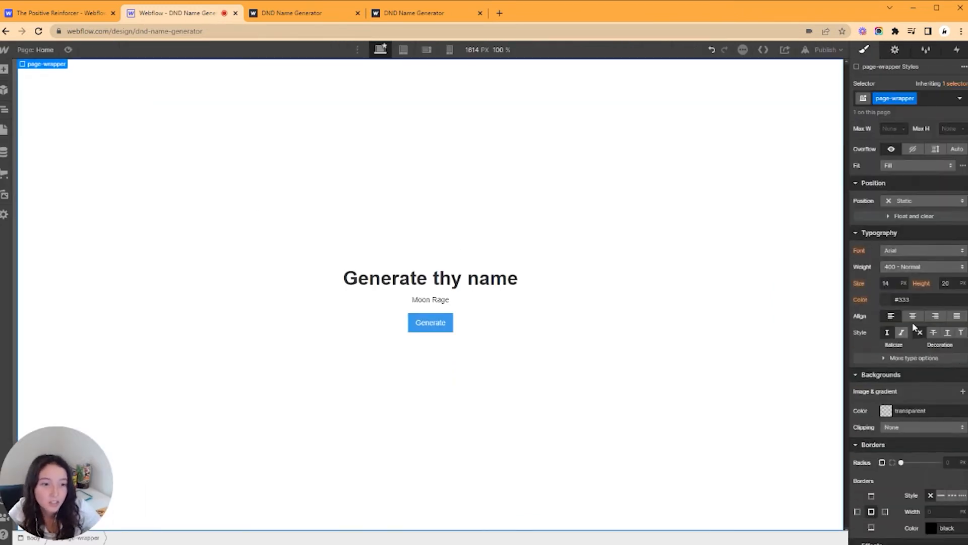
scroll("down", 3)
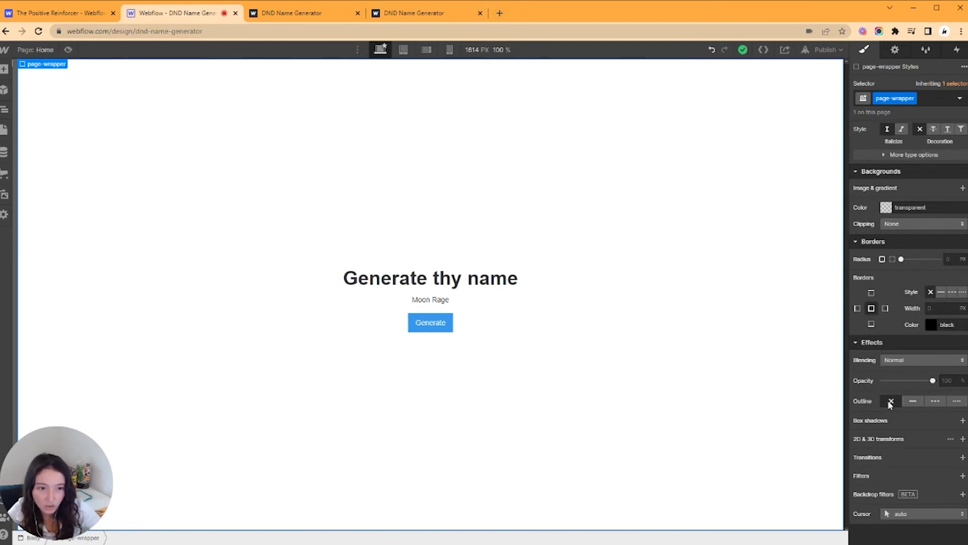
left_click(962, 187)
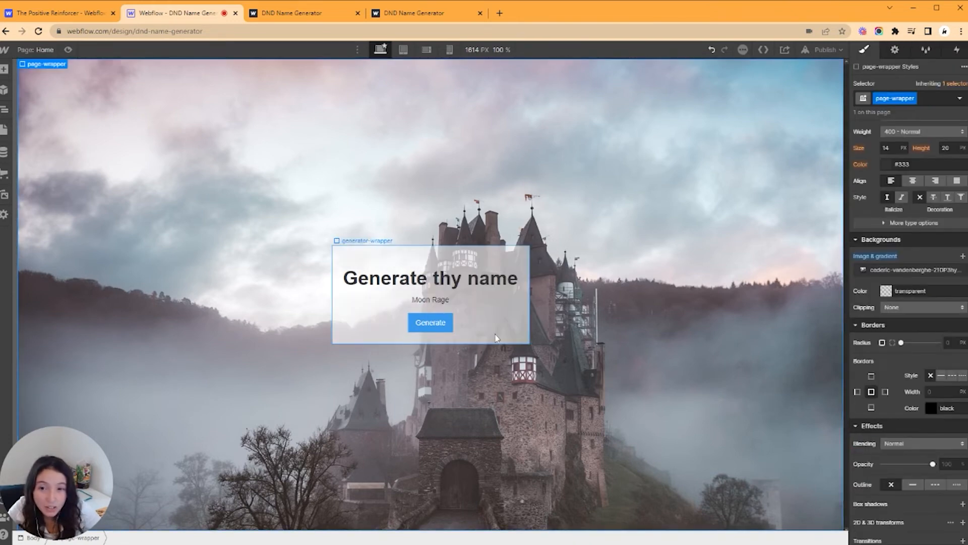
left_click(429, 295)
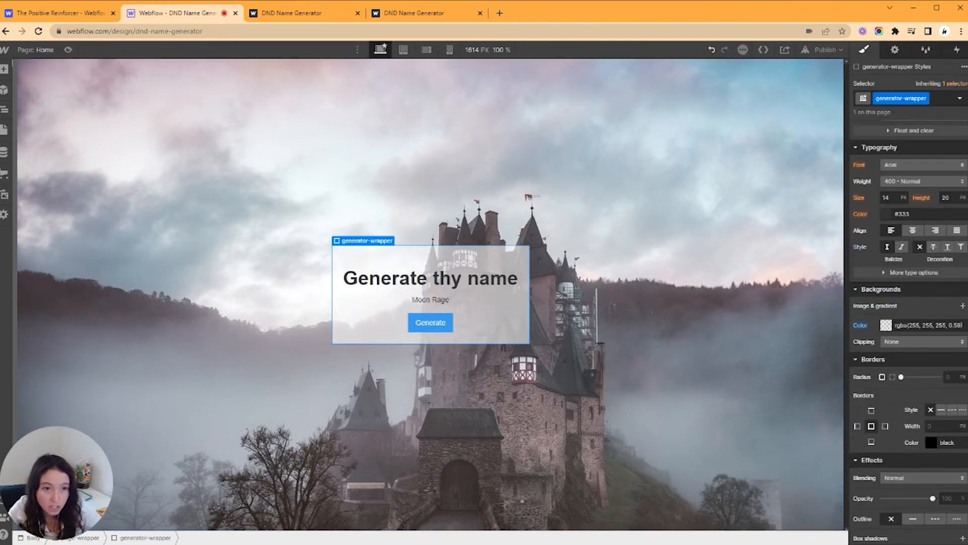
left_click(429, 278)
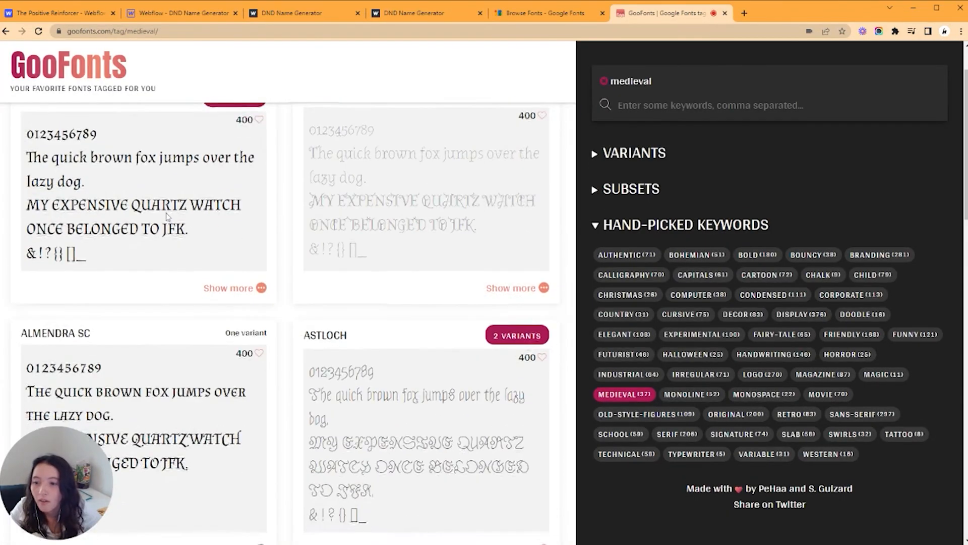
Step: Add the Almendra font, give the button a #7c2c2c background, and set line height 1.25
left_click(176, 12)
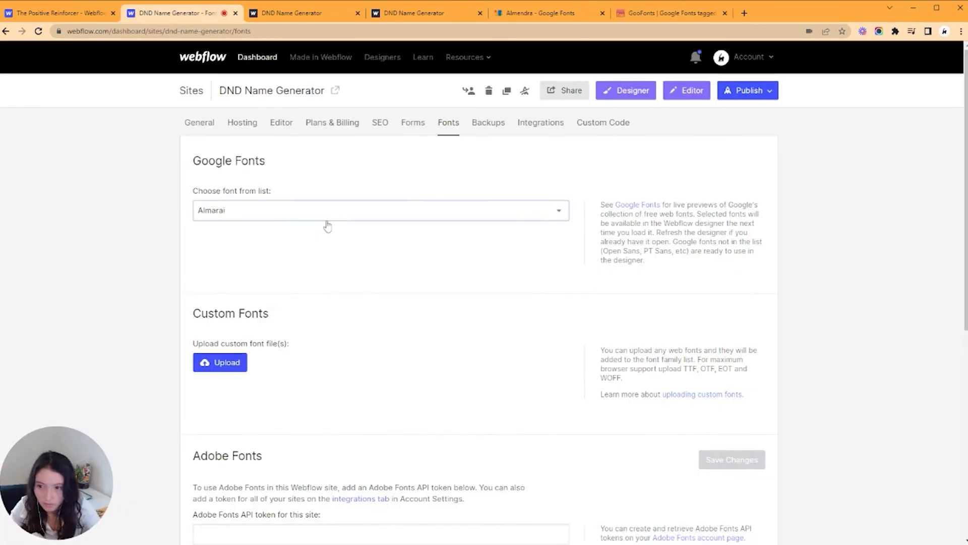
left_click(625, 90)
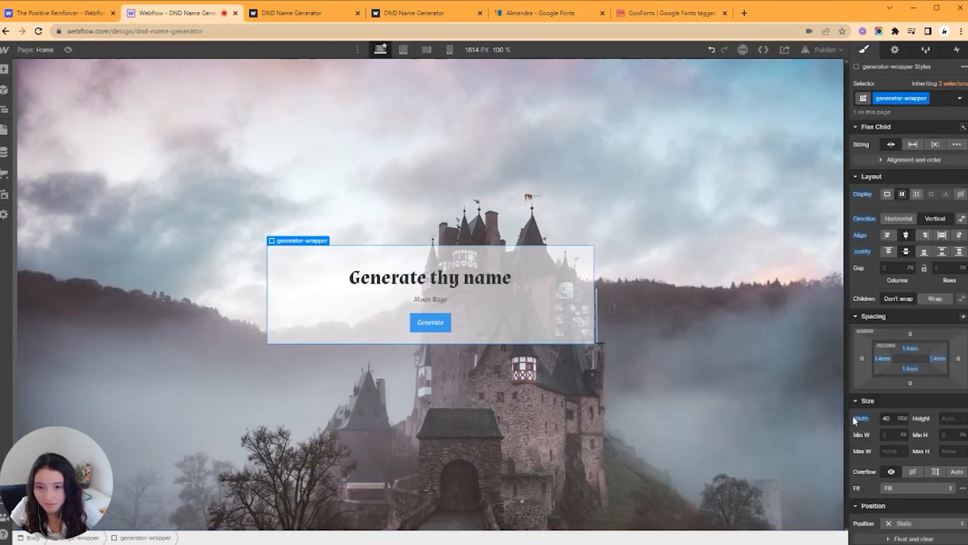
left_click(429, 322)
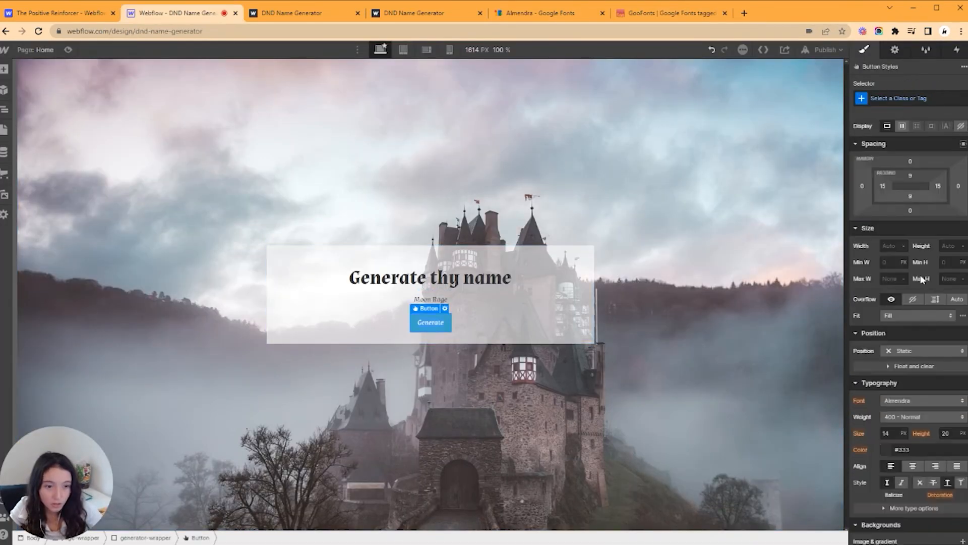
left_click(902, 448)
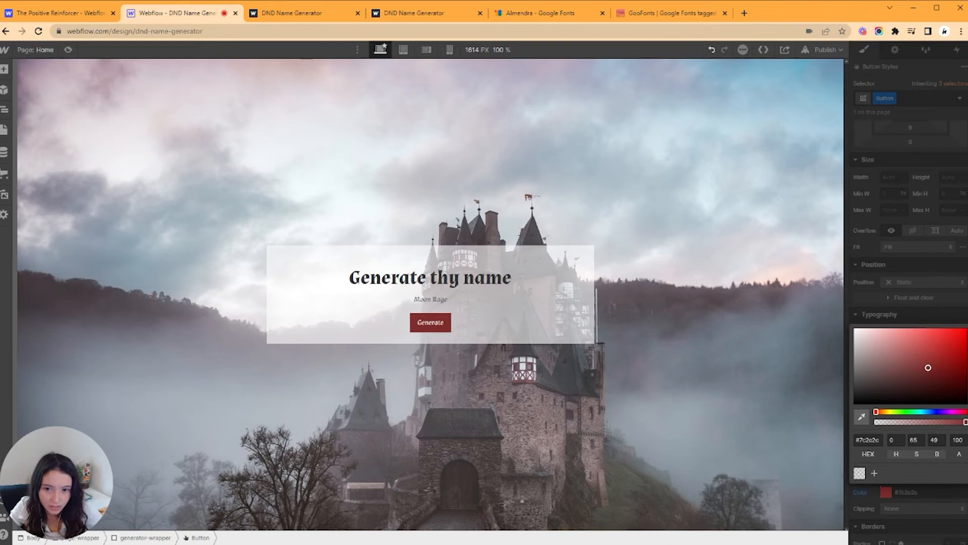
left_click(430, 293)
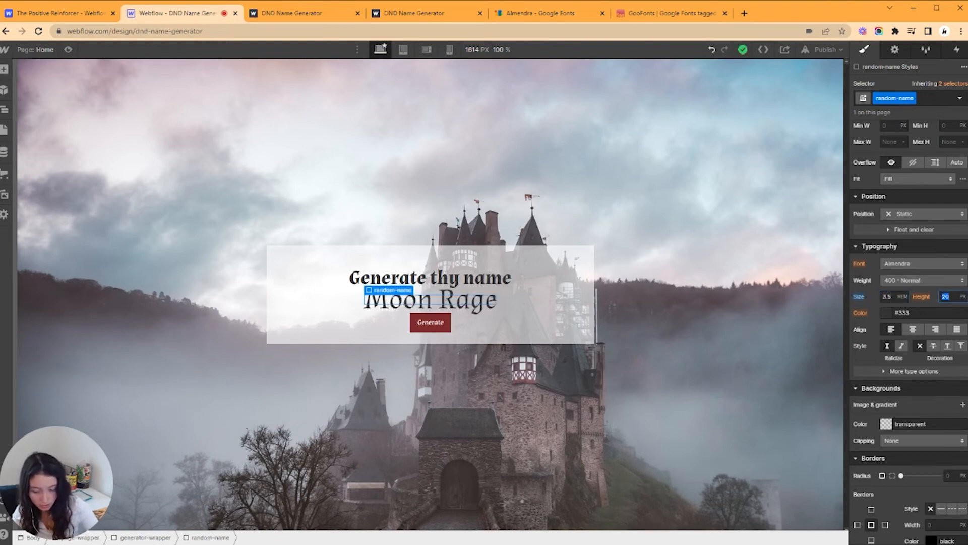
type("1.25")
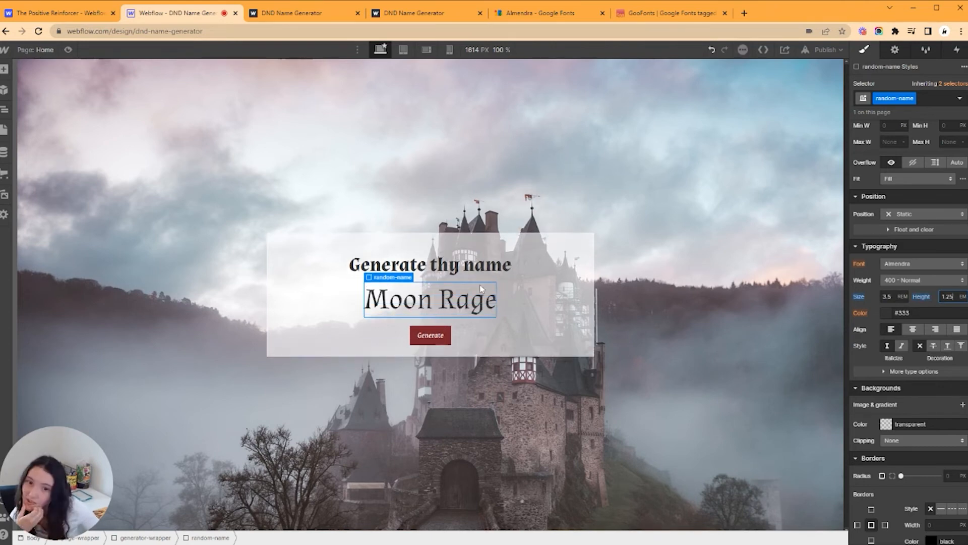
left_click(429, 264)
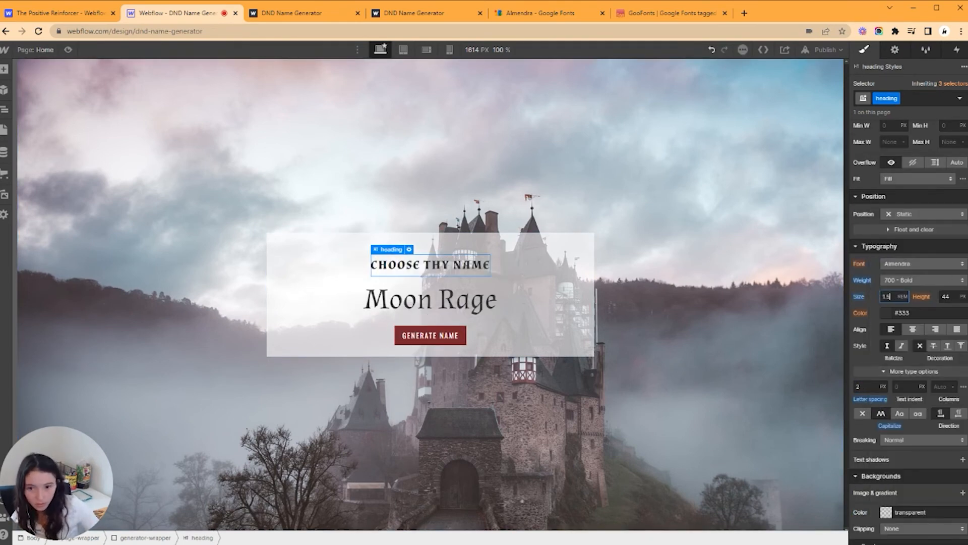
Step: Give generator-wrapper a rgba(24,24,24,0.77) background and white text colour
left_click(429, 299)
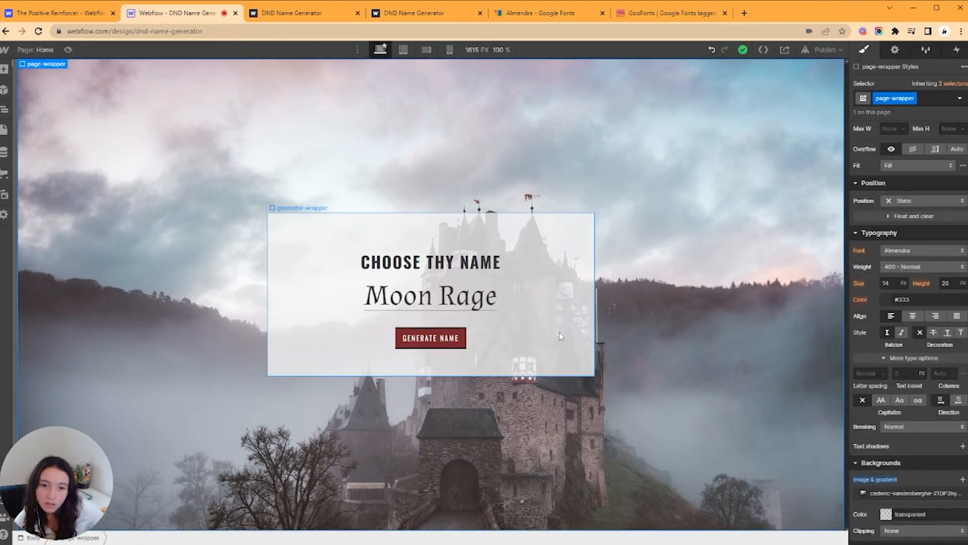
left_click(886, 514)
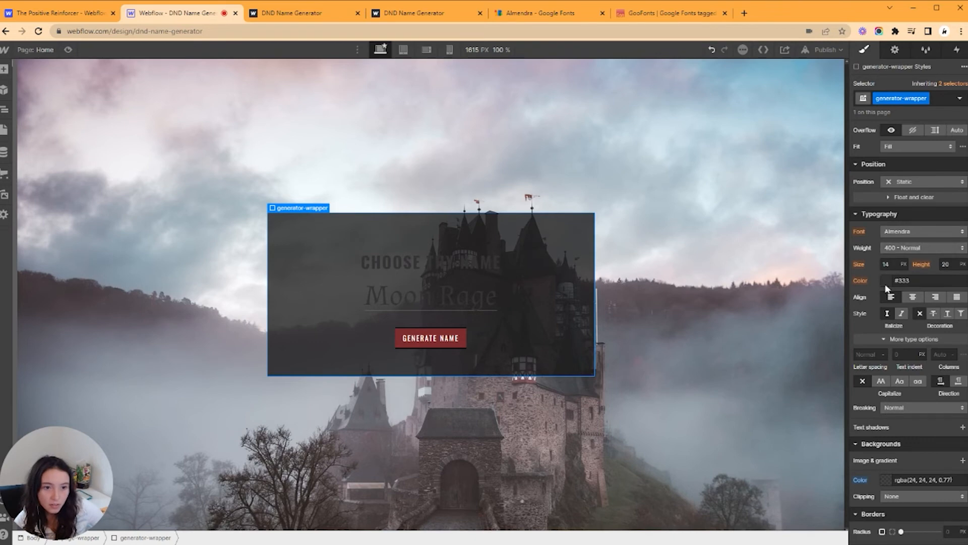
left_click(888, 280)
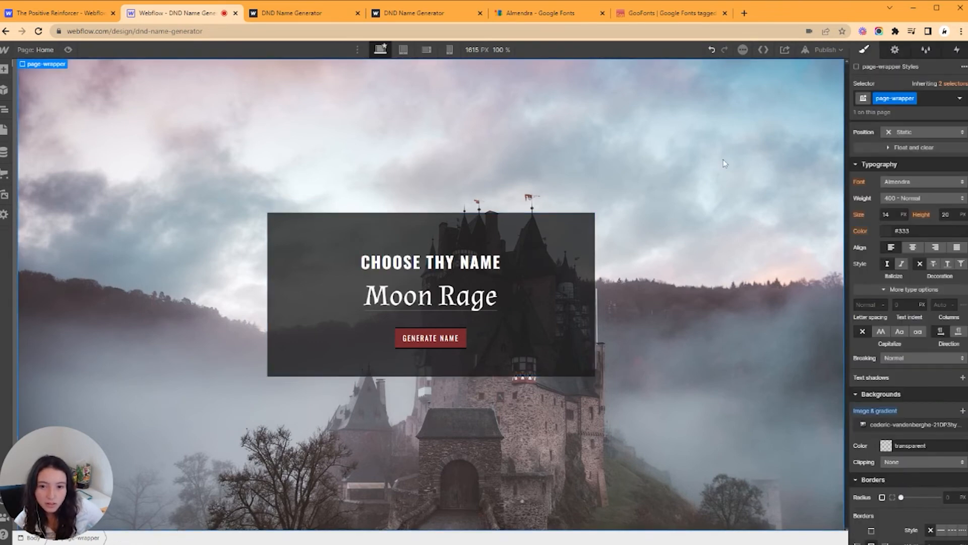
left_click(430, 337)
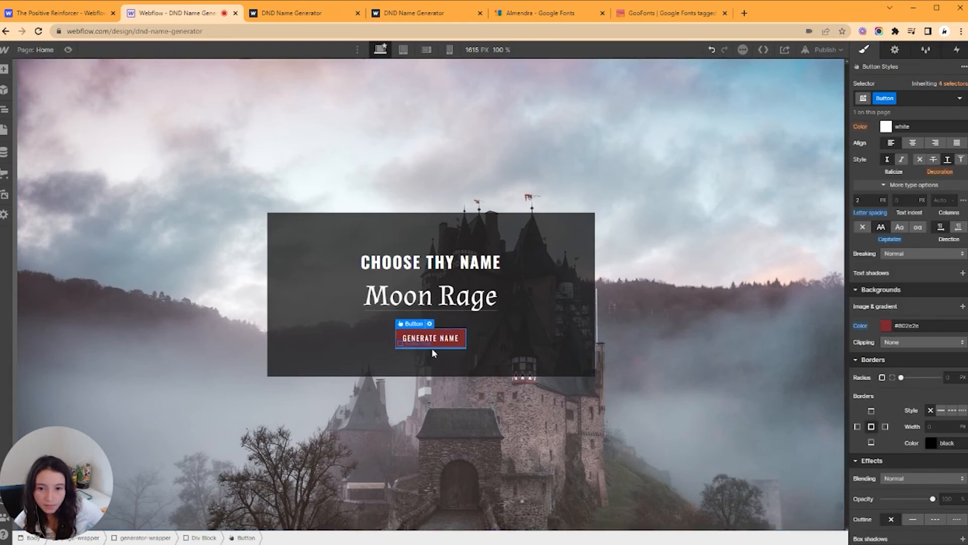
left_click(430, 338)
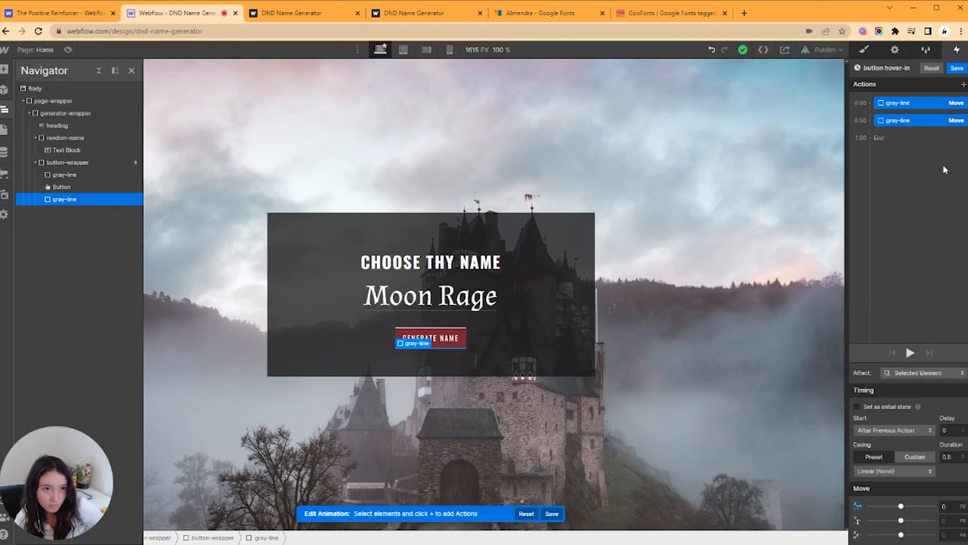
Step: Add another gray-line move step and save the 'button hover-in' animation
left_click(963, 85)
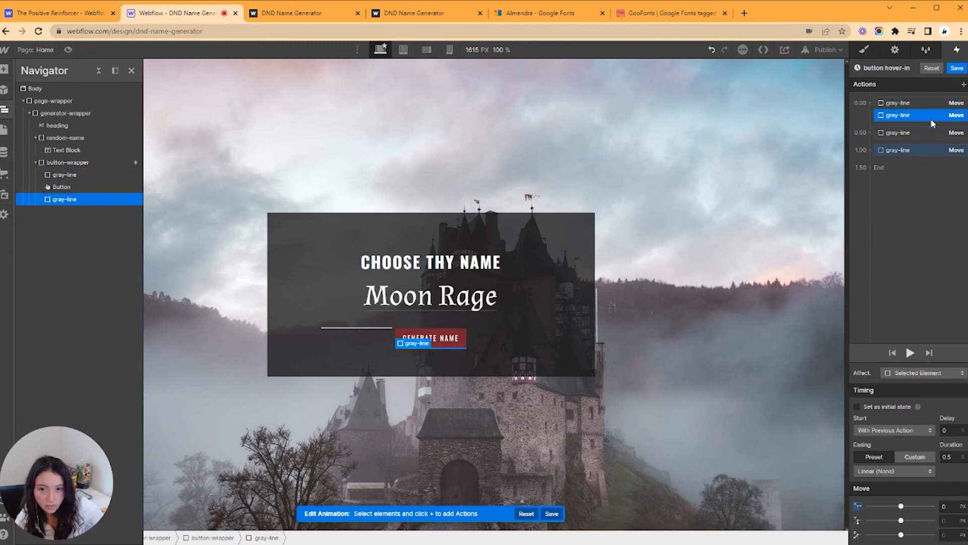
left_click(893, 470)
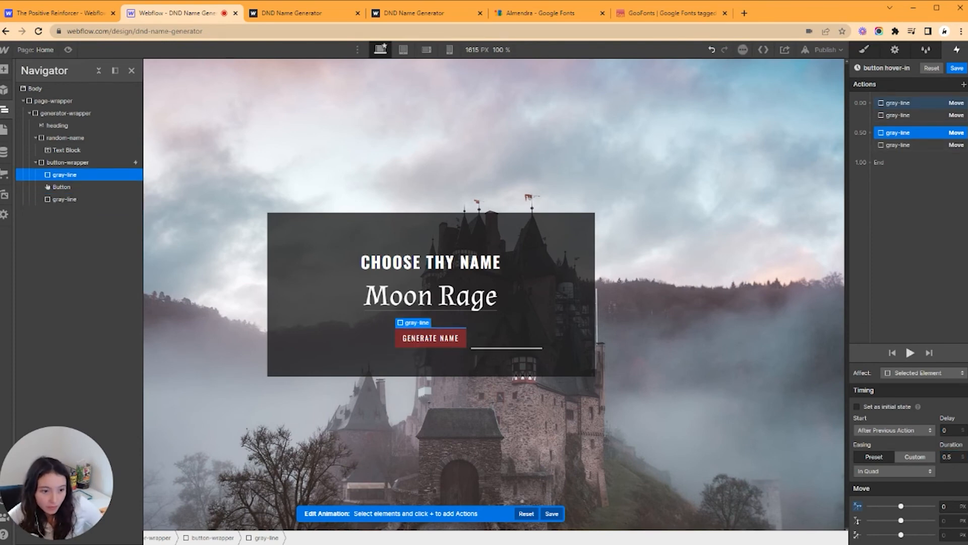
left_click(67, 162)
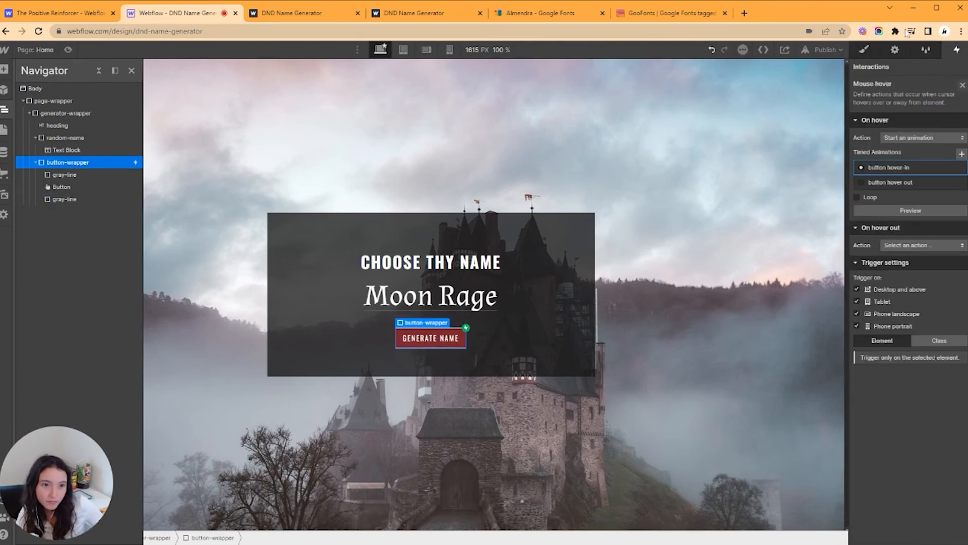
left_click(863, 50)
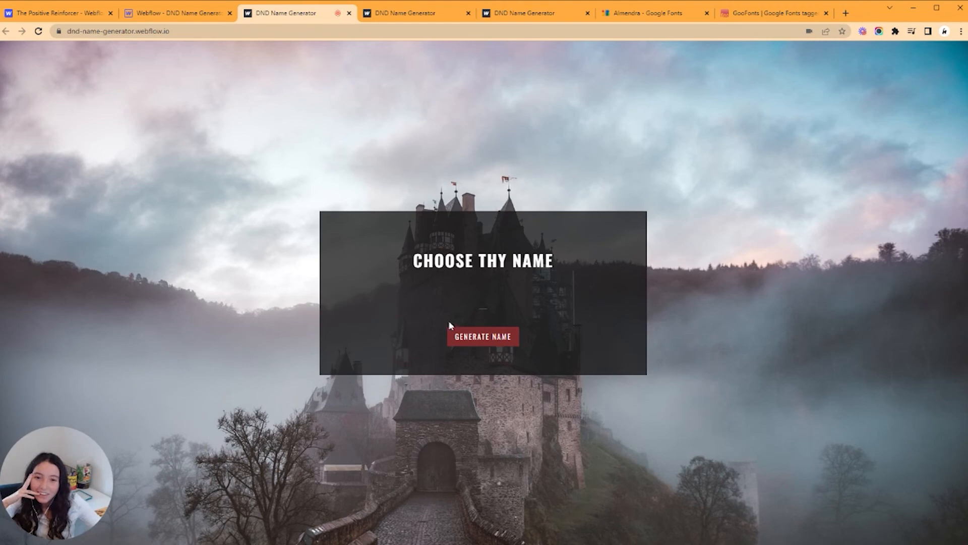
Step: Click Generate Name four times, getting names like Jojo Verdell, Franklin Berta and Moon Moon
left_click(482, 336)
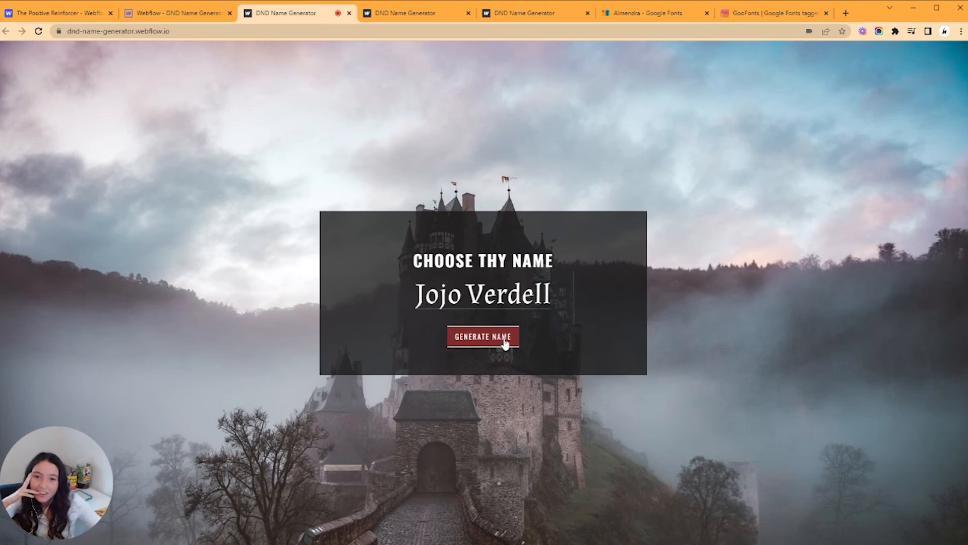
left_click(482, 335)
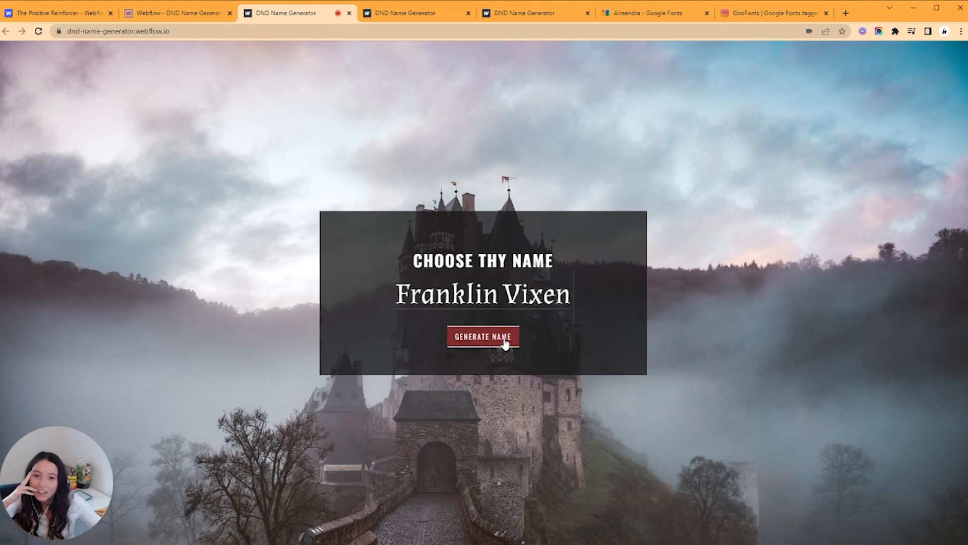
left_click(482, 337)
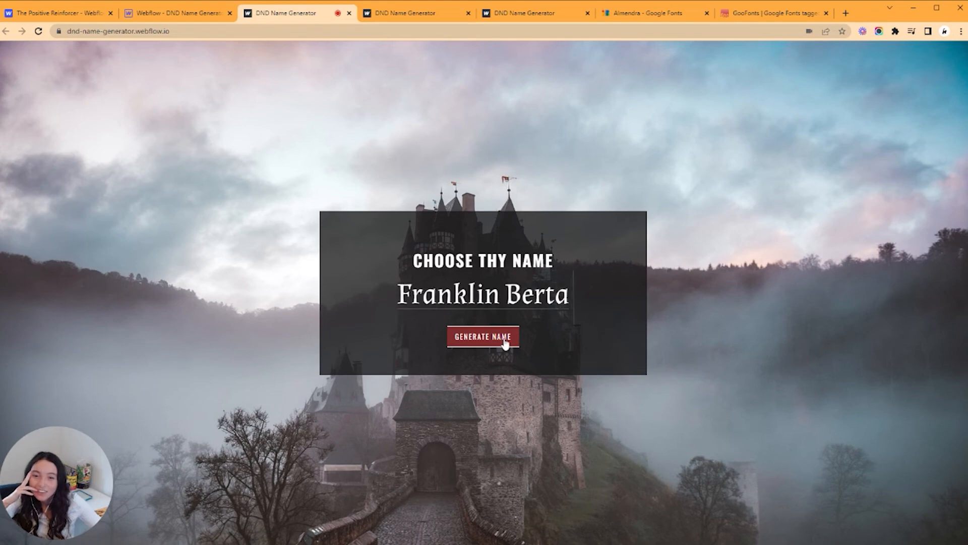
left_click(483, 337)
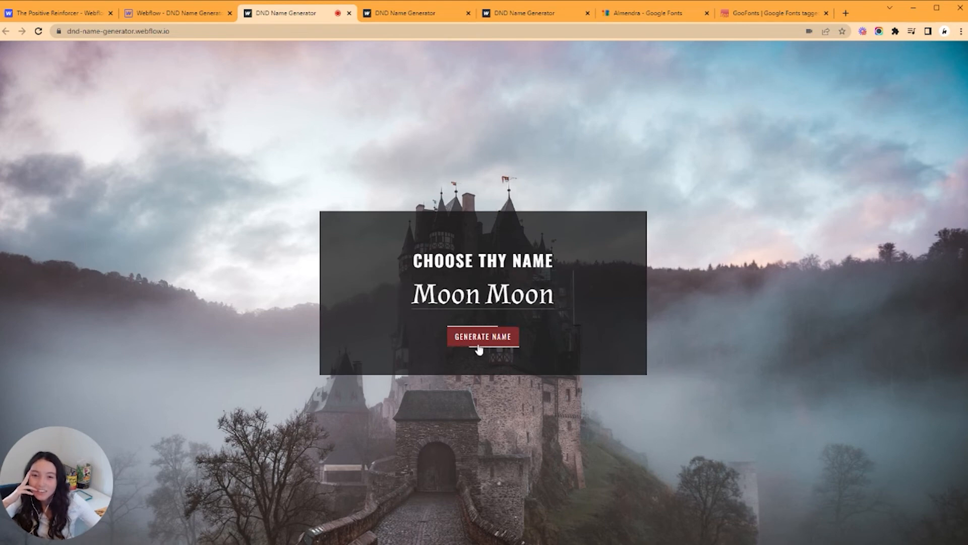
mouse_move(640, 226)
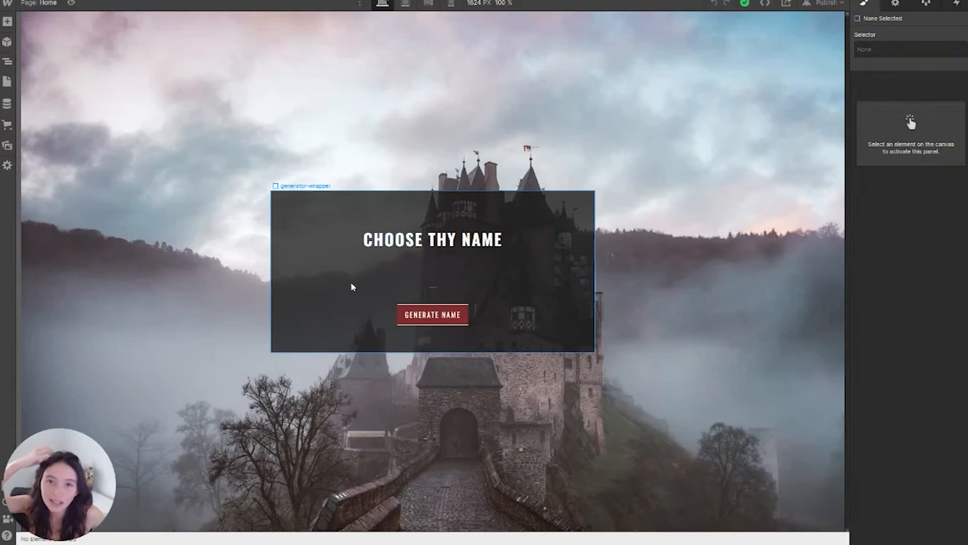
mouse_move(325, 277)
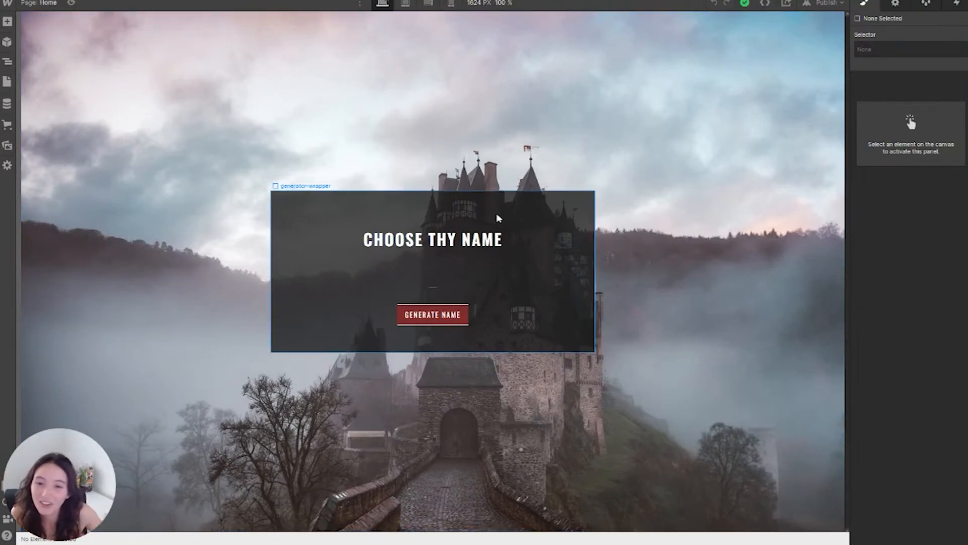
Step: In the mobile landscape view, set the generator-wrapper width to Auto
left_click(427, 4)
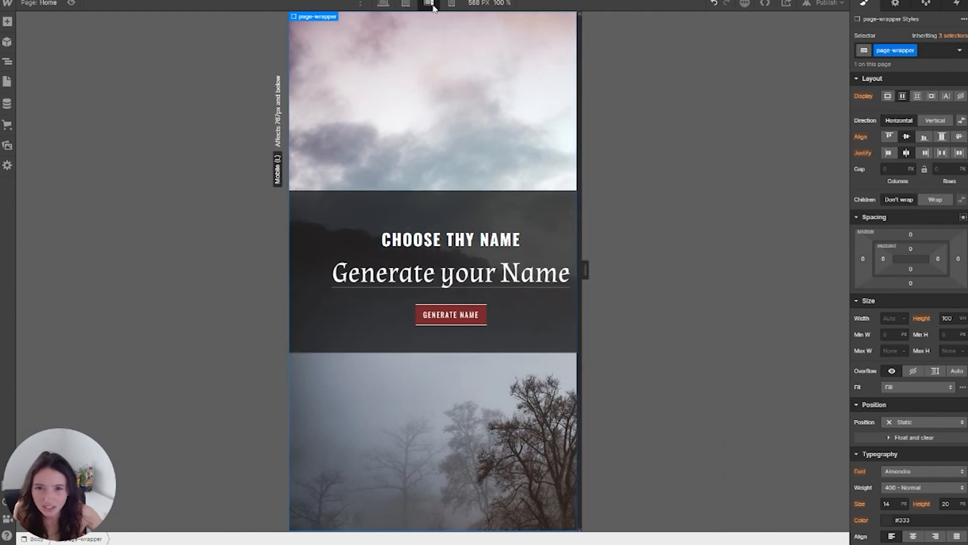
left_click(432, 272)
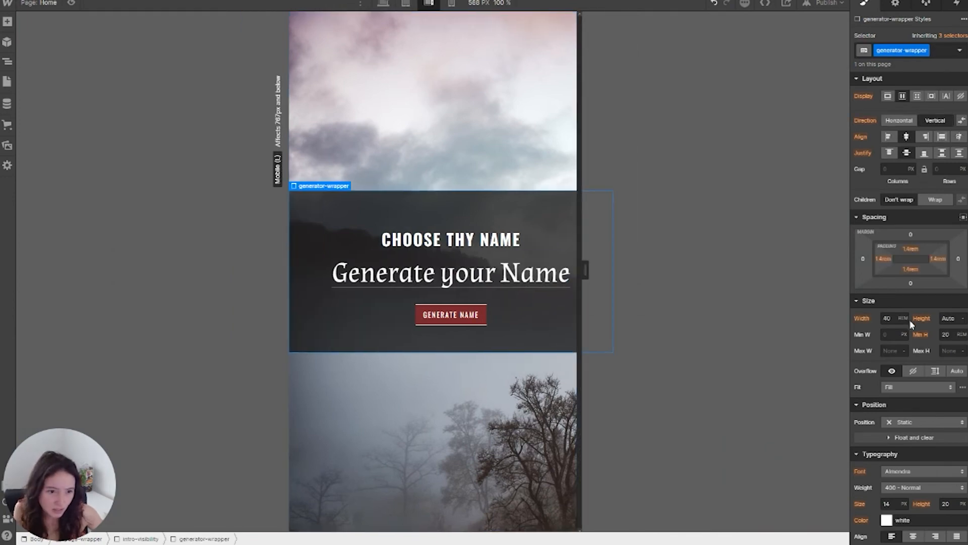
left_click(902, 318)
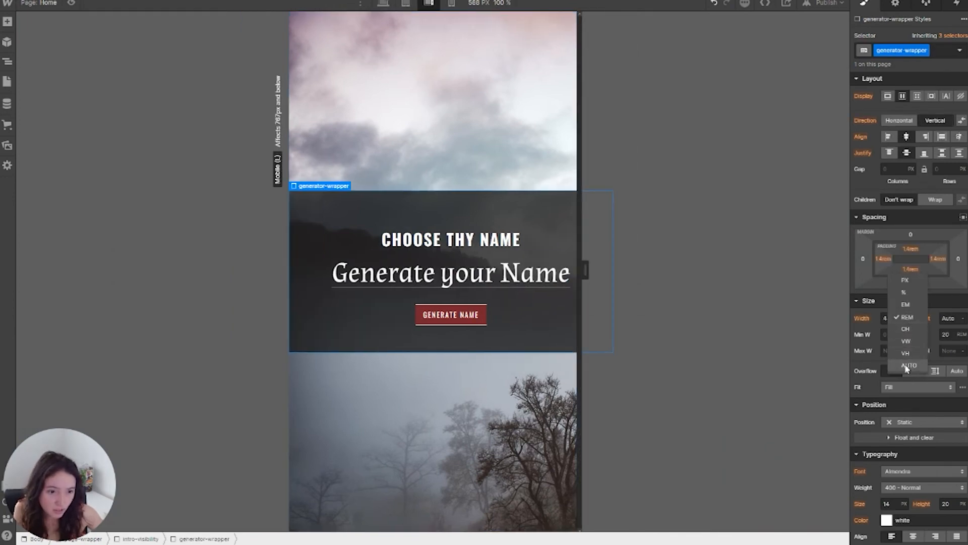
left_click(909, 365)
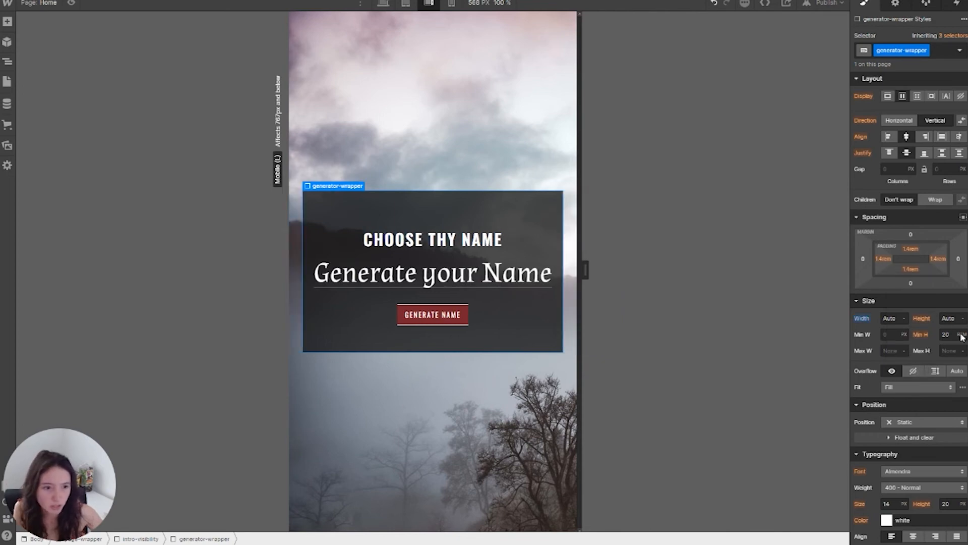
mouse_move(484, 63)
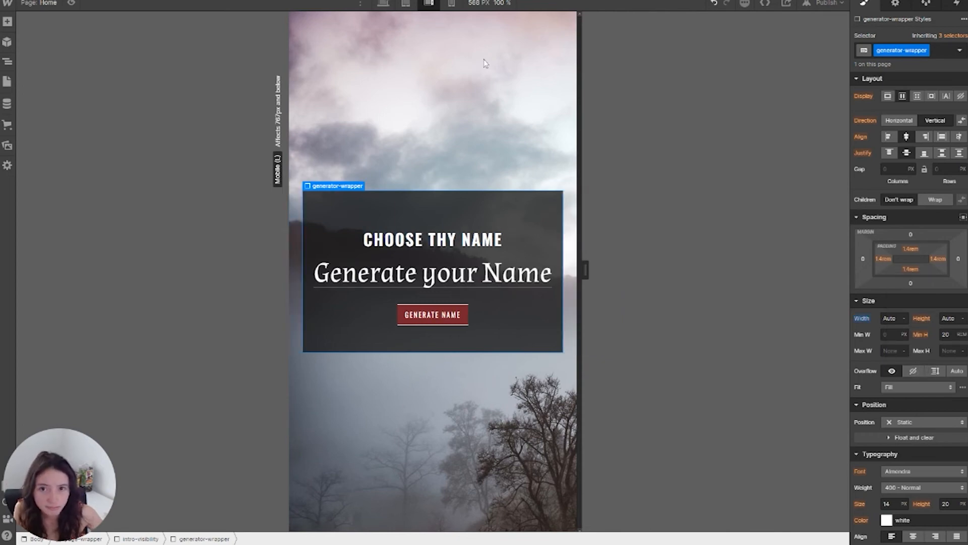
Step: In the phone portrait view, set the random-name block height to Auto
left_click(450, 4)
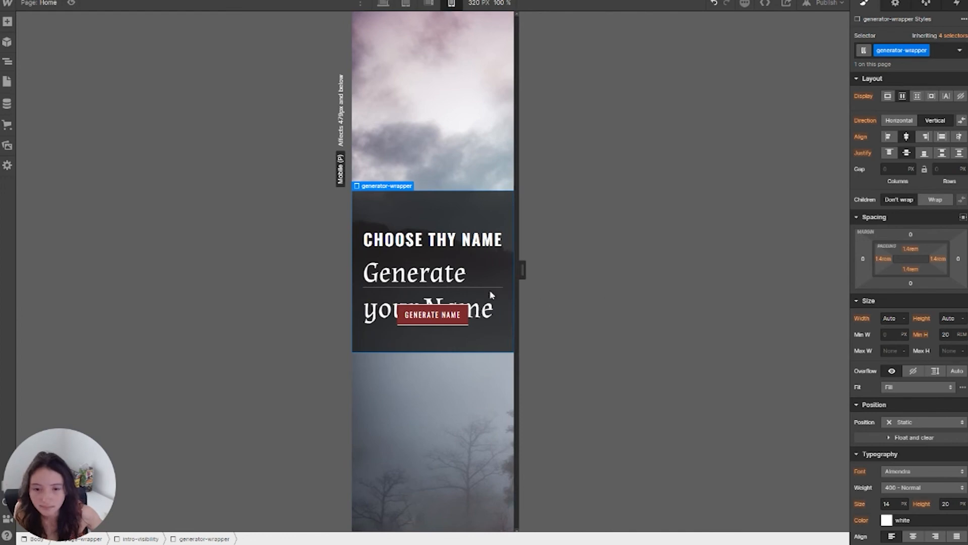
left_click(433, 284)
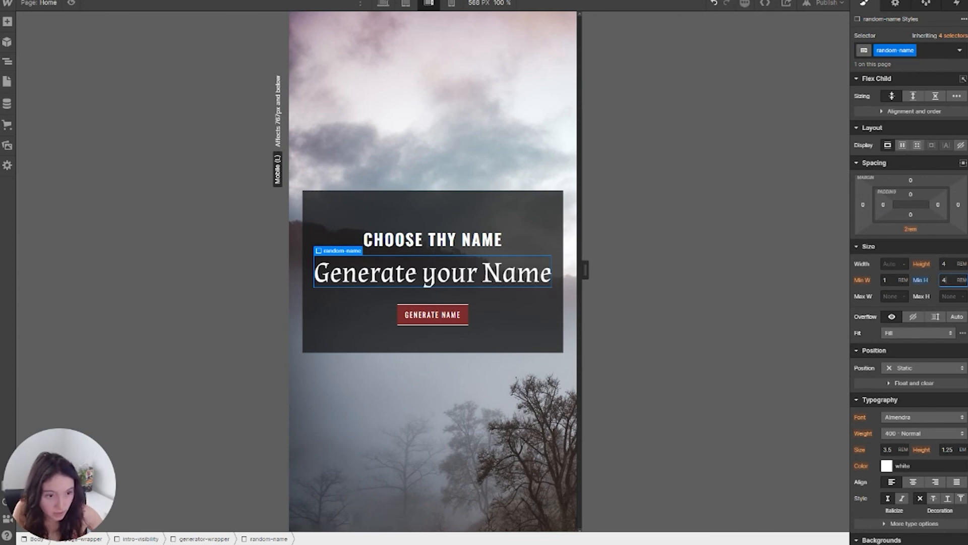
left_click(943, 264)
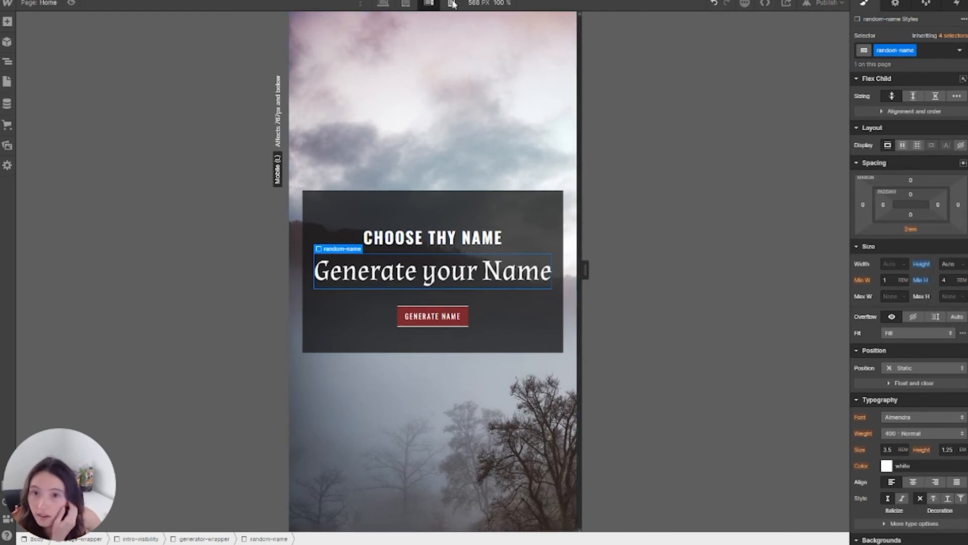
left_click(451, 4)
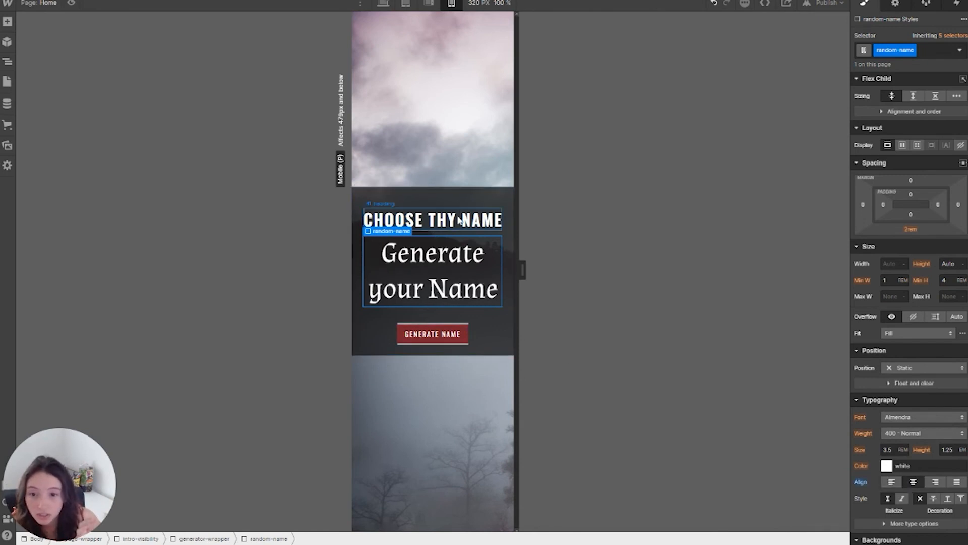
left_click(432, 219)
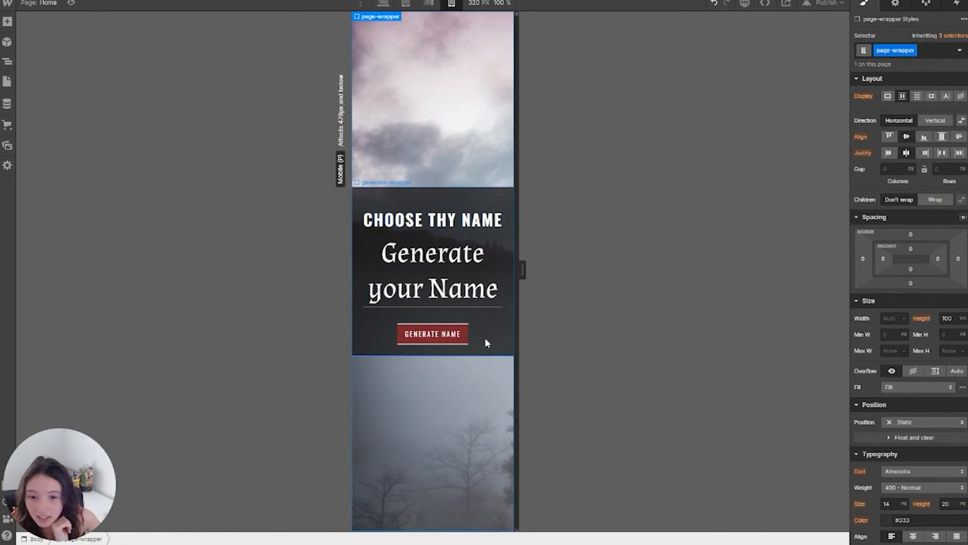
Step: Check the layout at tablet and desktop widths
left_click(406, 3)
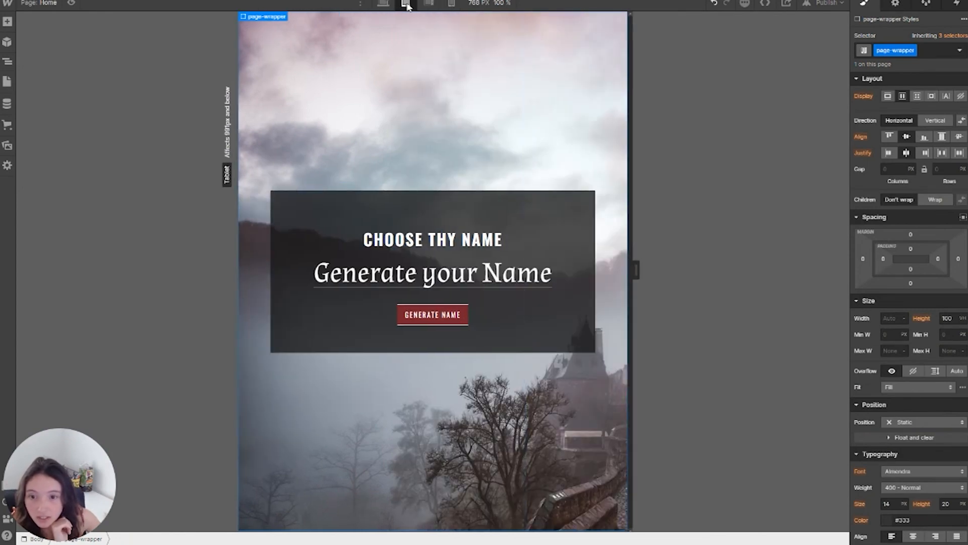
left_click(381, 3)
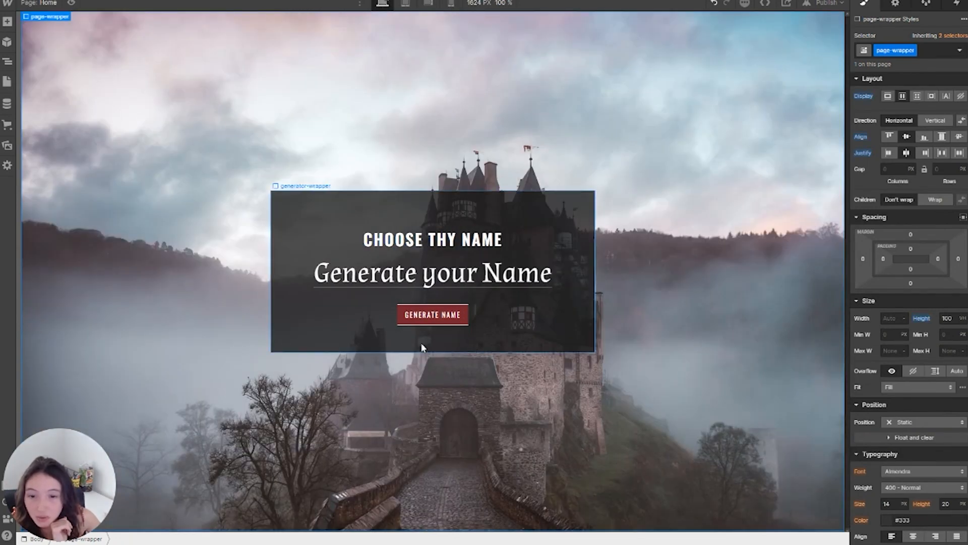
mouse_move(300, 262)
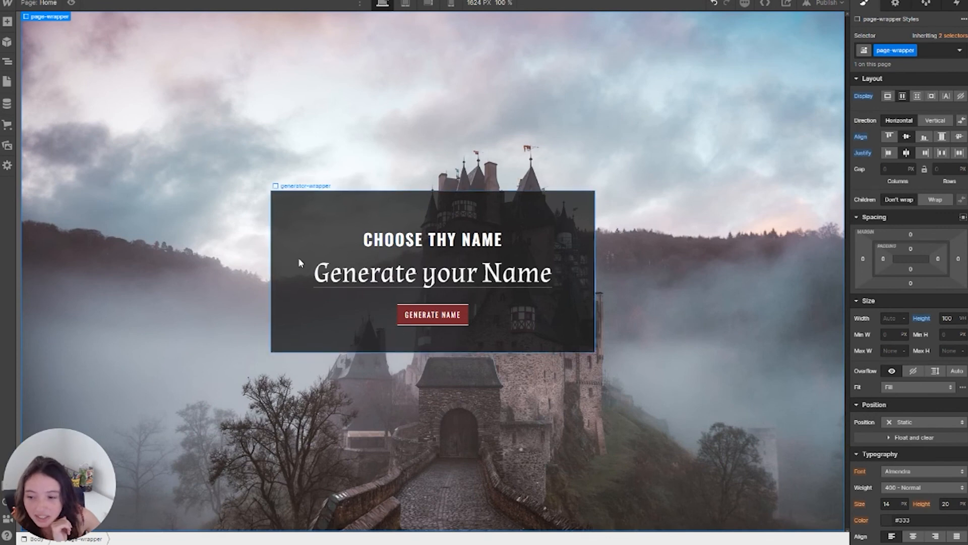
left_click(432, 314)
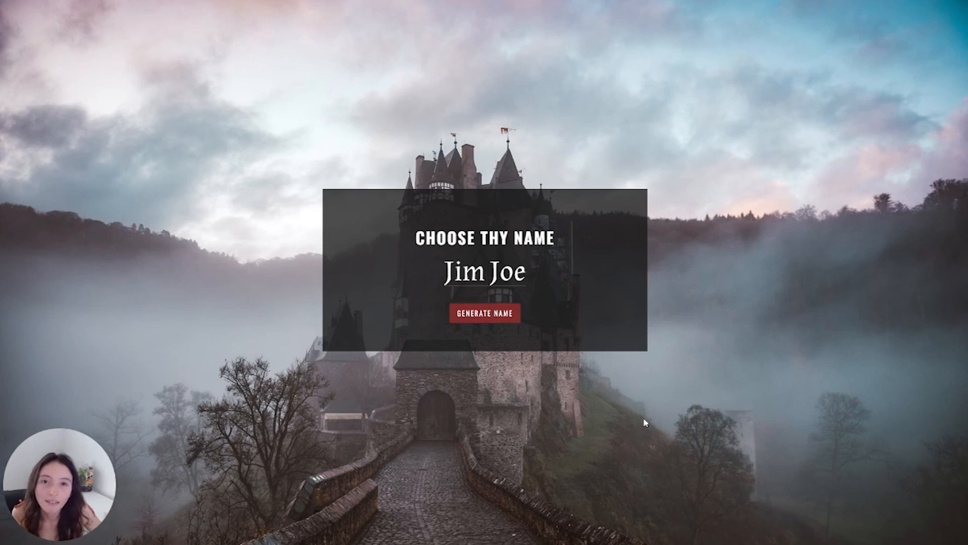
mouse_move(585, 415)
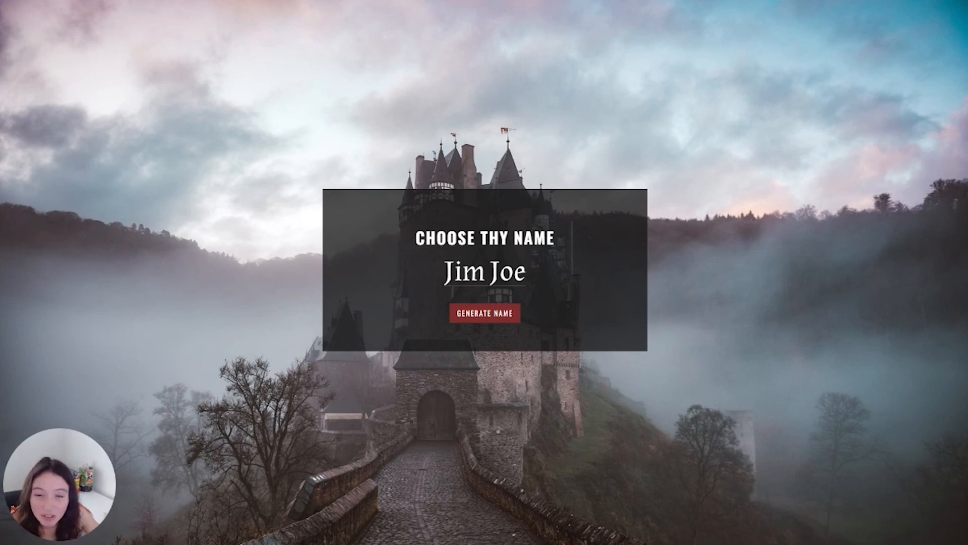
mouse_move(412, 23)
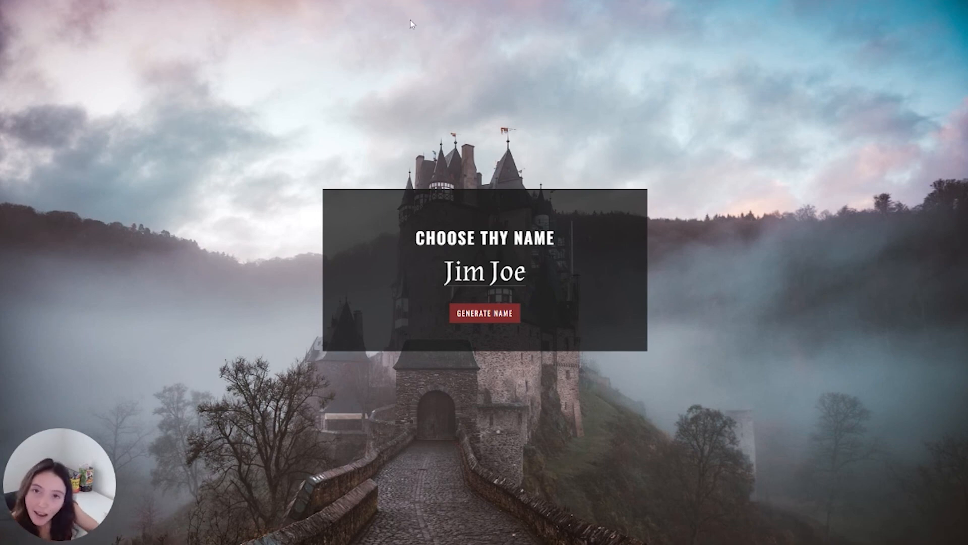
mouse_move(250, 170)
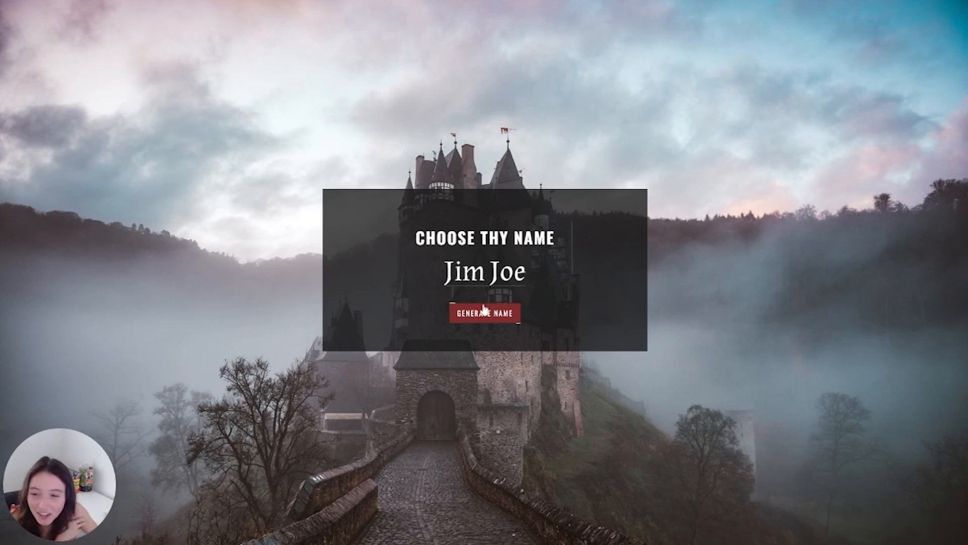
mouse_move(421, 311)
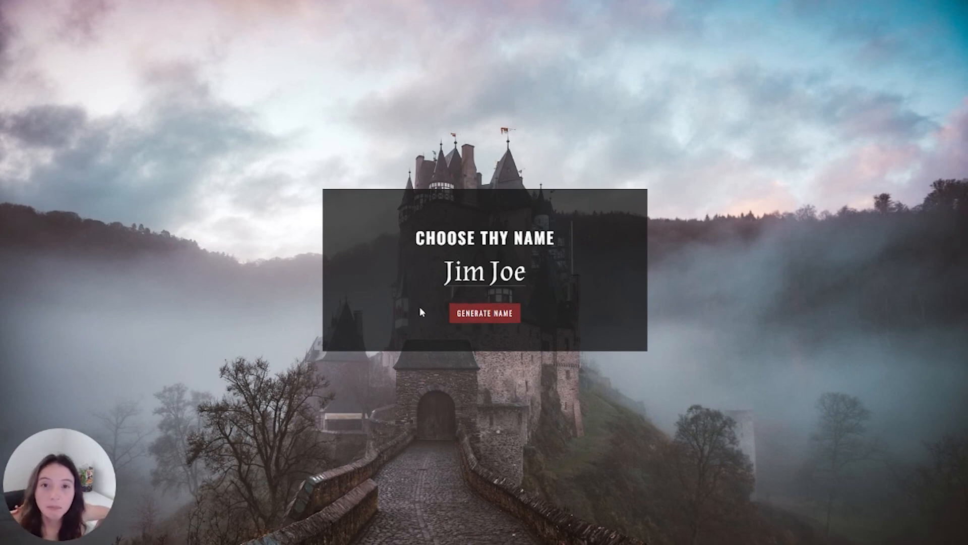